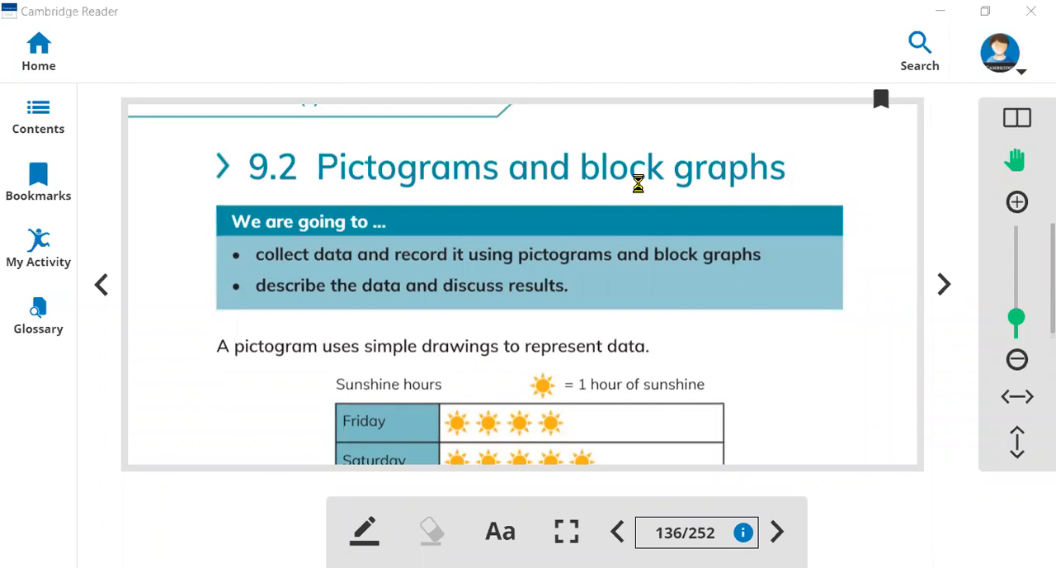
{"action": "mouse_move", "coordinate": [421, 233]}
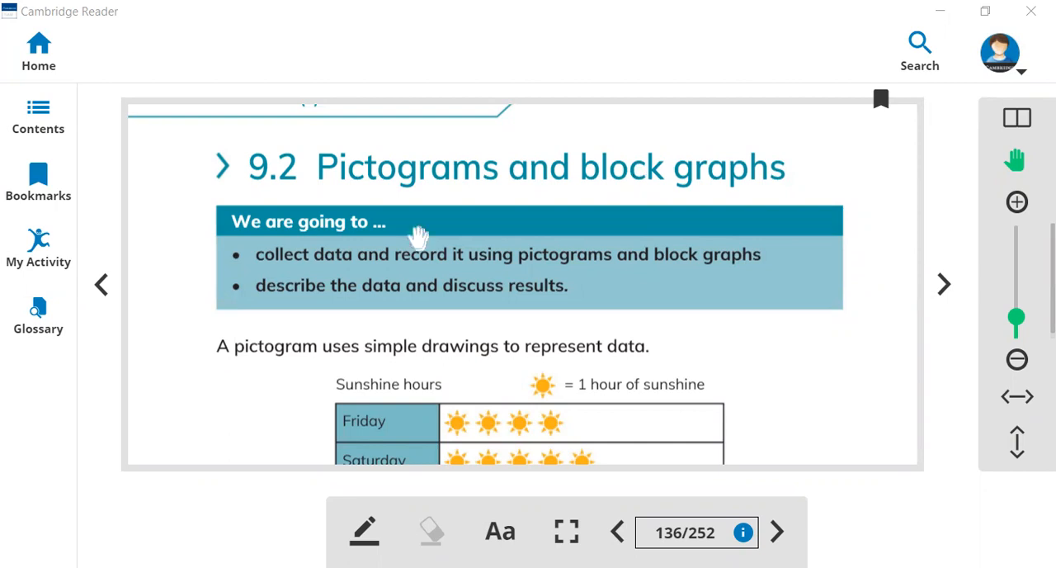
{"action": "mouse_move", "coordinate": [276, 178]}
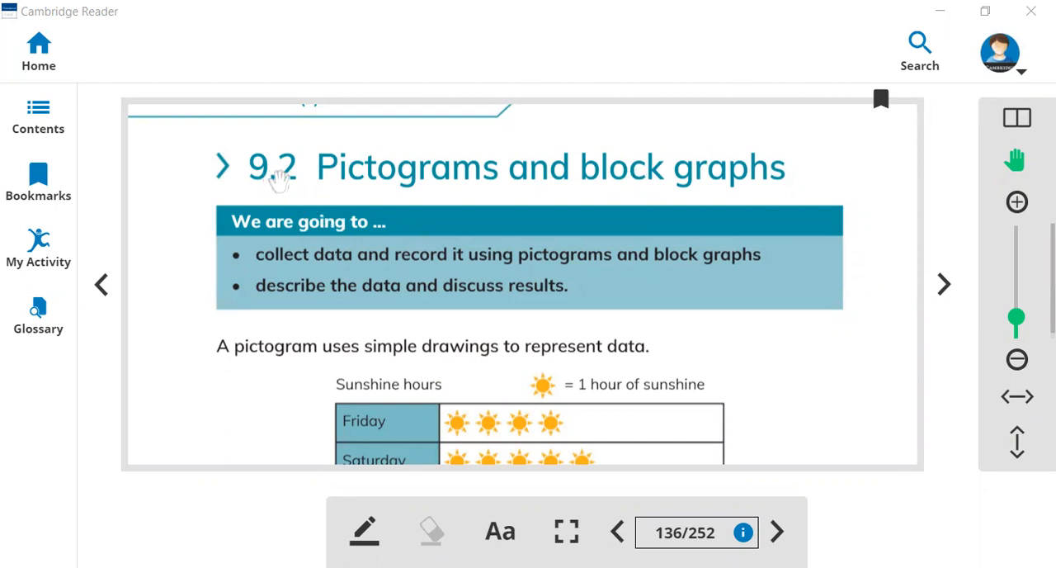
{"action": "mouse_move", "coordinate": [297, 182]}
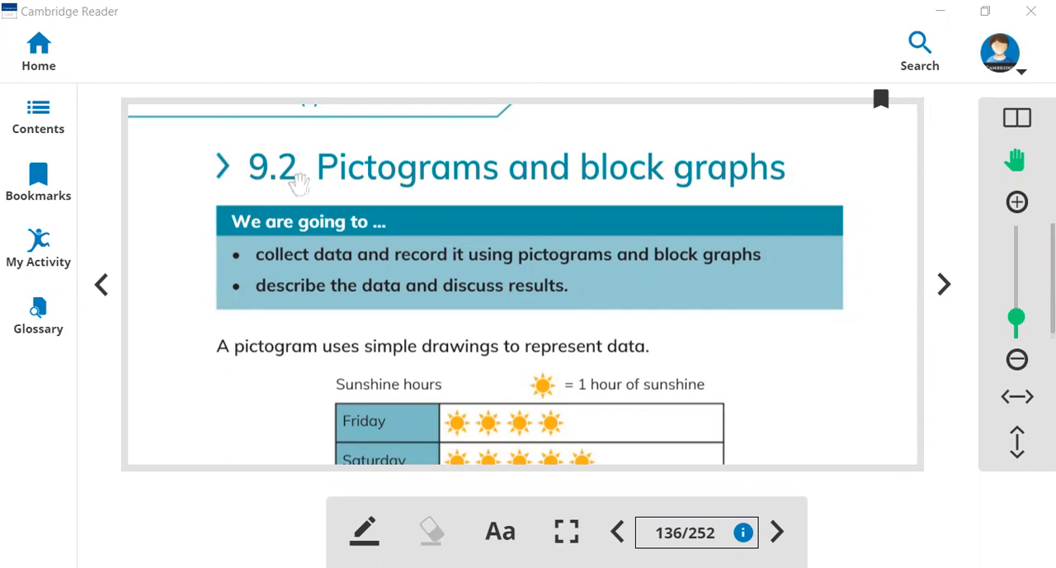
{"action": "mouse_move", "coordinate": [370, 194]}
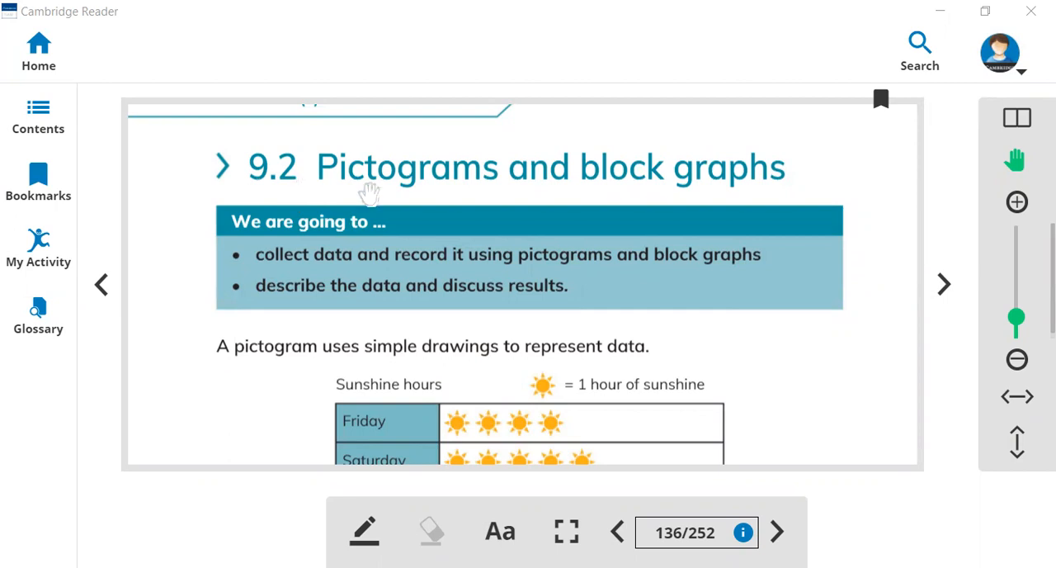
{"action": "mouse_move", "coordinate": [382, 187]}
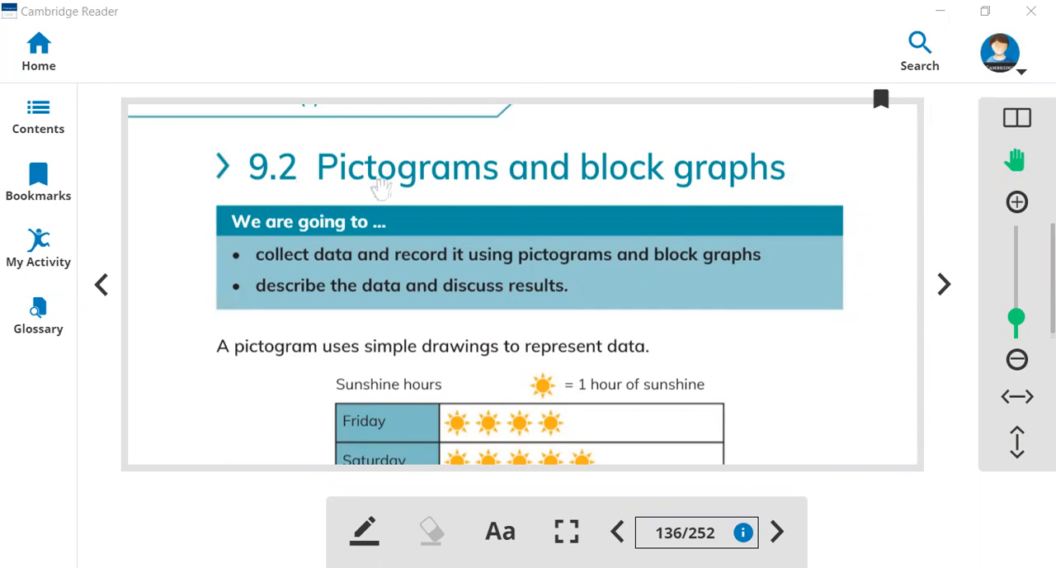
{"action": "mouse_move", "coordinate": [512, 182]}
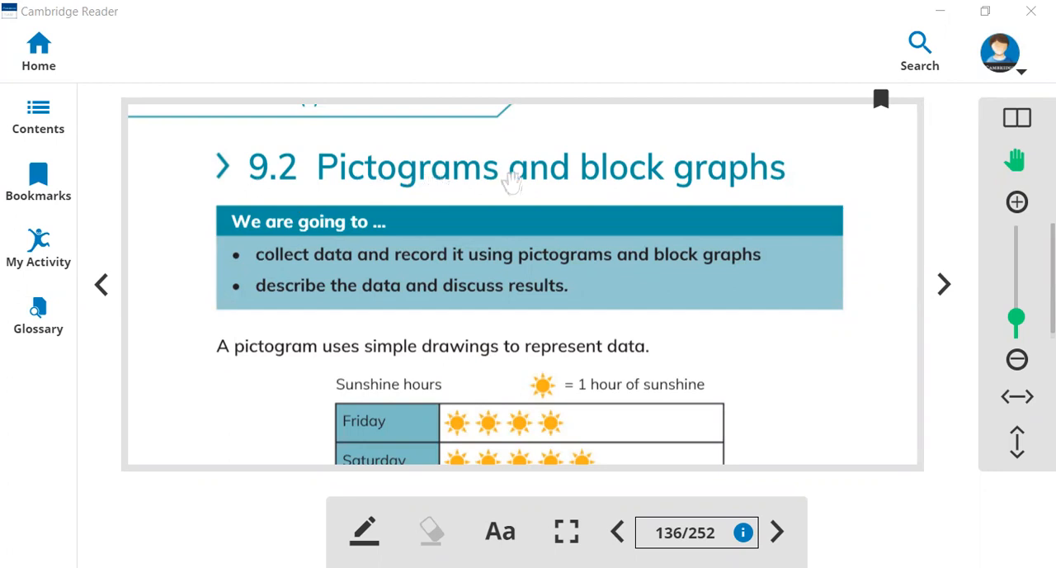
{"action": "mouse_move", "coordinate": [629, 181]}
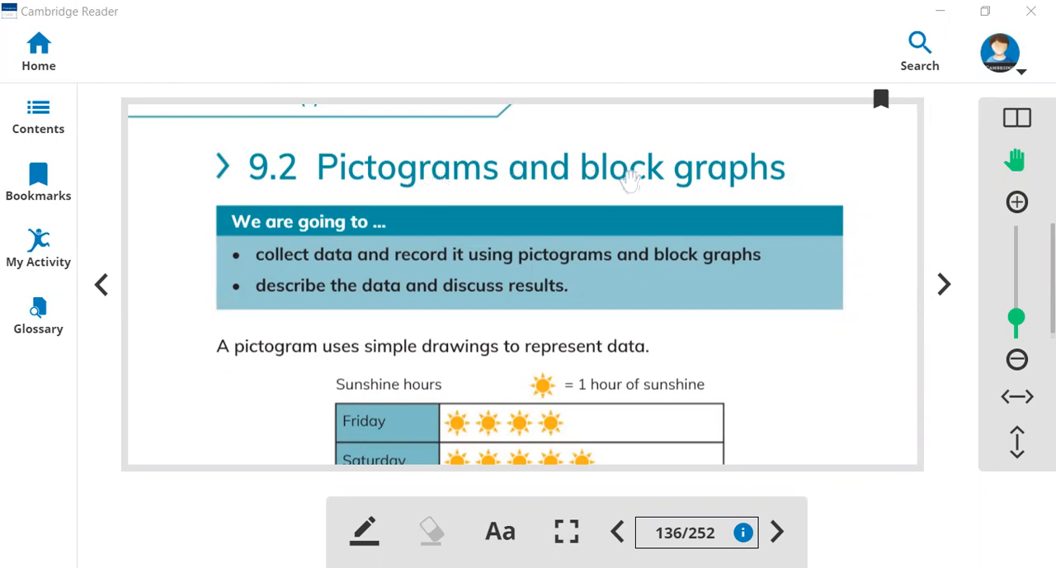
{"action": "mouse_move", "coordinate": [504, 204]}
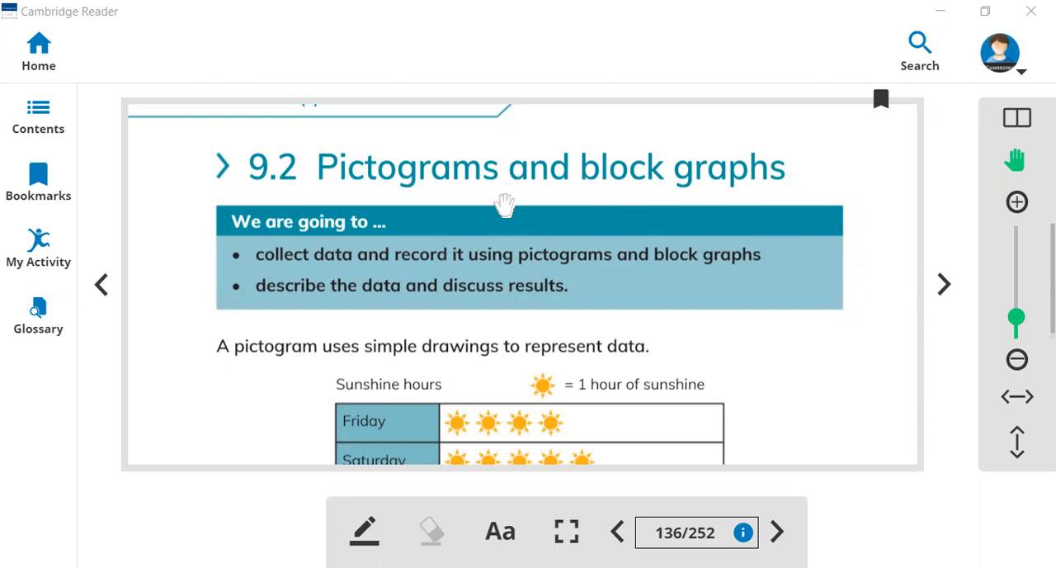
{"action": "mouse_move", "coordinate": [394, 195]}
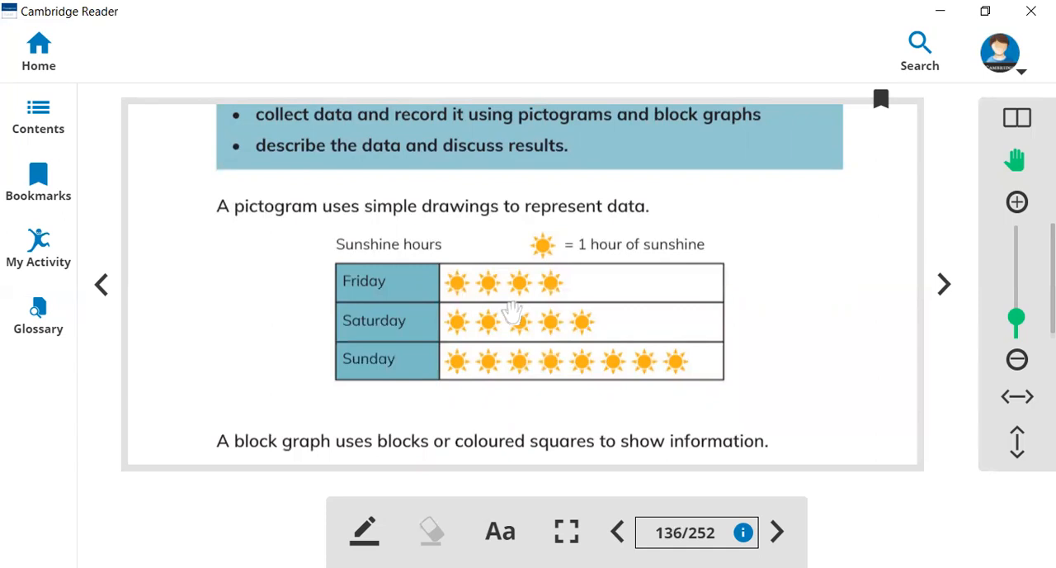
{"action": "mouse_move", "coordinate": [621, 89]}
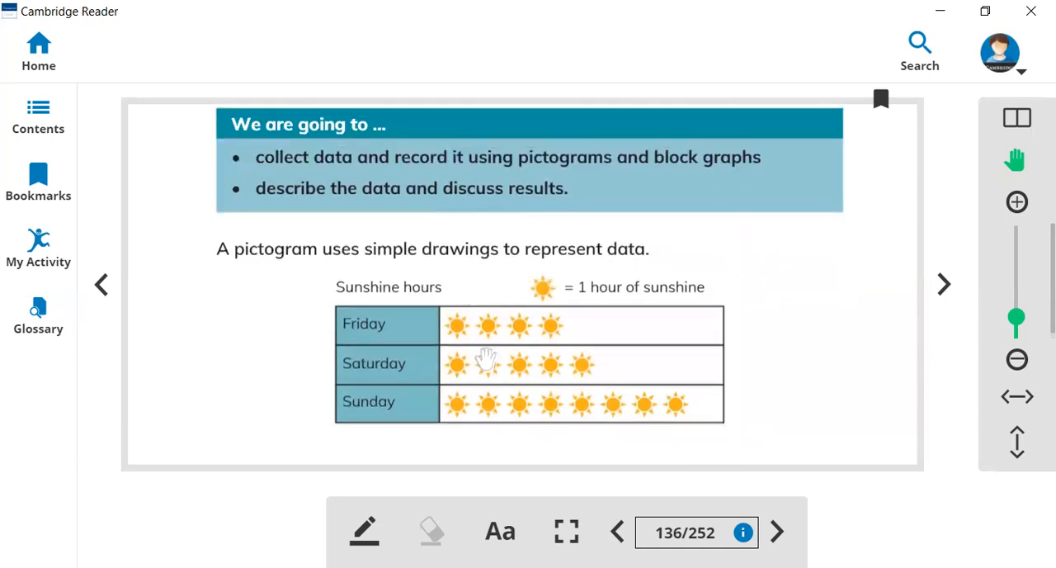
{"action": "mouse_move", "coordinate": [511, 375]}
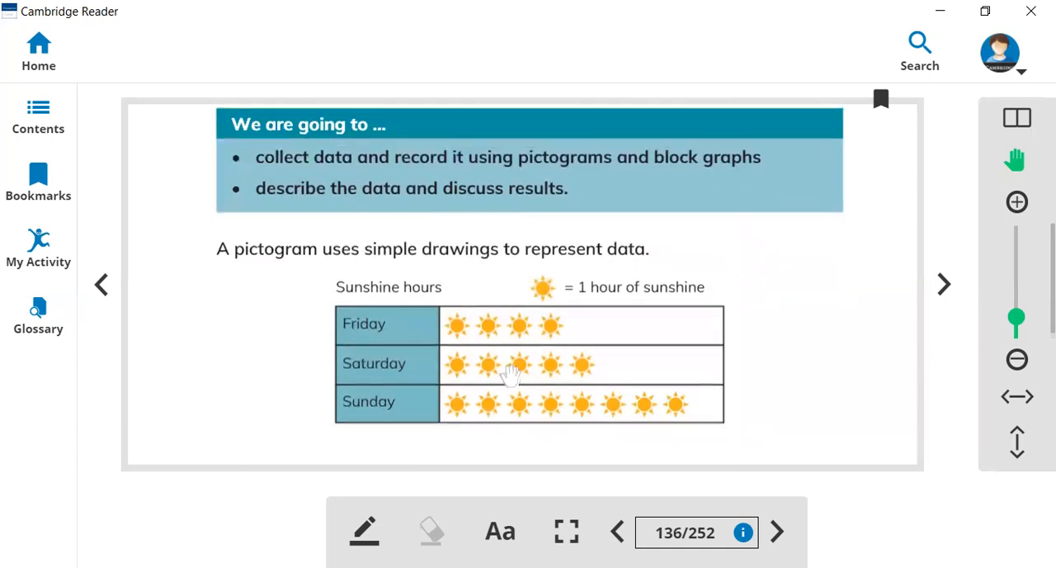
{"action": "mouse_move", "coordinate": [458, 368]}
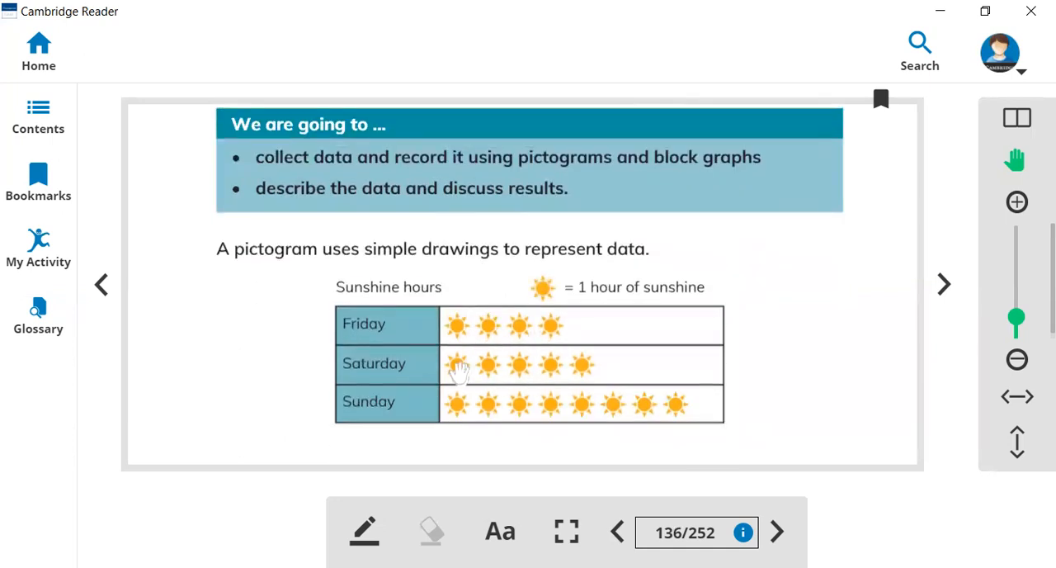
{"action": "mouse_move", "coordinate": [495, 334]}
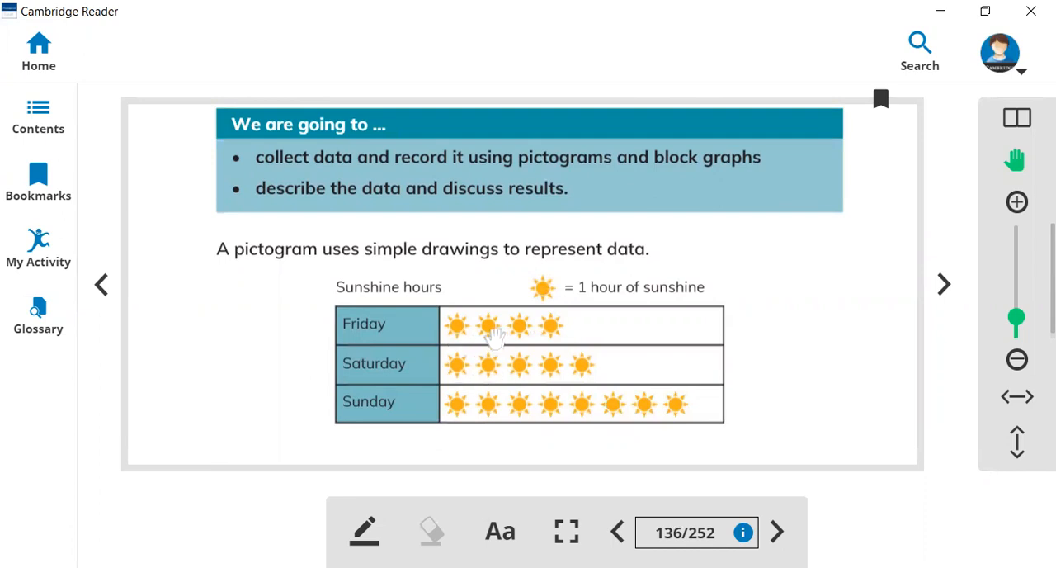
{"action": "mouse_move", "coordinate": [525, 337]}
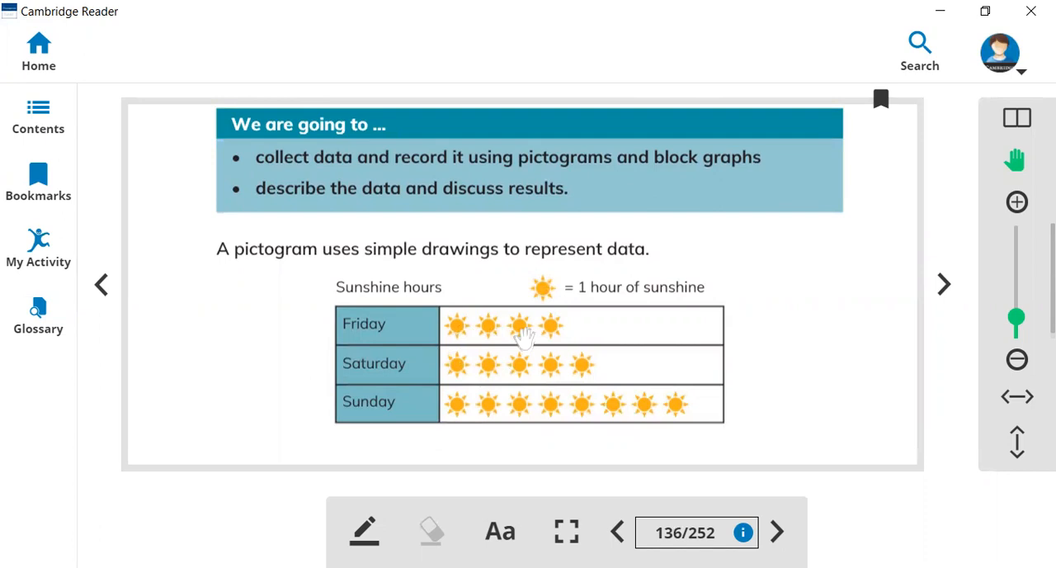
{"action": "mouse_move", "coordinate": [543, 379]}
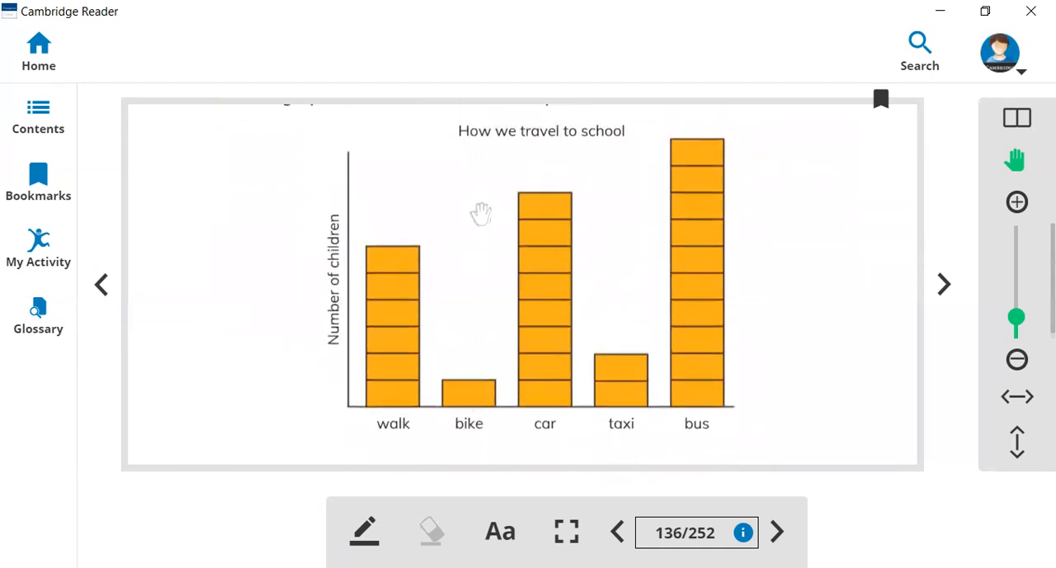
{"action": "mouse_move", "coordinate": [452, 405]}
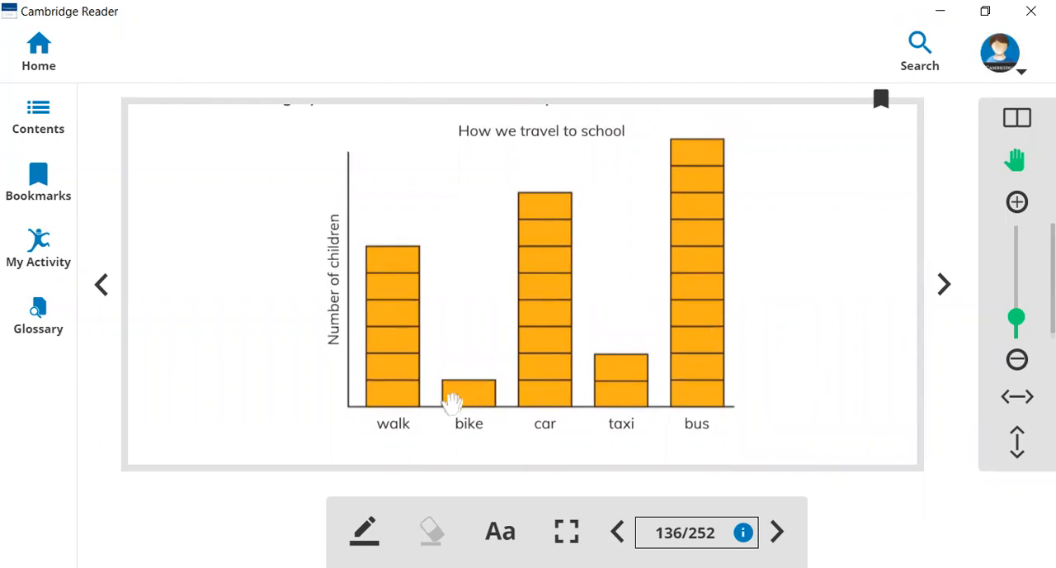
{"action": "mouse_move", "coordinate": [411, 416]}
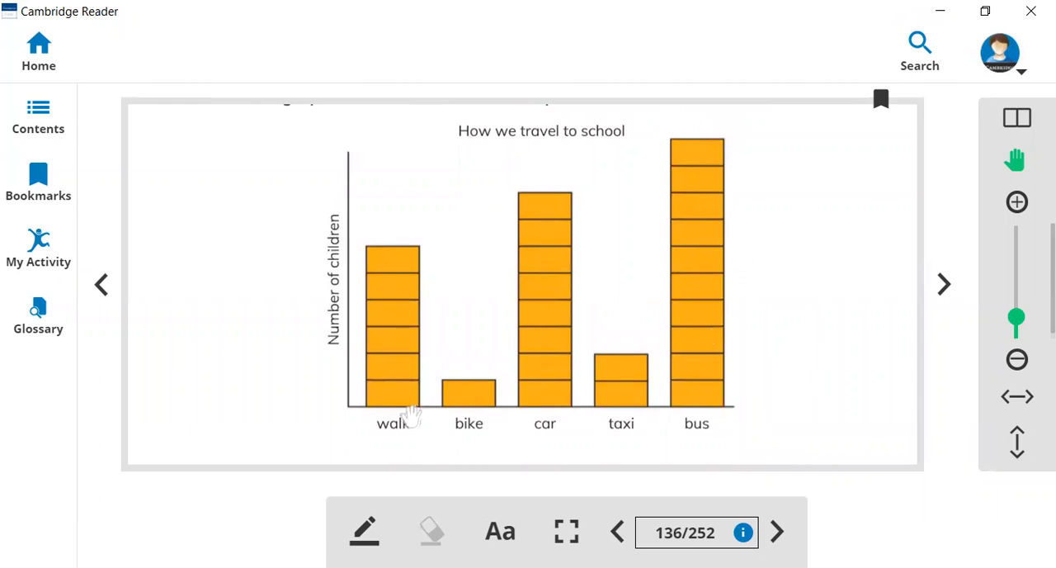
{"action": "mouse_move", "coordinate": [410, 410]}
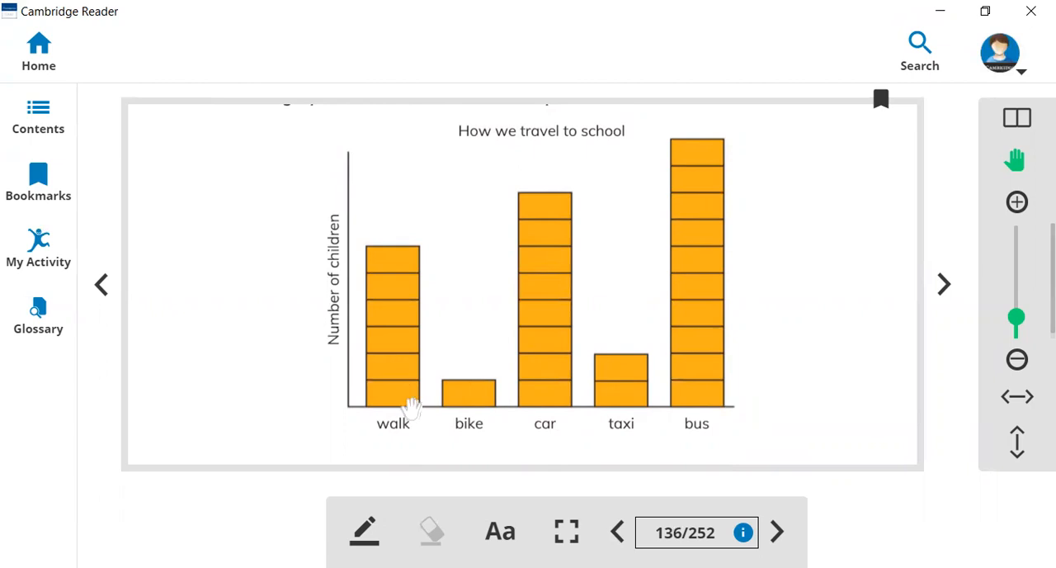
{"action": "mouse_move", "coordinate": [398, 368]}
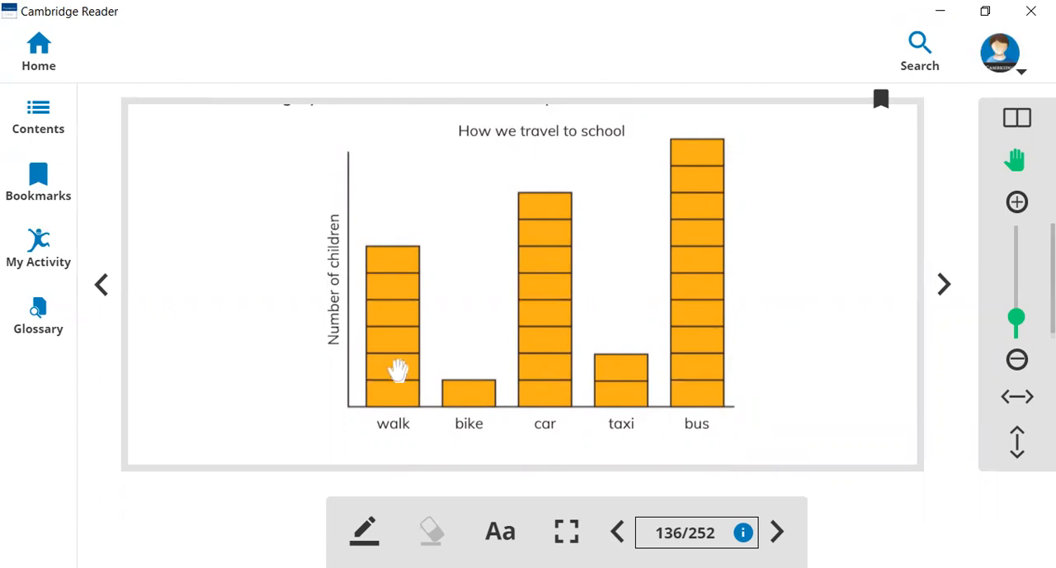
{"action": "mouse_move", "coordinate": [394, 301]}
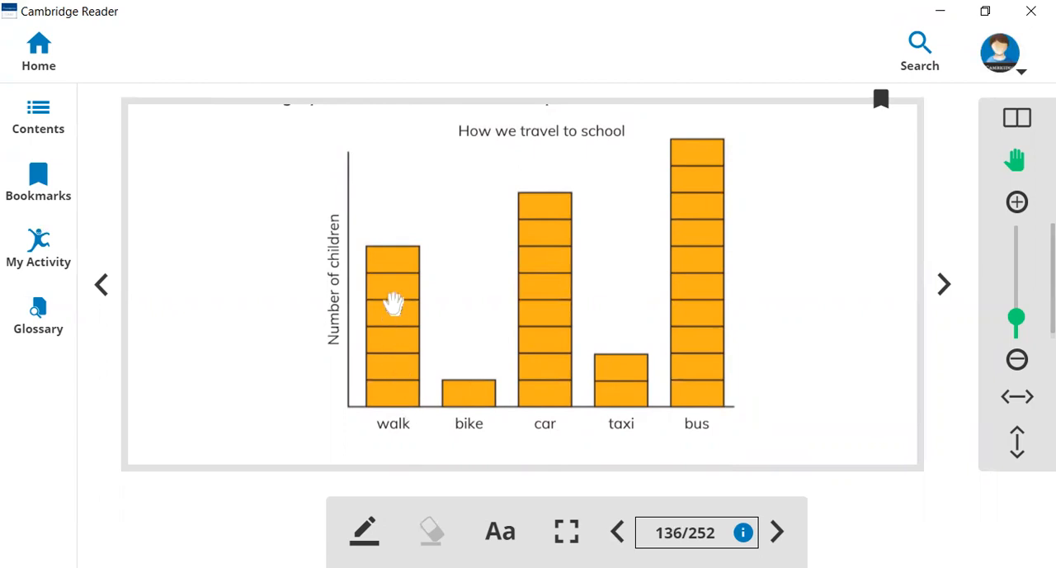
{"action": "mouse_move", "coordinate": [394, 376]}
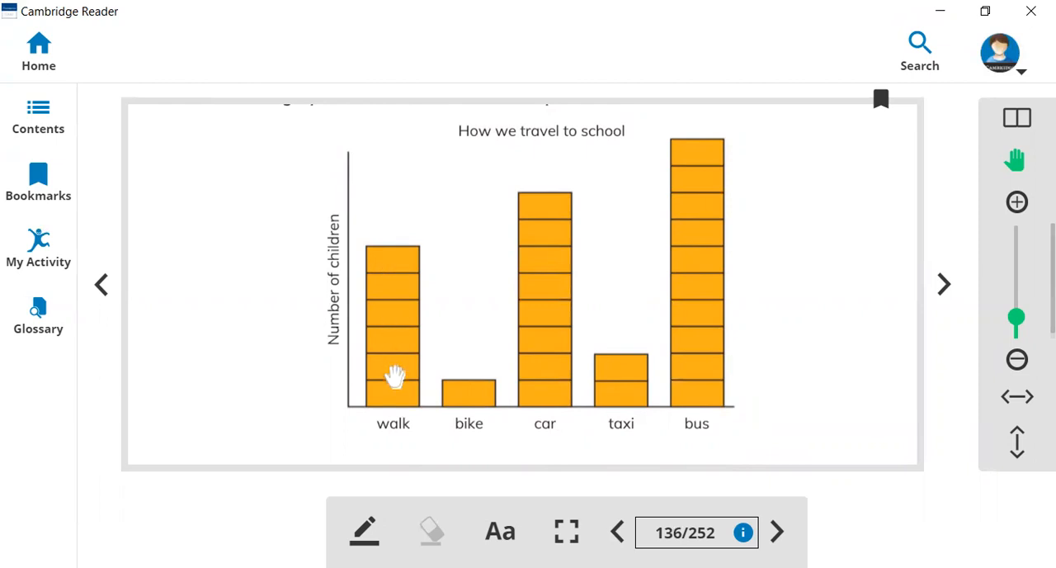
{"action": "mouse_move", "coordinate": [410, 363]}
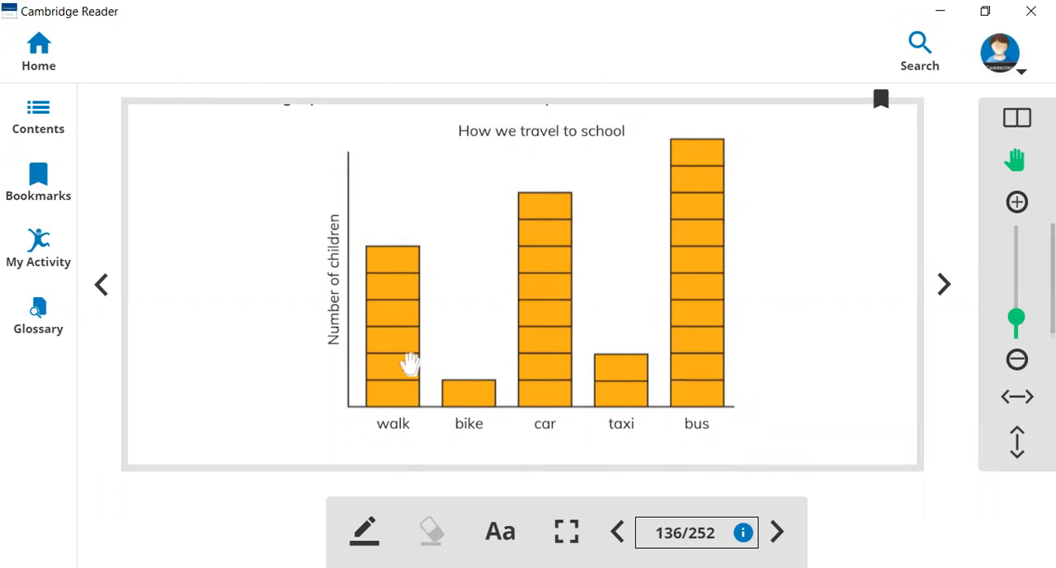
{"action": "mouse_move", "coordinate": [395, 445]}
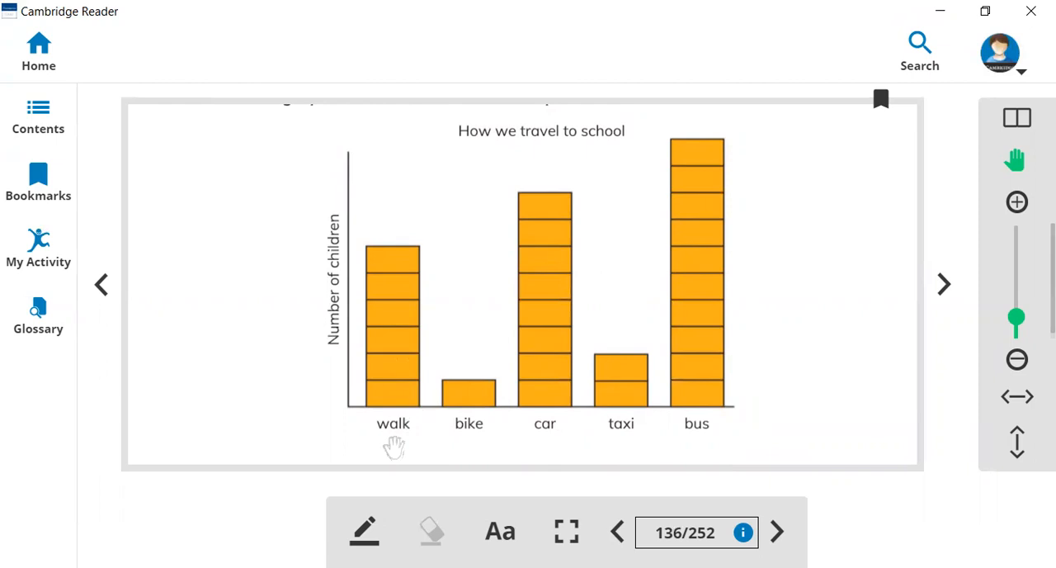
{"action": "mouse_move", "coordinate": [398, 441]}
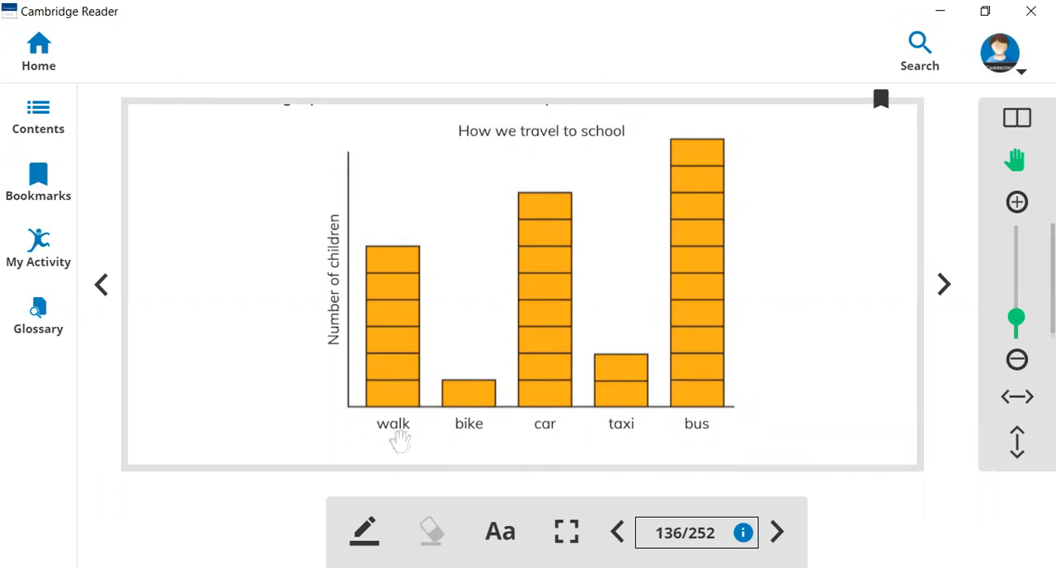
{"action": "mouse_move", "coordinate": [475, 442]}
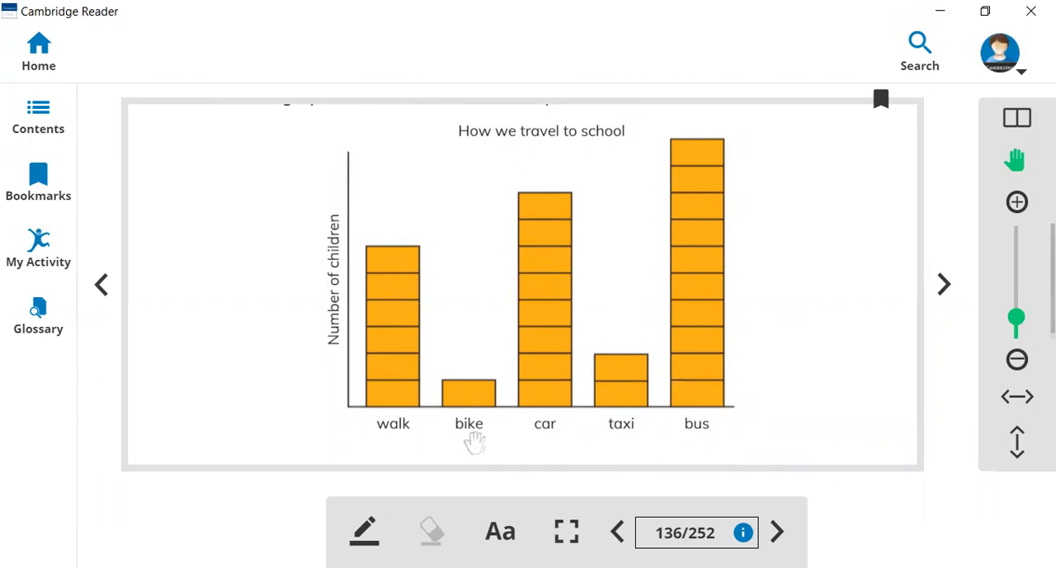
{"action": "mouse_move", "coordinate": [557, 445]}
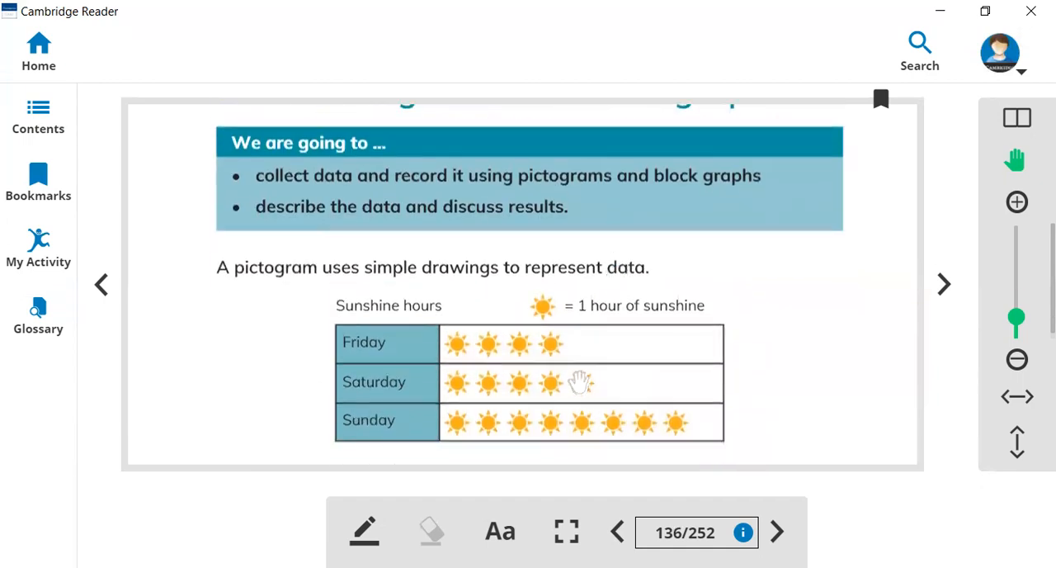
{"action": "mouse_move", "coordinate": [528, 411]}
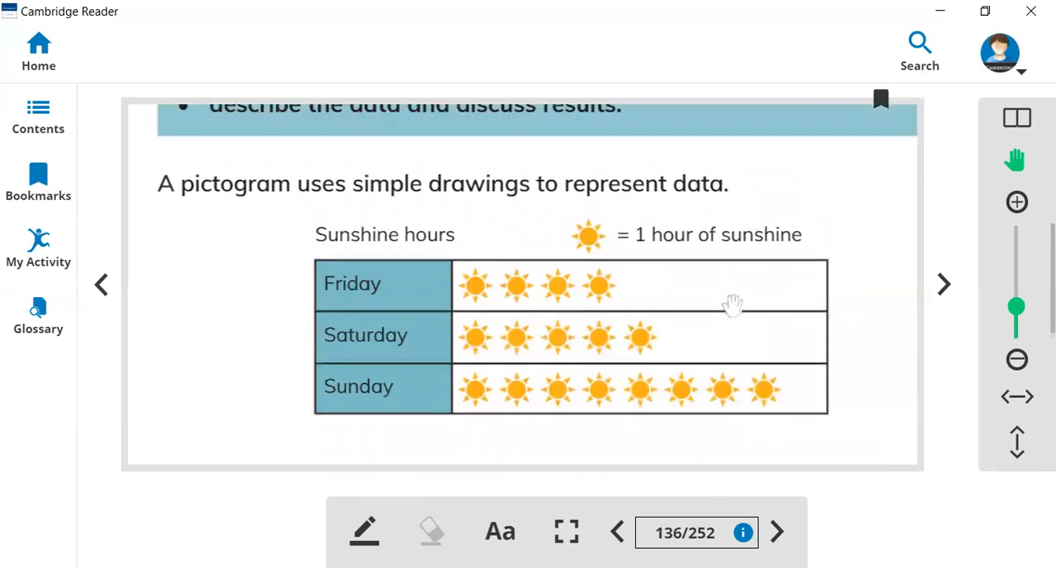
{"action": "mouse_move", "coordinate": [656, 318]}
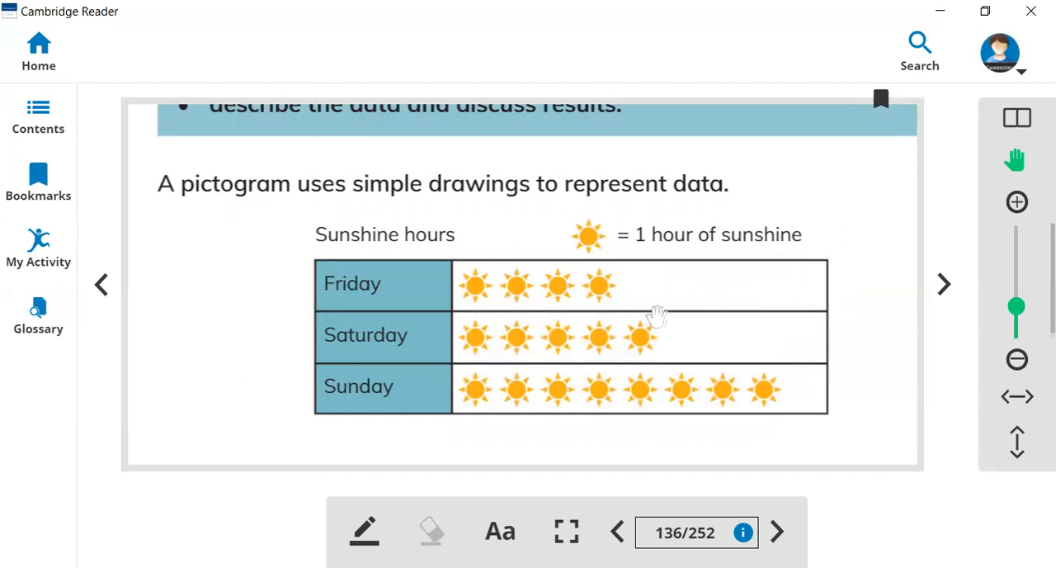
{"action": "scroll", "scroll_direction": "down", "scroll_amount": 3}
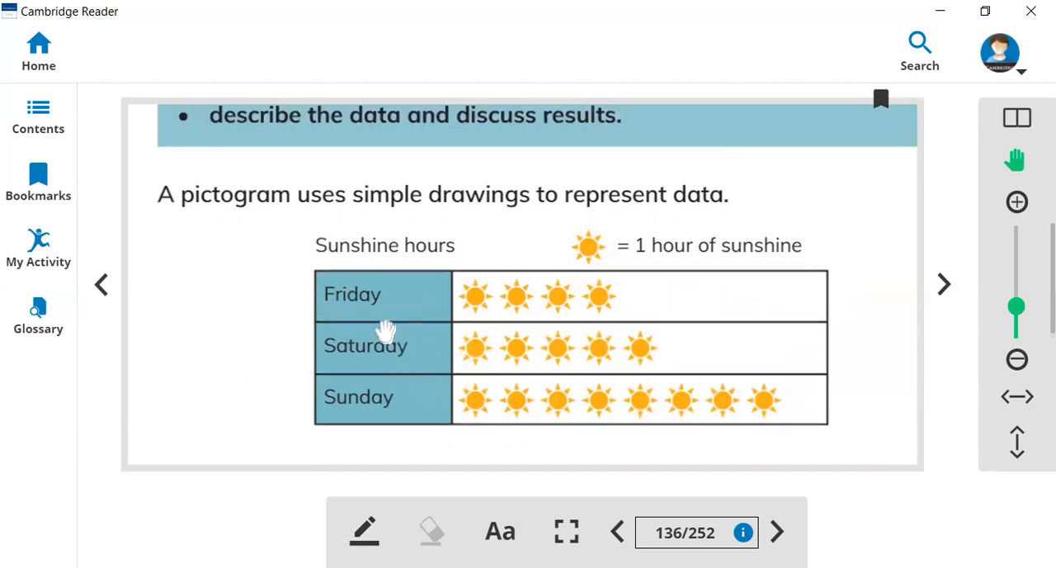
{"action": "mouse_move", "coordinate": [373, 320]}
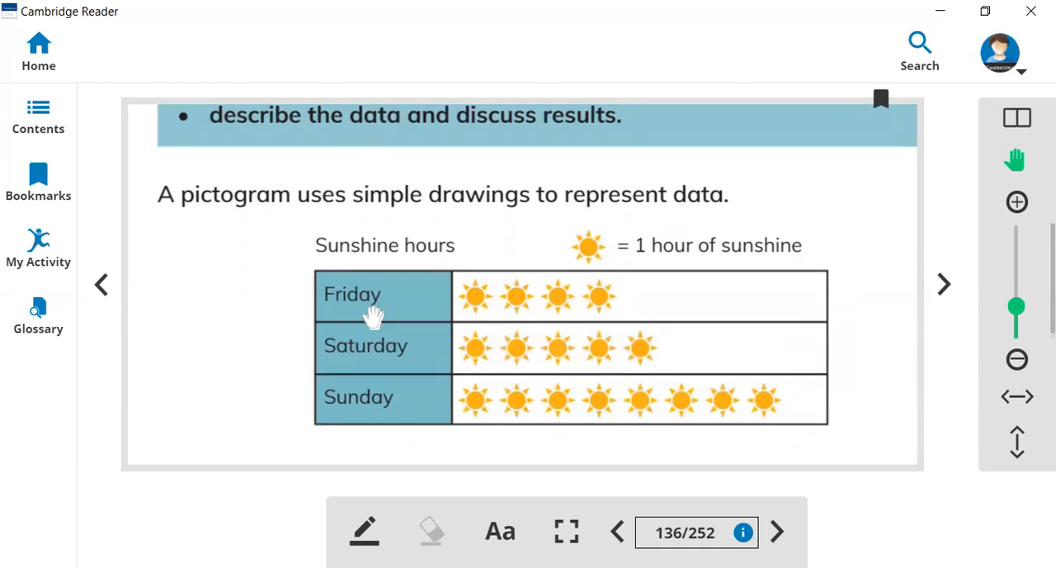
{"action": "mouse_move", "coordinate": [675, 289]}
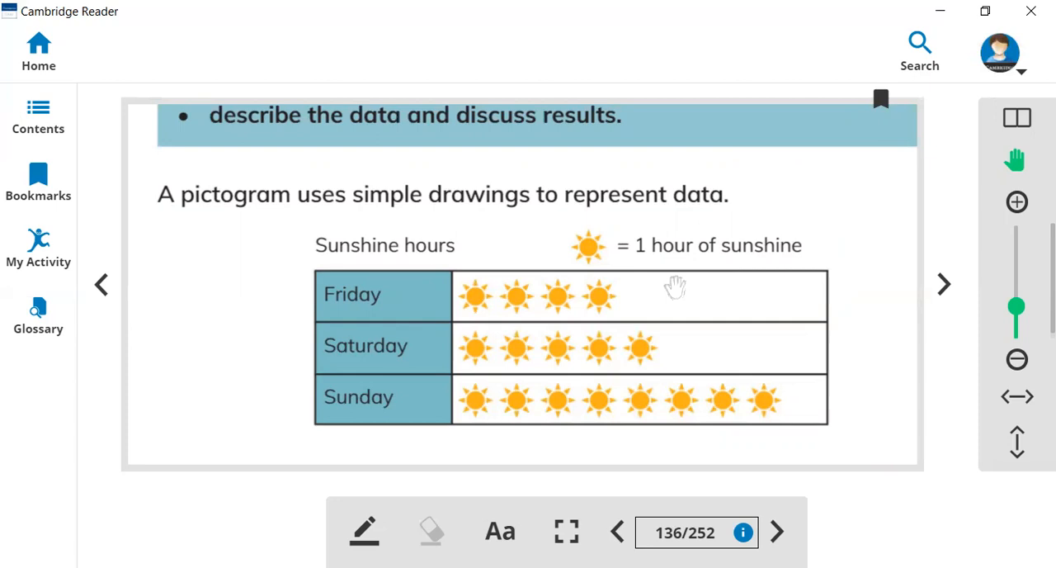
{"action": "mouse_move", "coordinate": [460, 293]}
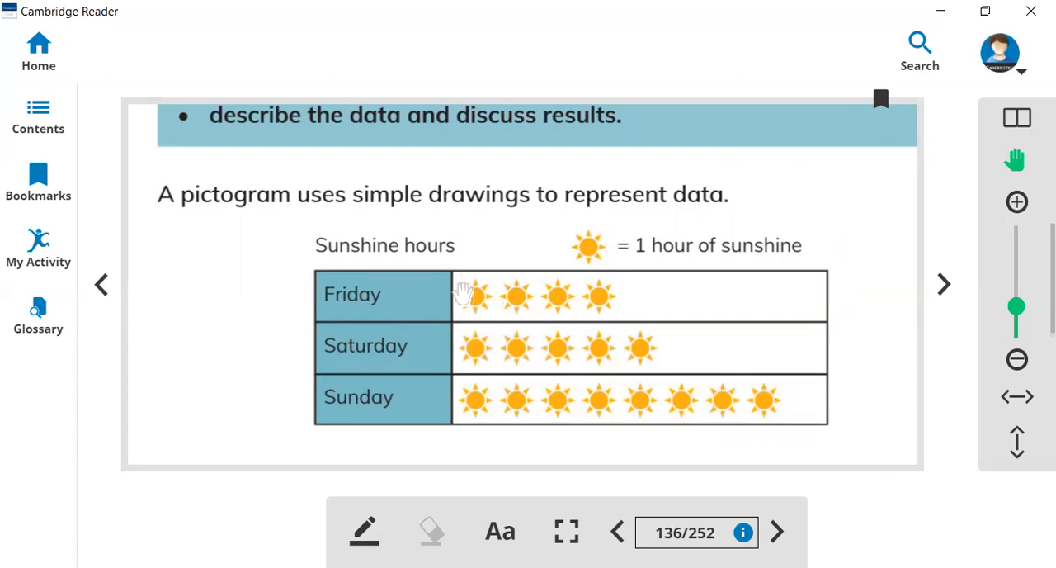
{"action": "mouse_move", "coordinate": [489, 312]}
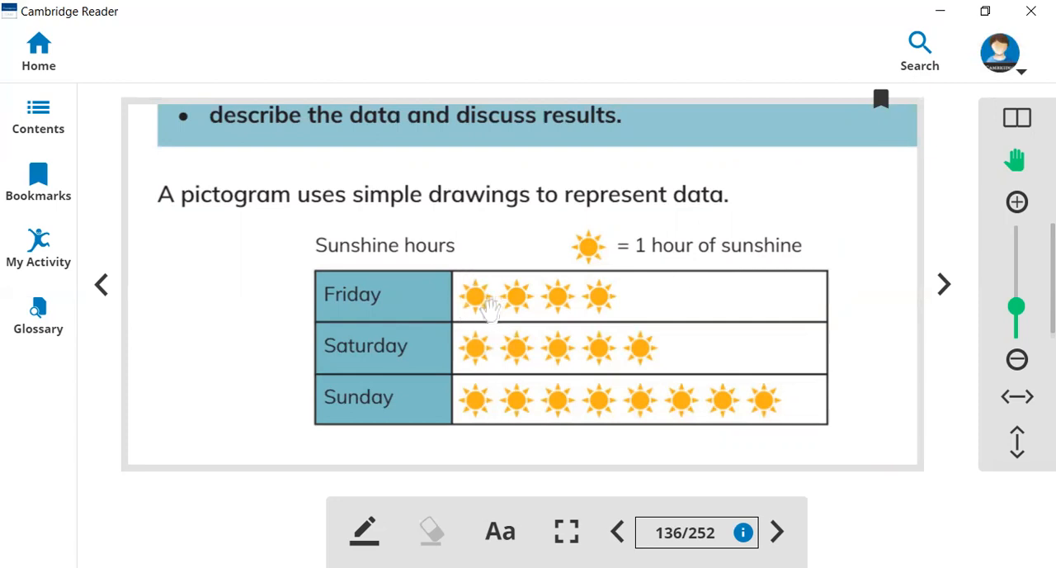
{"action": "mouse_move", "coordinate": [474, 322]}
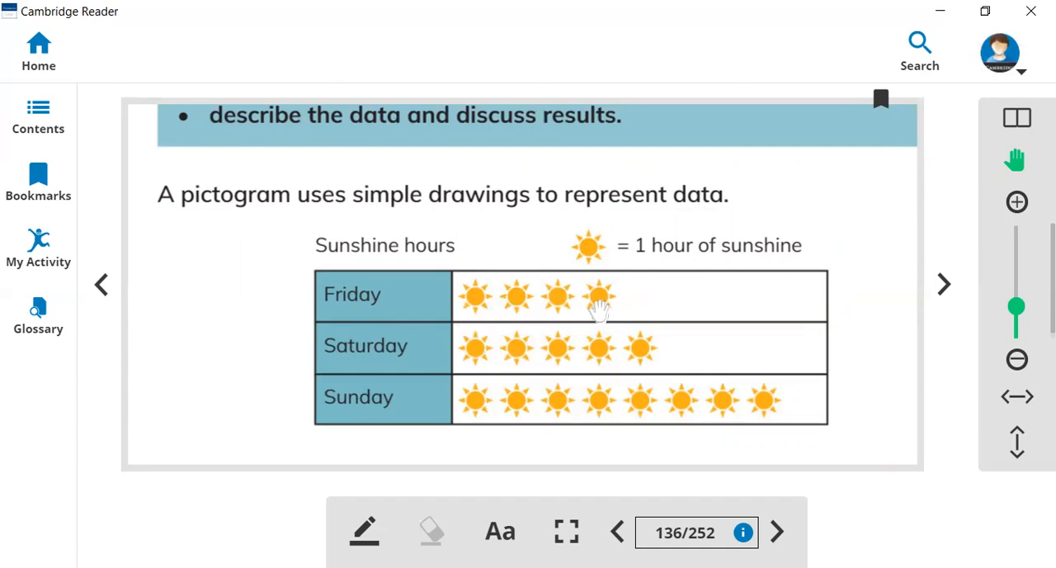
{"action": "mouse_move", "coordinate": [370, 322]}
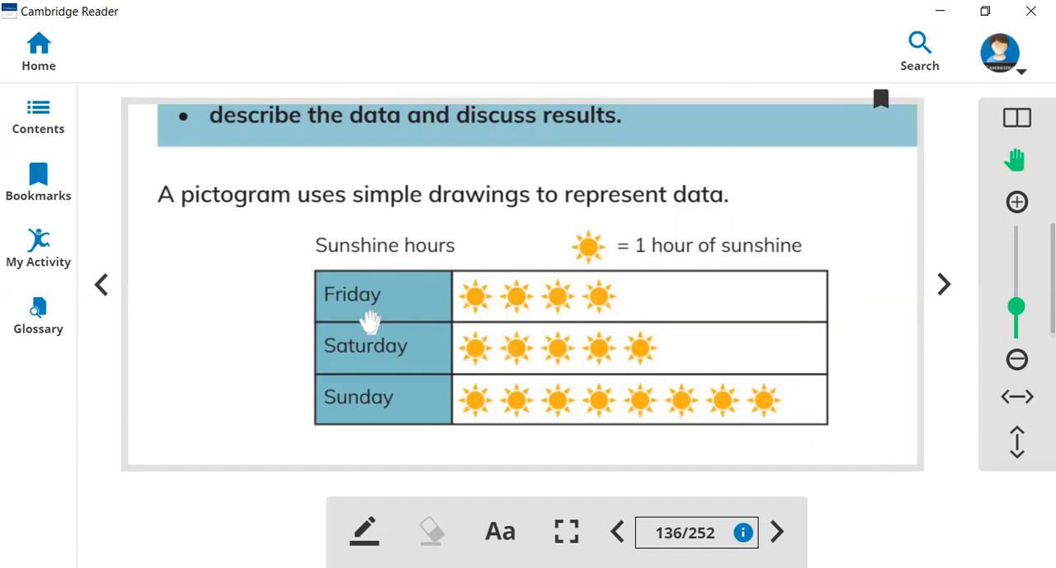
{"action": "mouse_move", "coordinate": [466, 313]}
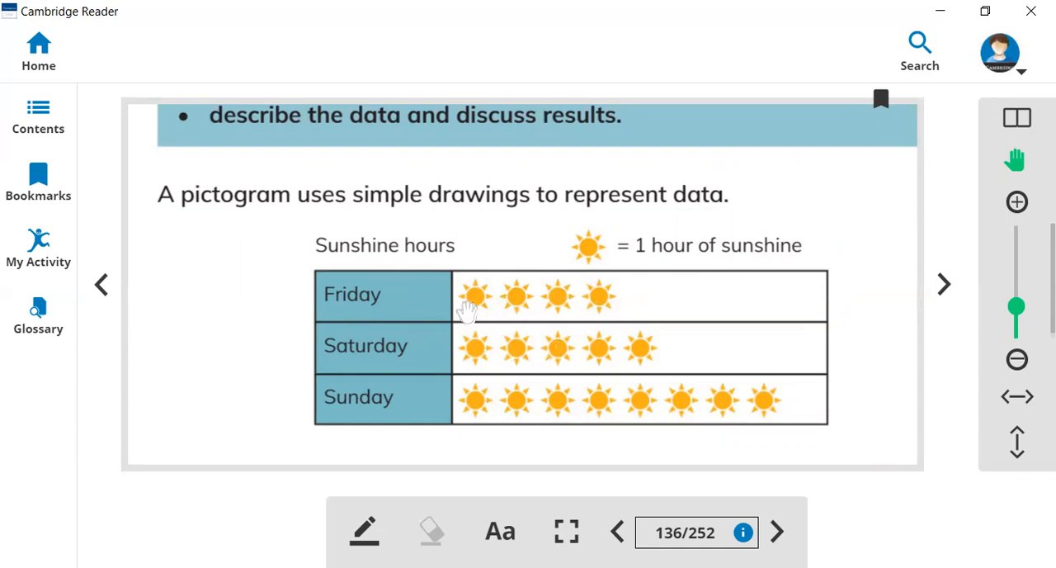
{"action": "mouse_move", "coordinate": [553, 317]}
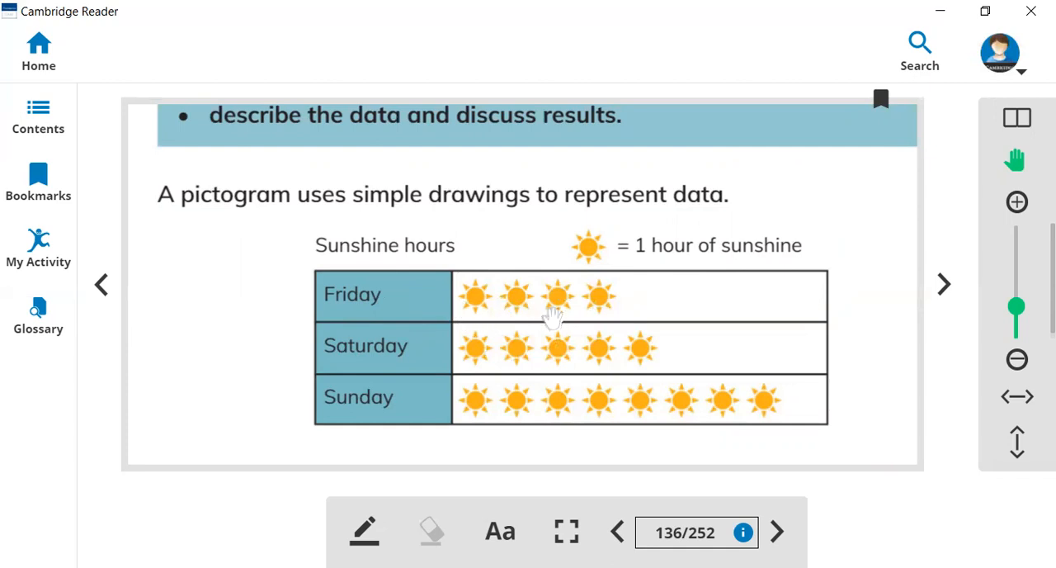
{"action": "mouse_move", "coordinate": [585, 320]}
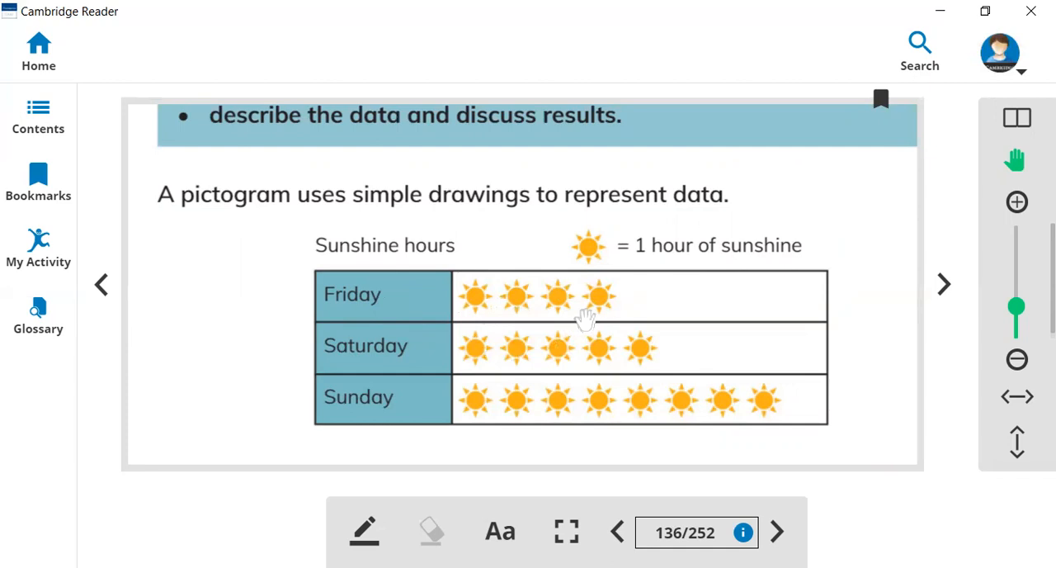
{"action": "mouse_move", "coordinate": [429, 343]}
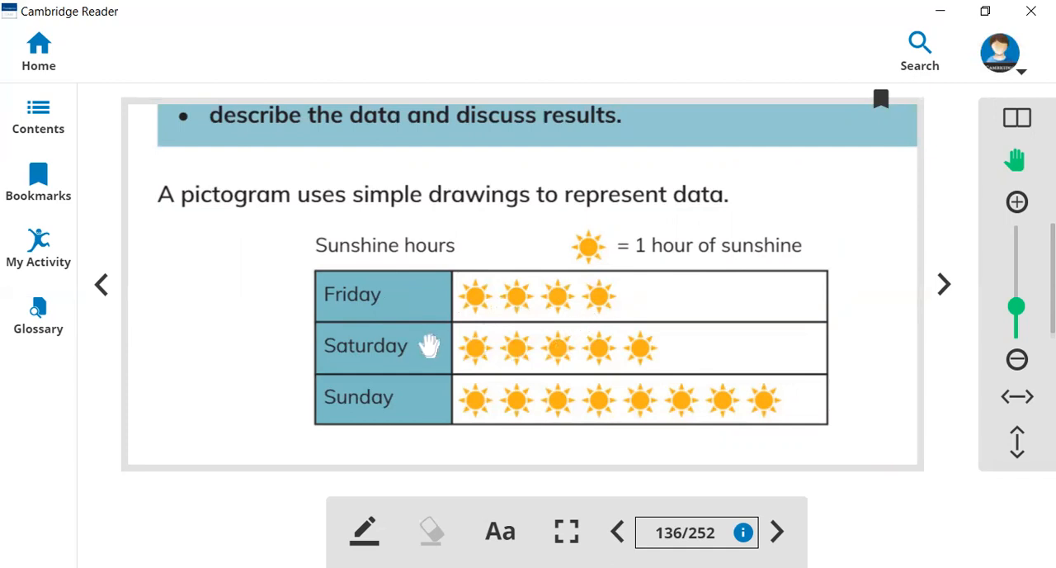
{"action": "mouse_move", "coordinate": [409, 363]}
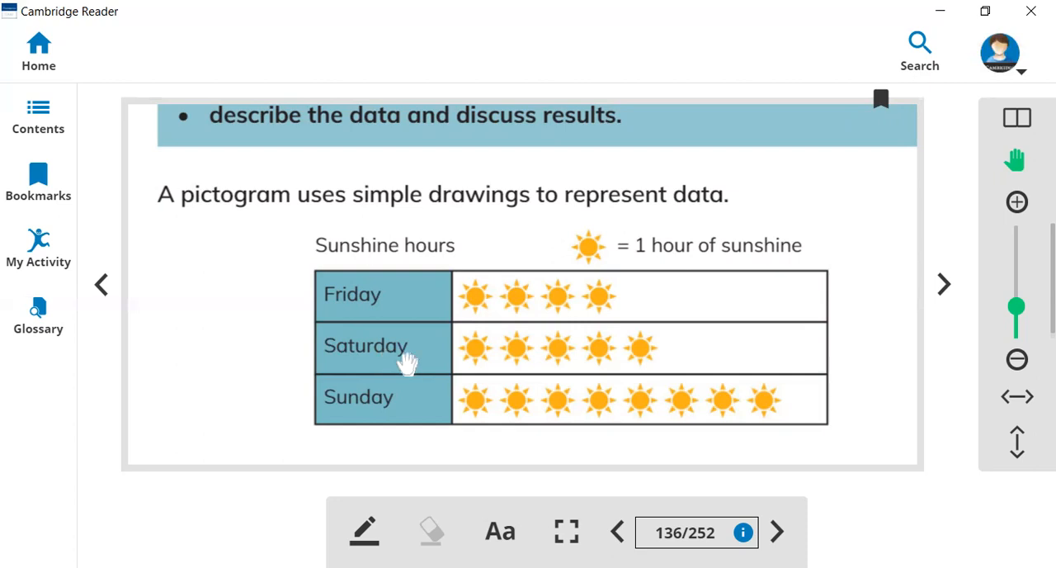
{"action": "mouse_move", "coordinate": [510, 367]}
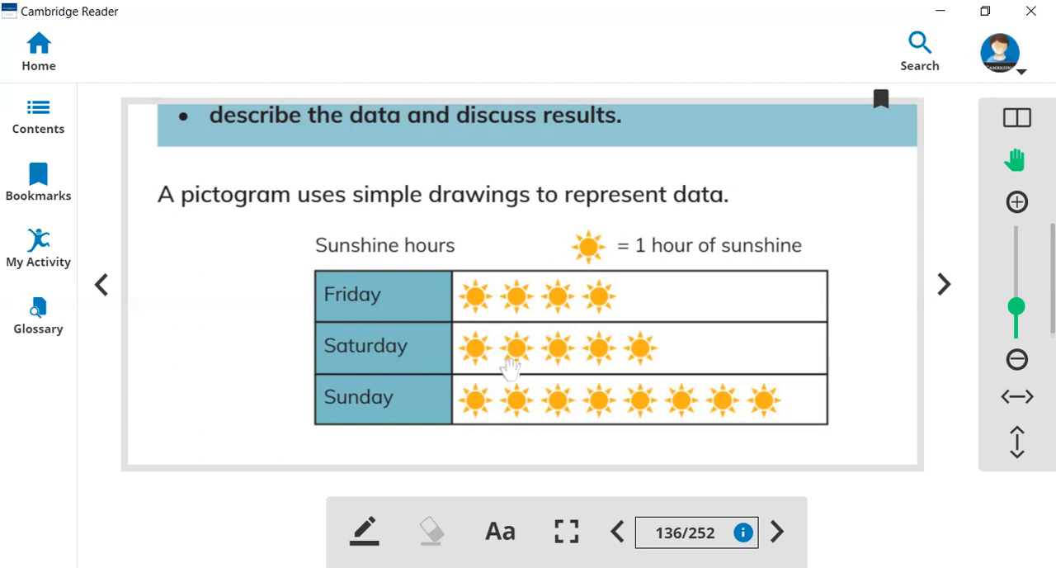
{"action": "mouse_move", "coordinate": [650, 369]}
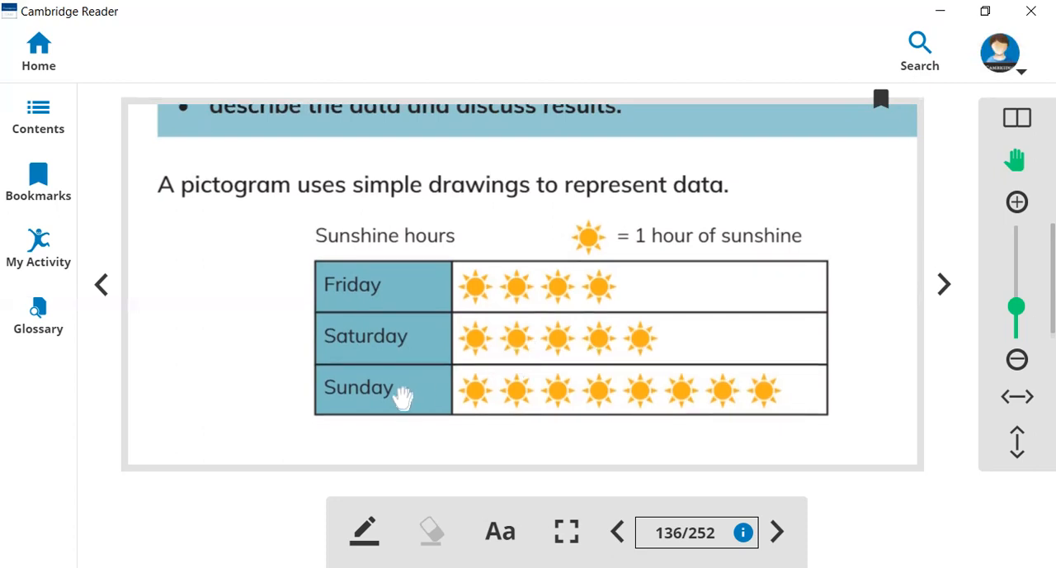
{"action": "mouse_move", "coordinate": [505, 410]}
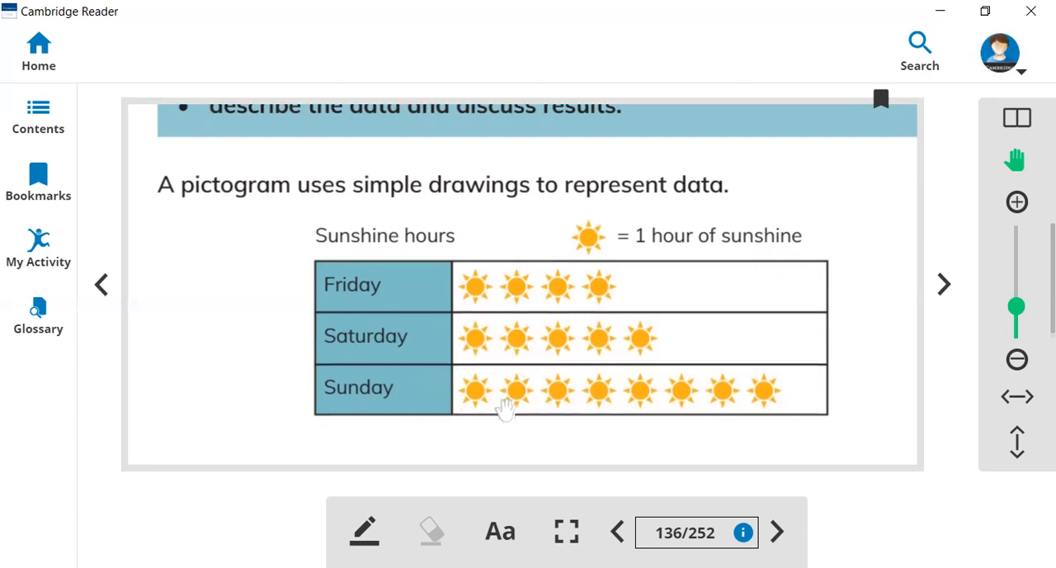
{"action": "mouse_move", "coordinate": [607, 408]}
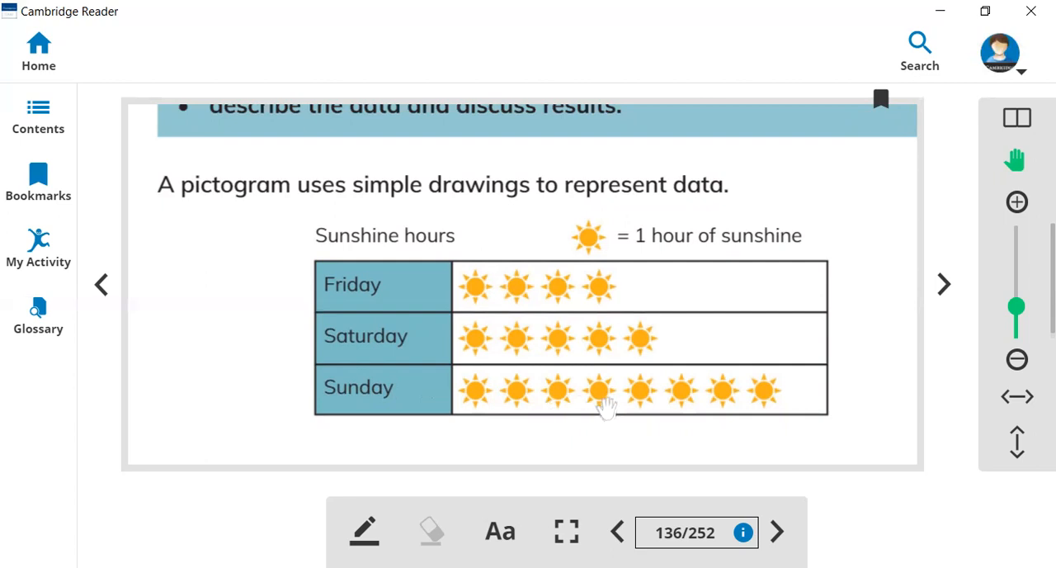
{"action": "mouse_move", "coordinate": [676, 408]}
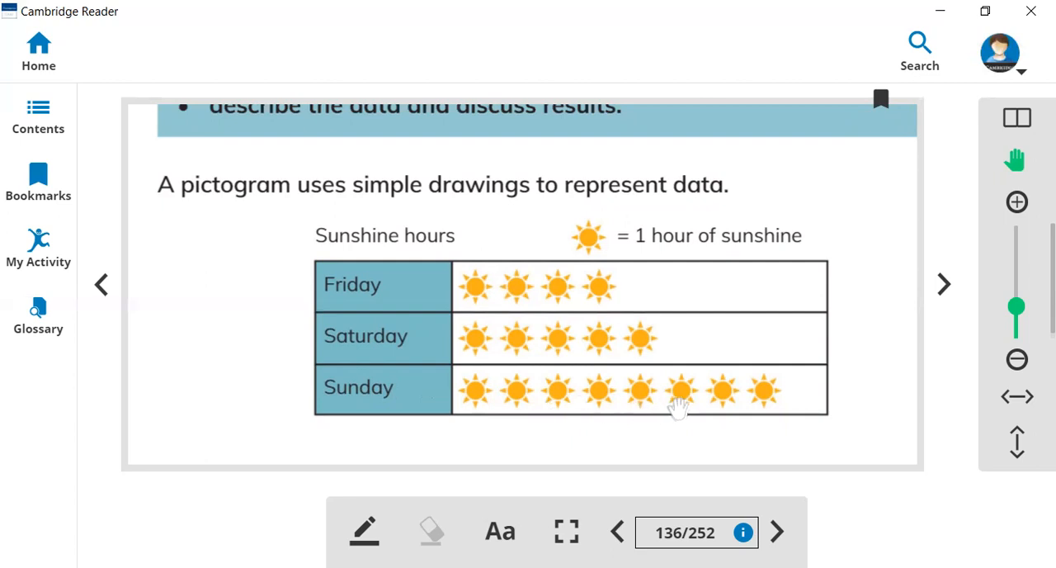
{"action": "mouse_move", "coordinate": [763, 409]}
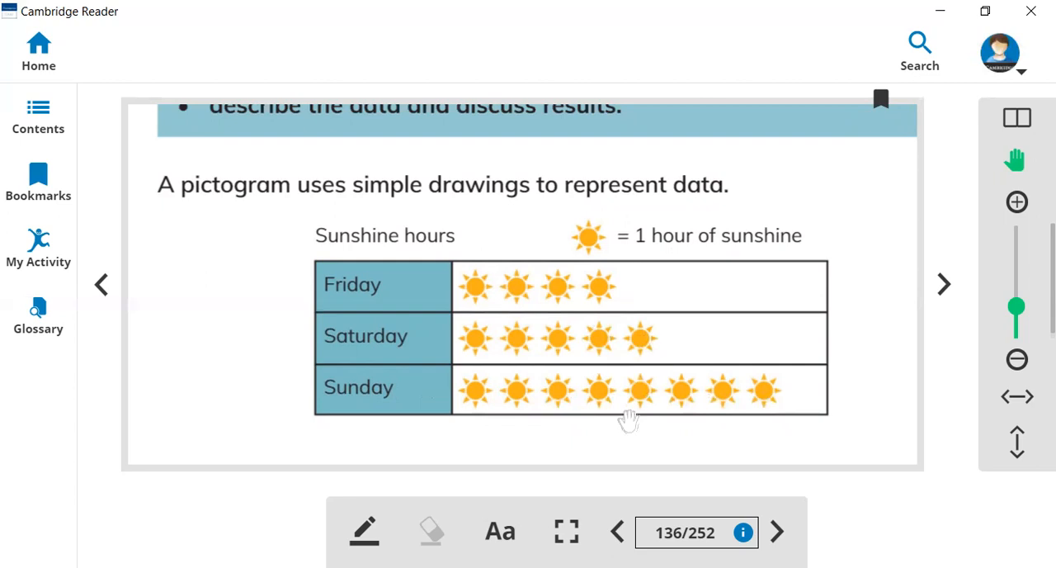
{"action": "mouse_move", "coordinate": [575, 299]}
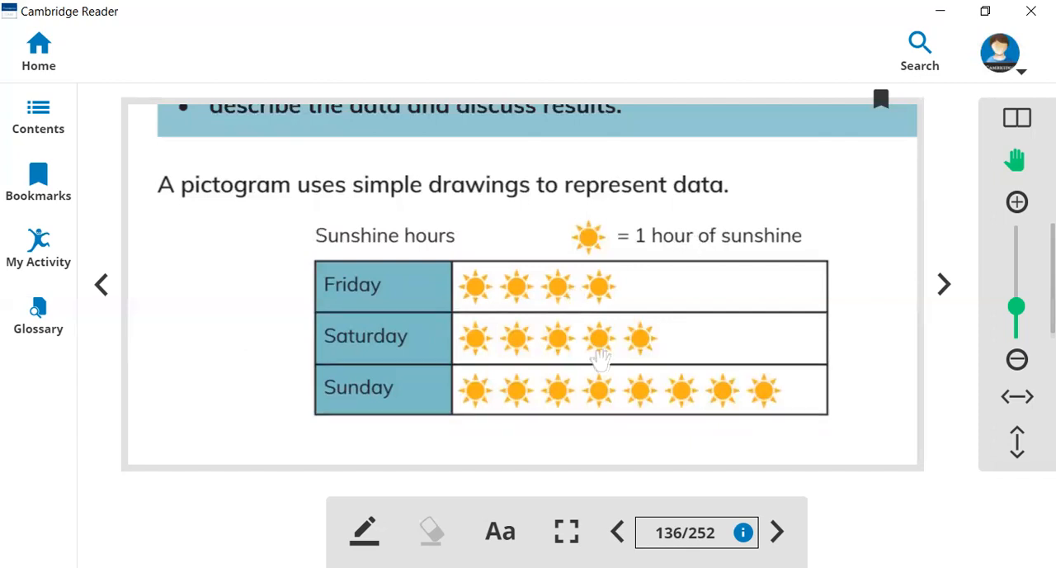
{"action": "mouse_move", "coordinate": [547, 353]}
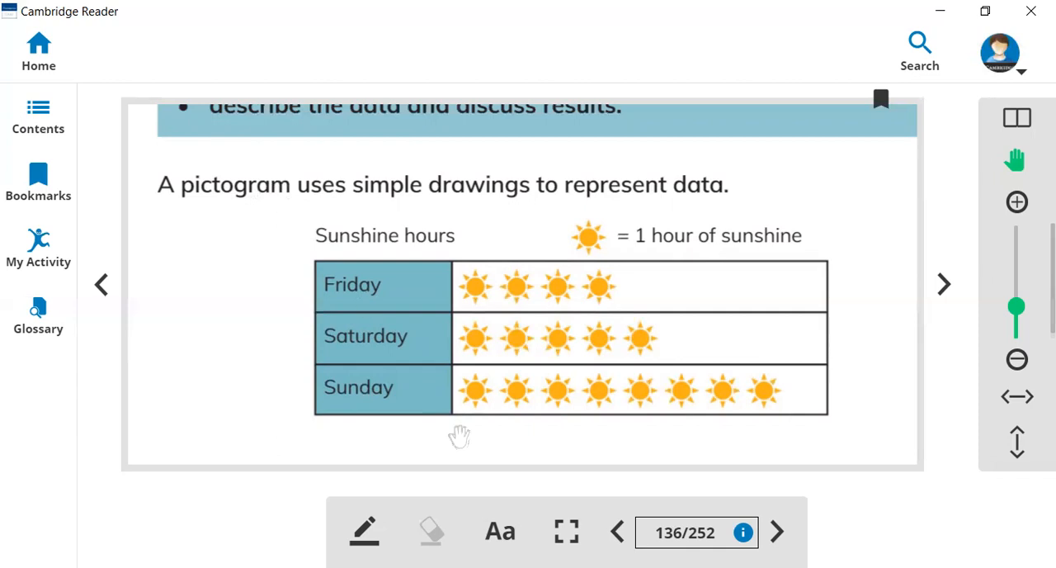
{"action": "mouse_move", "coordinate": [642, 322]}
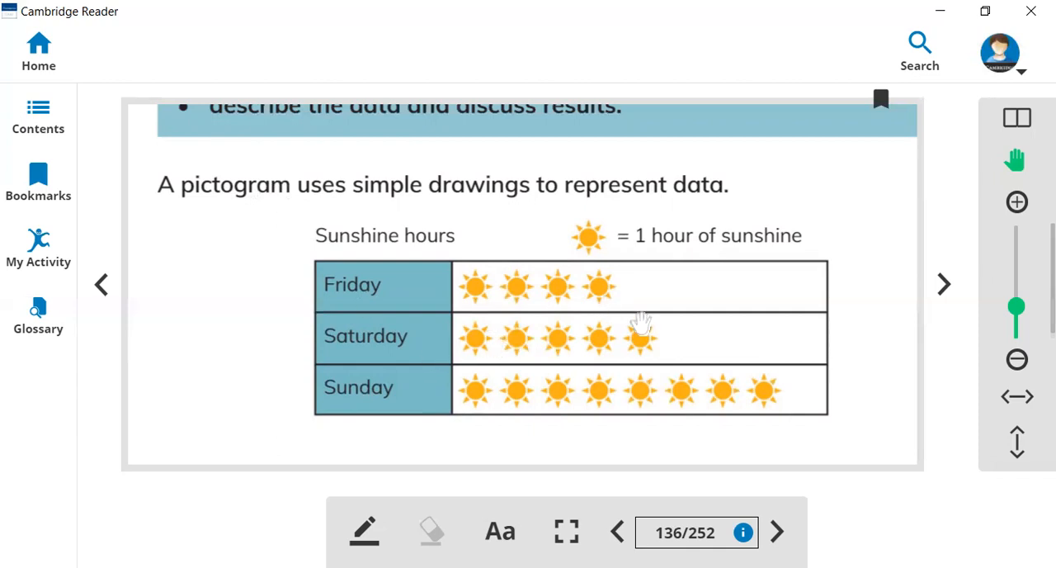
{"action": "scroll", "scroll_direction": "down", "scroll_amount": 3}
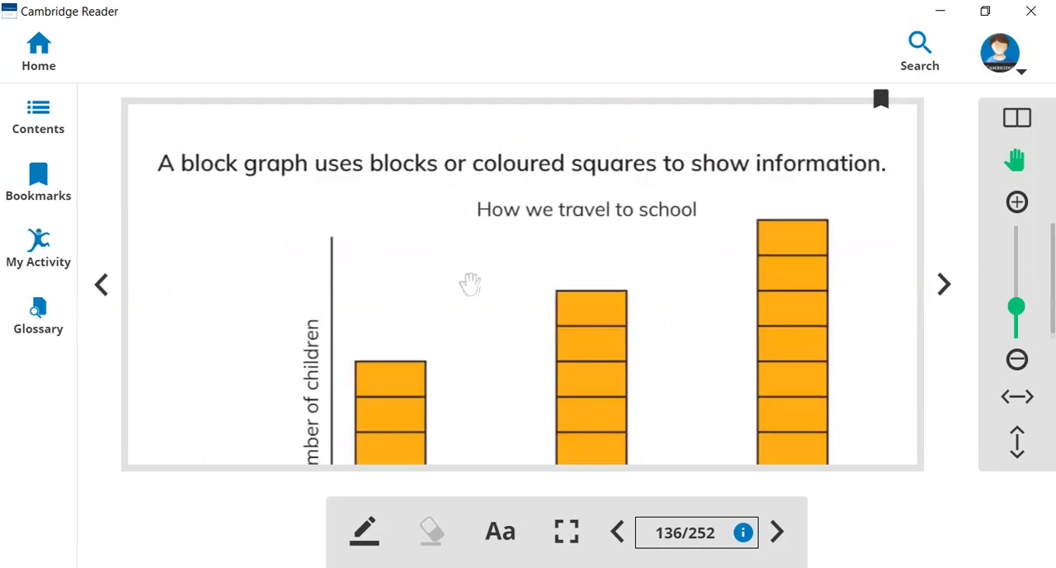
{"action": "mouse_move", "coordinate": [511, 229]}
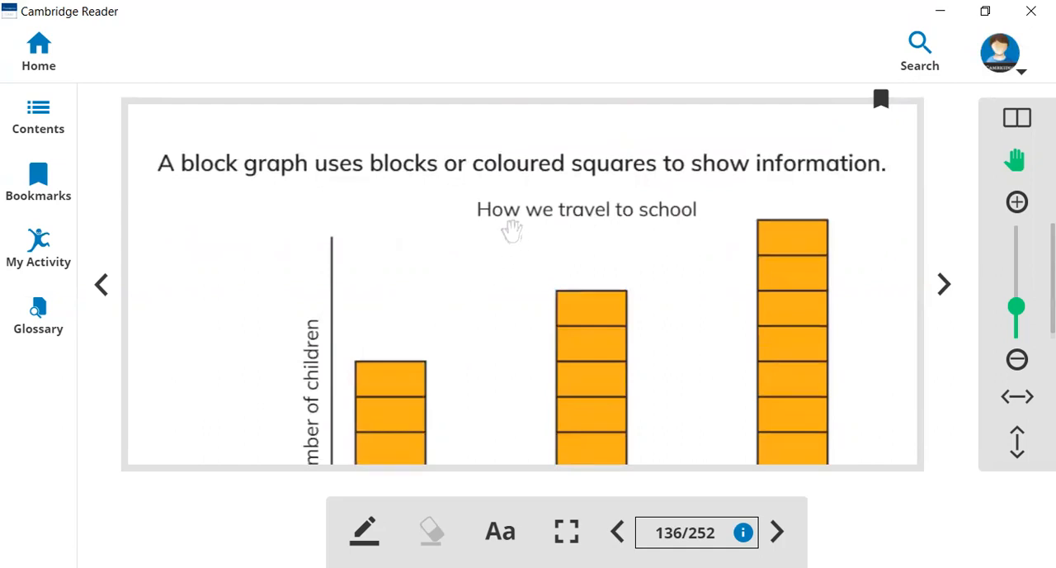
{"action": "mouse_move", "coordinate": [636, 236]}
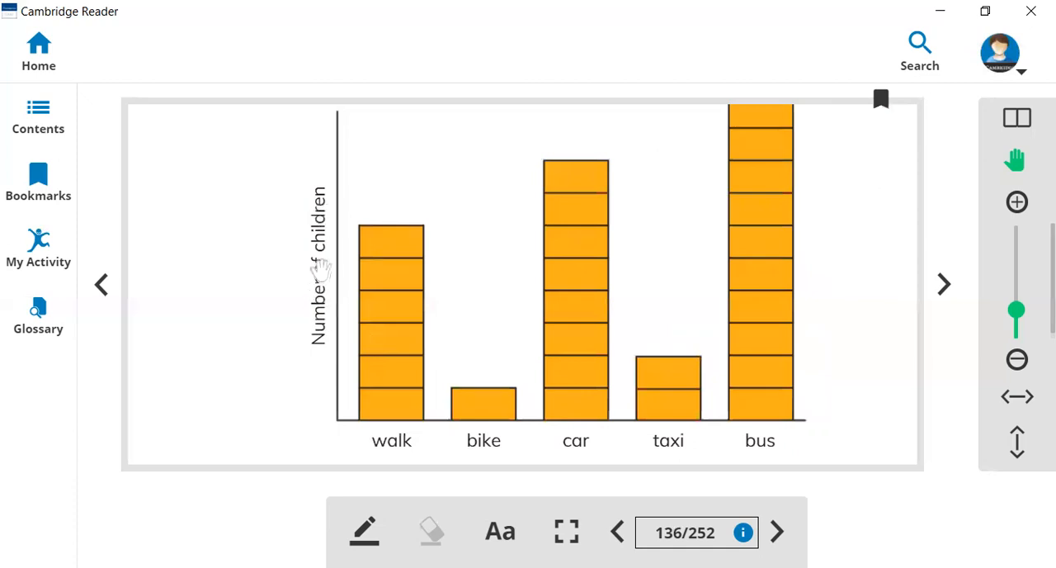
{"action": "mouse_move", "coordinate": [370, 385]}
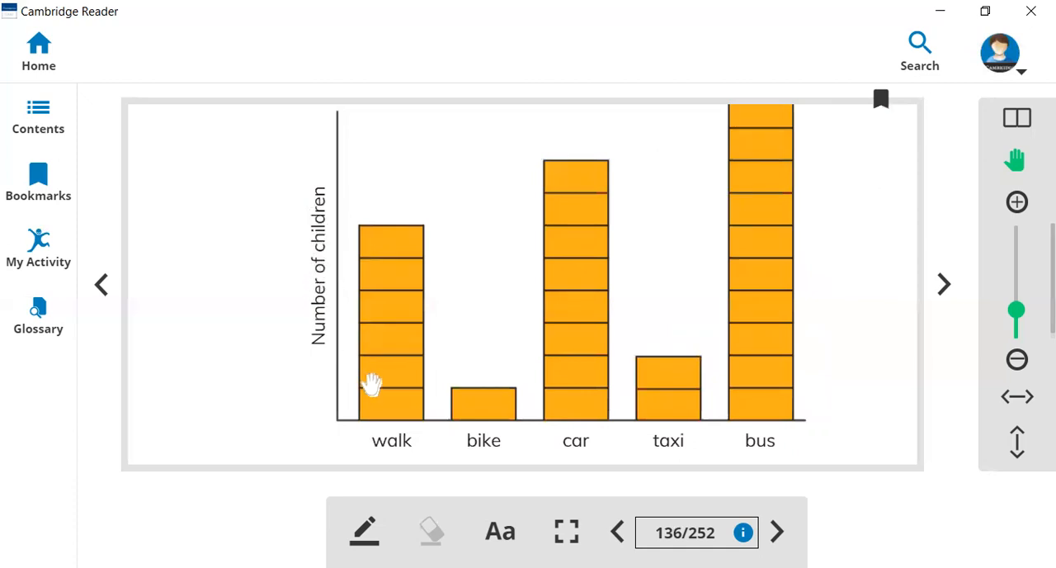
{"action": "mouse_move", "coordinate": [396, 452]}
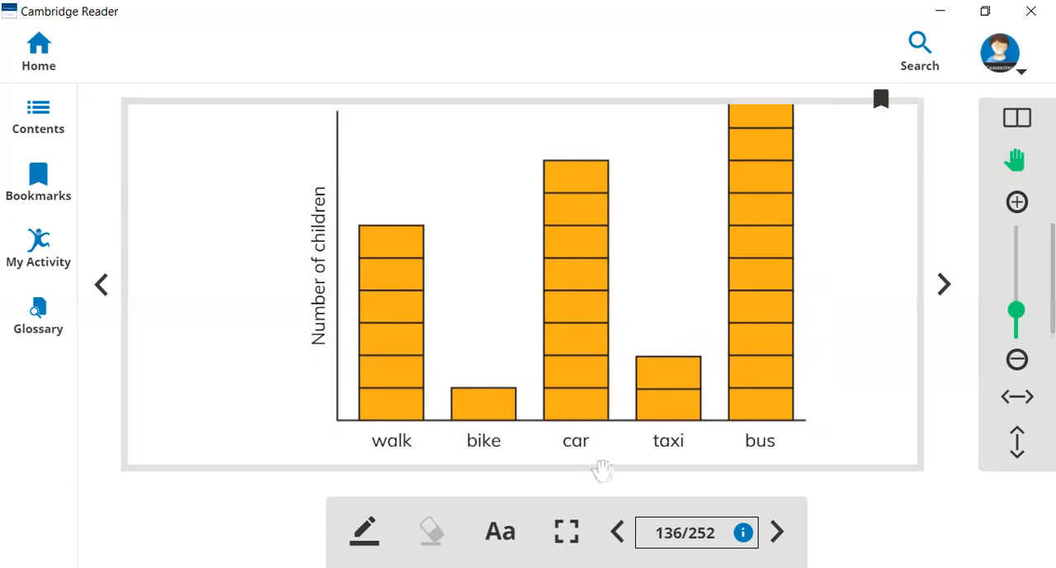
{"action": "mouse_move", "coordinate": [667, 461]}
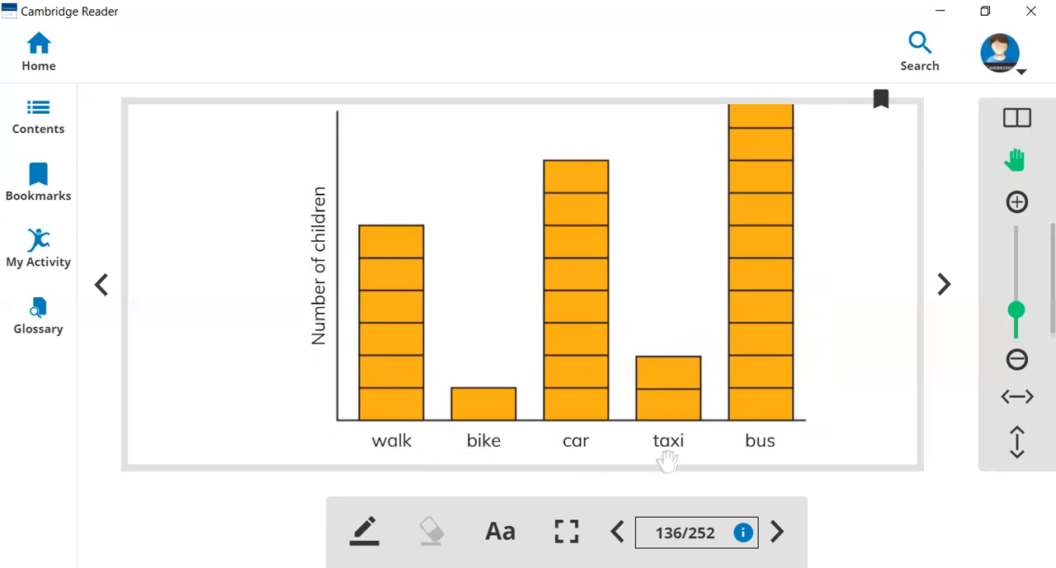
{"action": "mouse_move", "coordinate": [430, 445]}
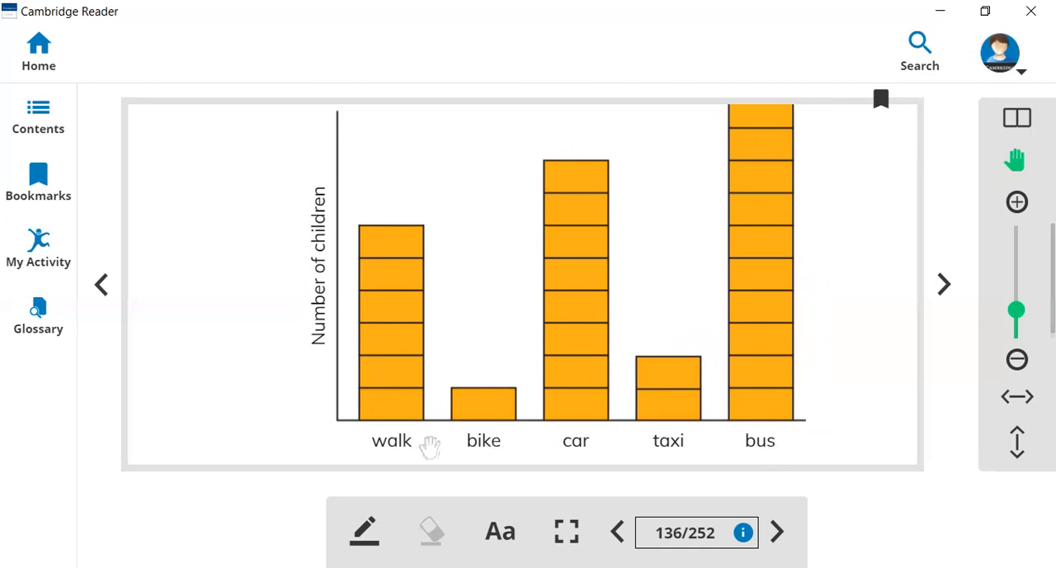
{"action": "mouse_move", "coordinate": [388, 404]}
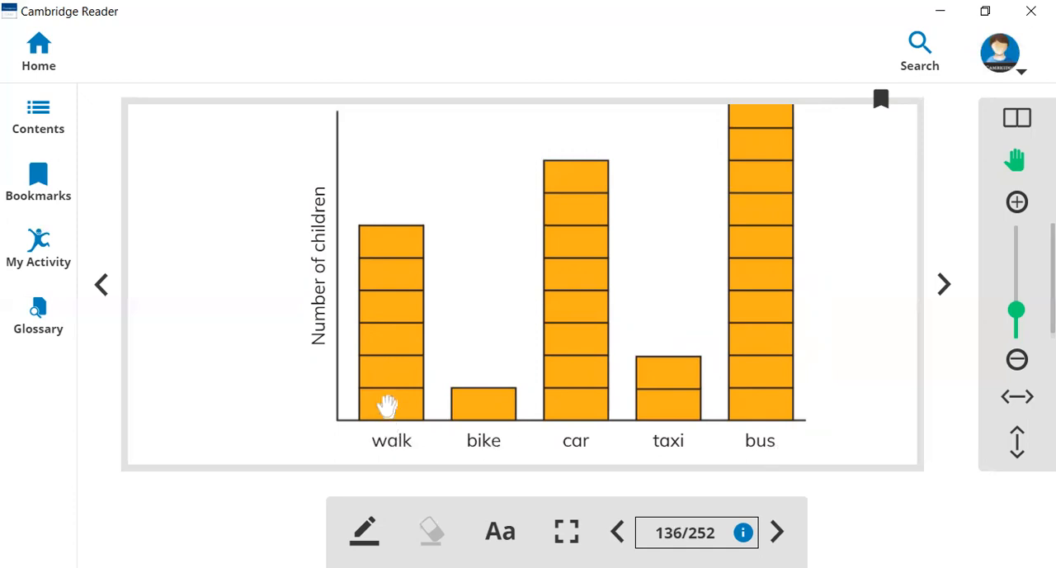
{"action": "mouse_move", "coordinate": [388, 378]}
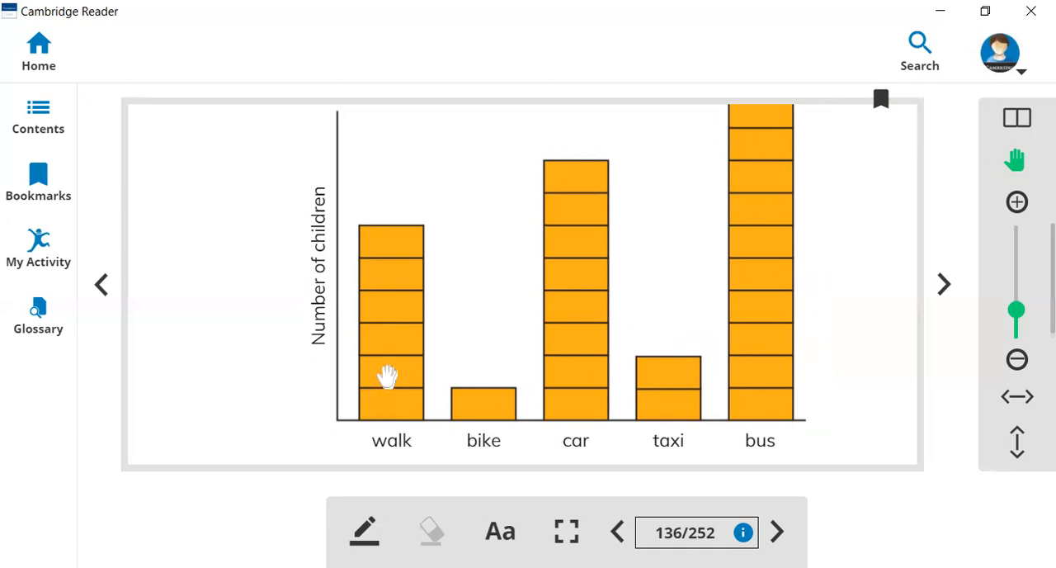
{"action": "mouse_move", "coordinate": [388, 342]}
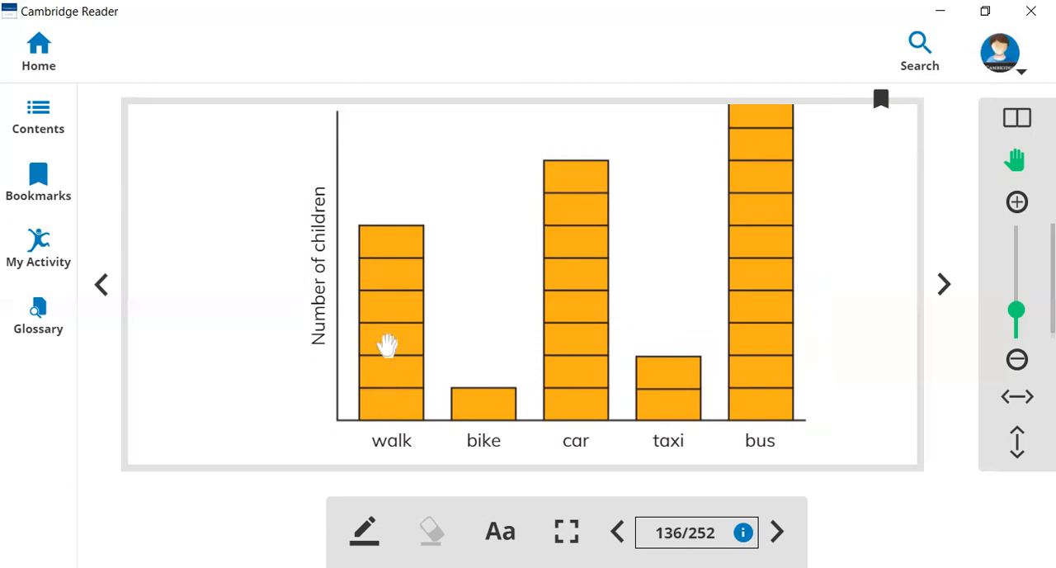
{"action": "mouse_move", "coordinate": [389, 288]}
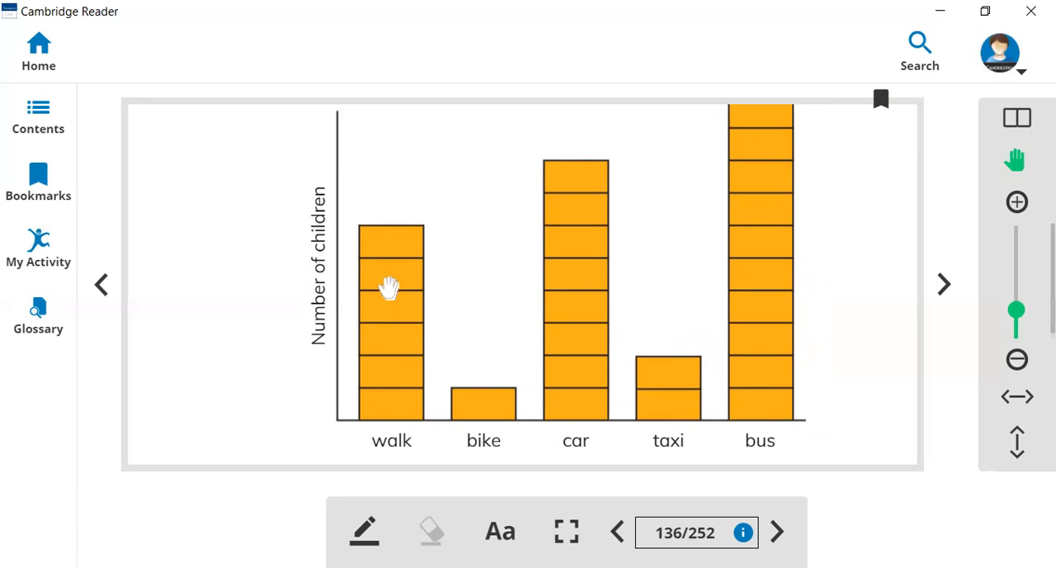
{"action": "mouse_move", "coordinate": [389, 250]}
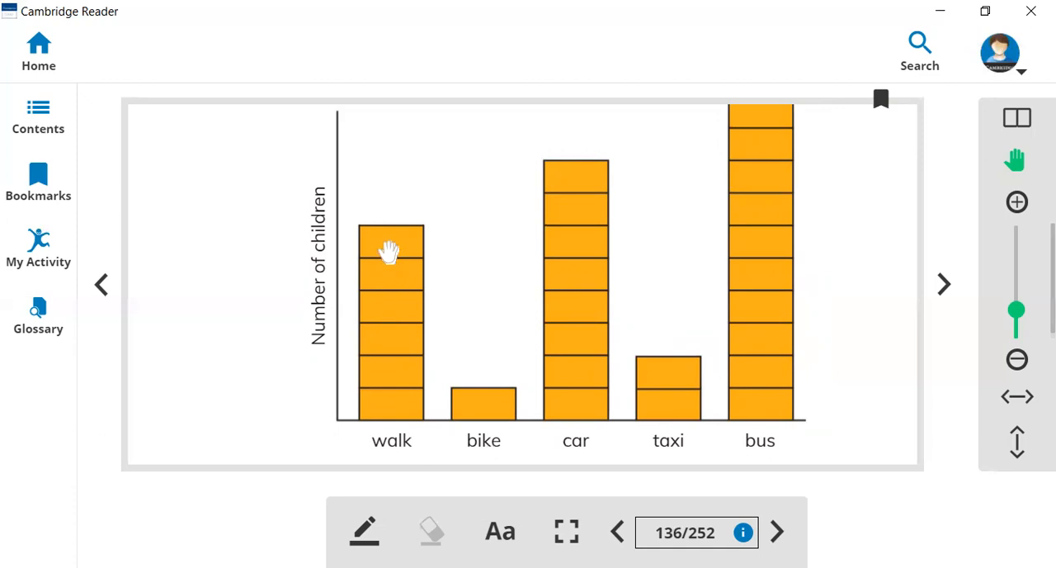
{"action": "mouse_move", "coordinate": [403, 385]}
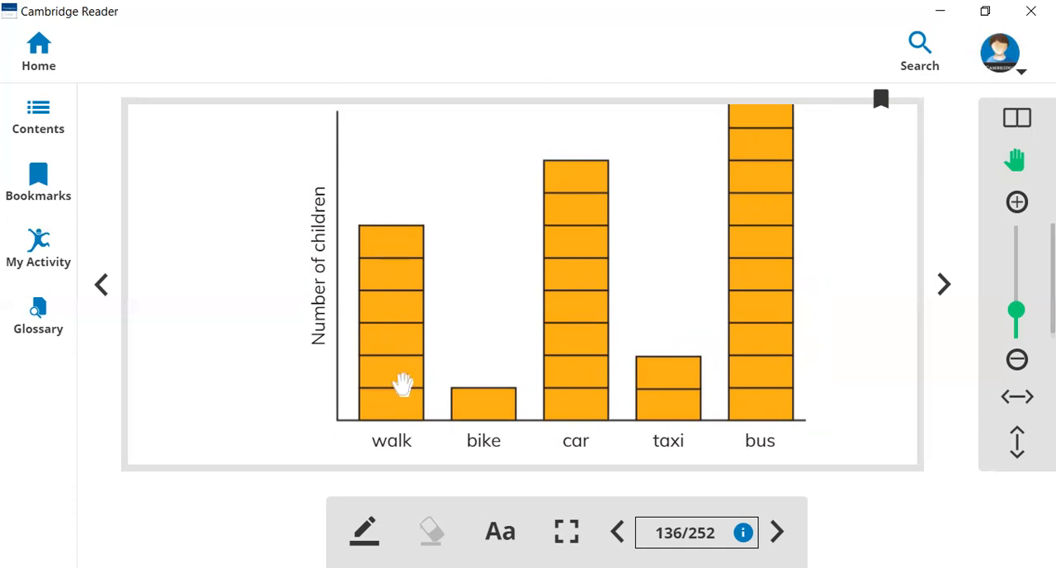
{"action": "mouse_move", "coordinate": [404, 433]}
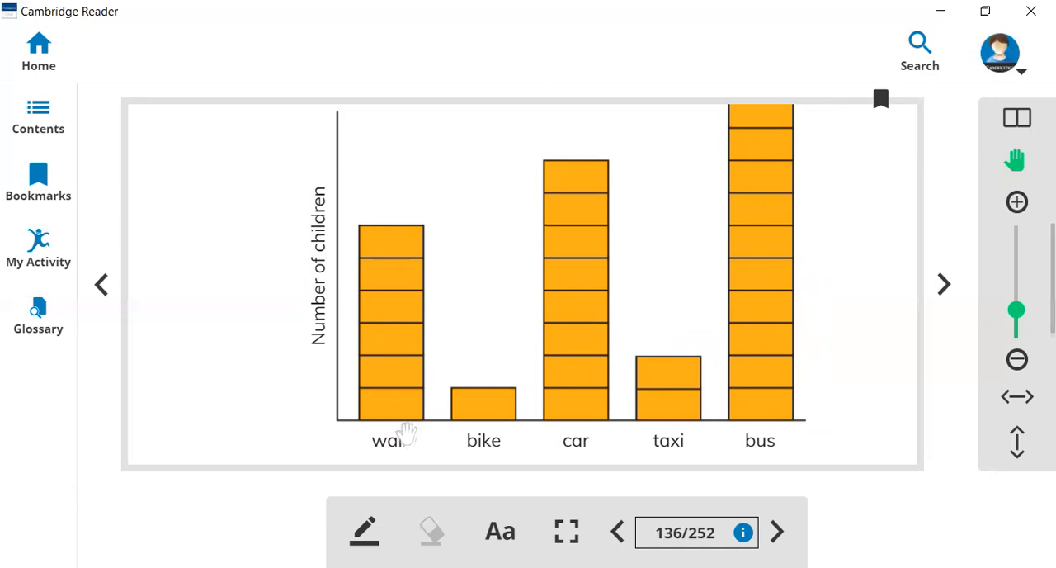
{"action": "mouse_move", "coordinate": [404, 456]}
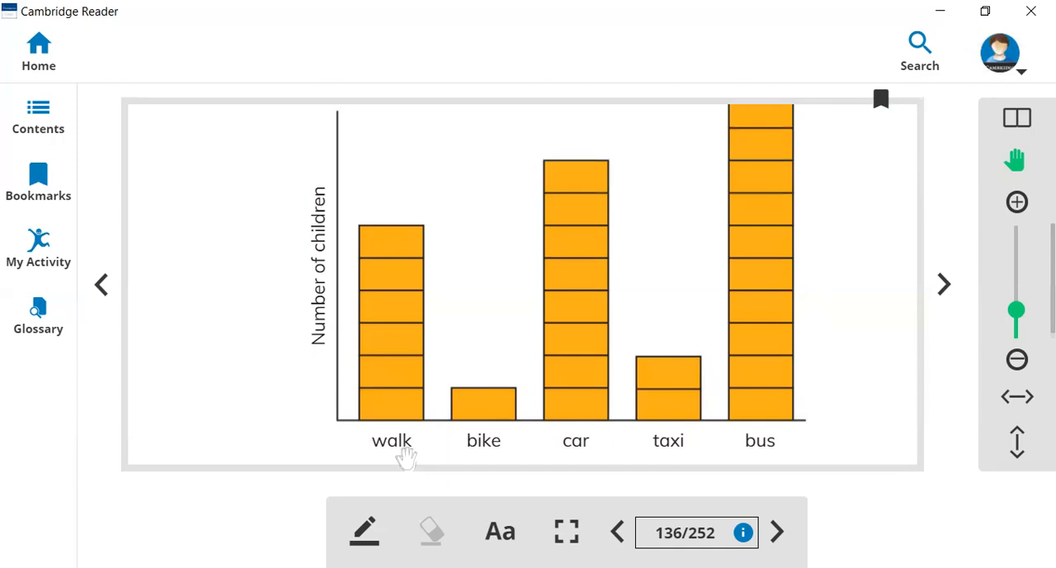
{"action": "mouse_move", "coordinate": [483, 468]}
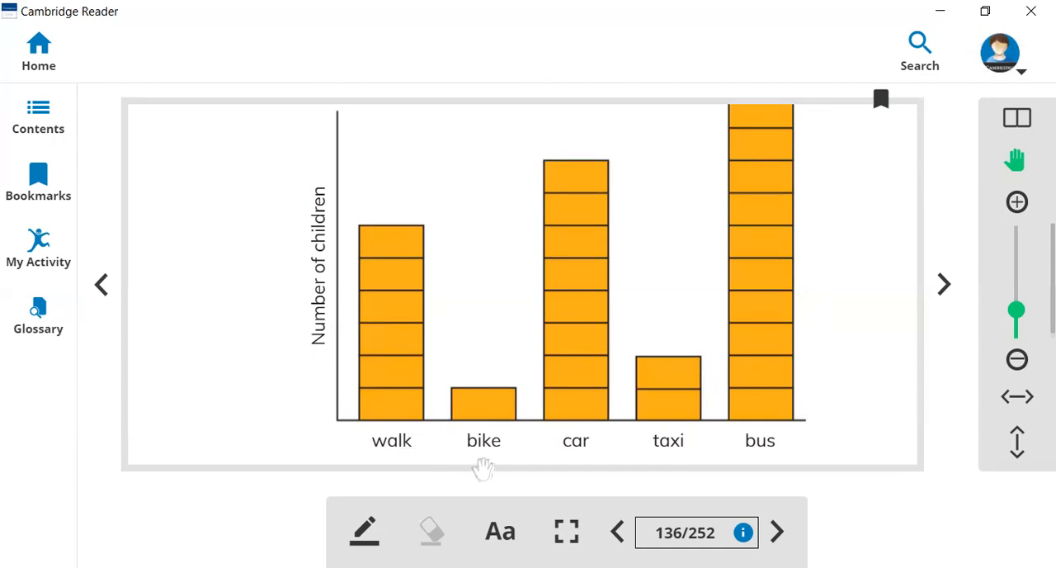
{"action": "mouse_move", "coordinate": [490, 456]}
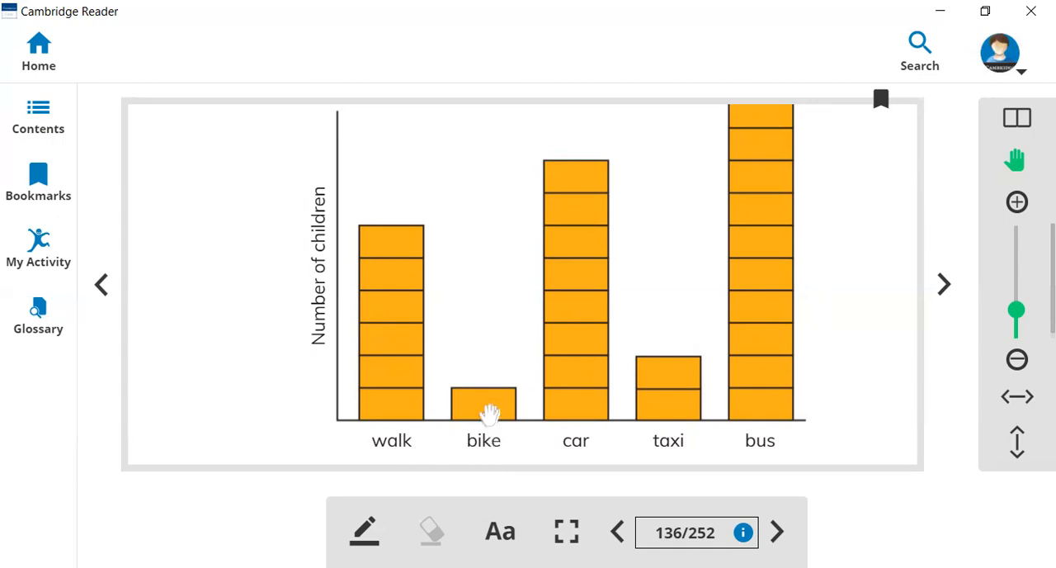
{"action": "mouse_move", "coordinate": [569, 440]}
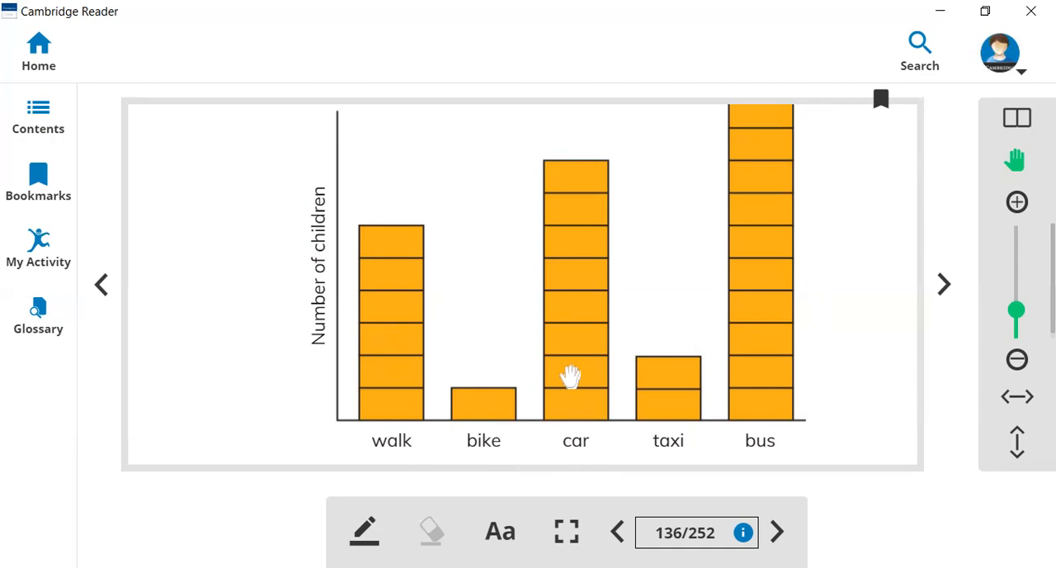
{"action": "mouse_move", "coordinate": [576, 285]}
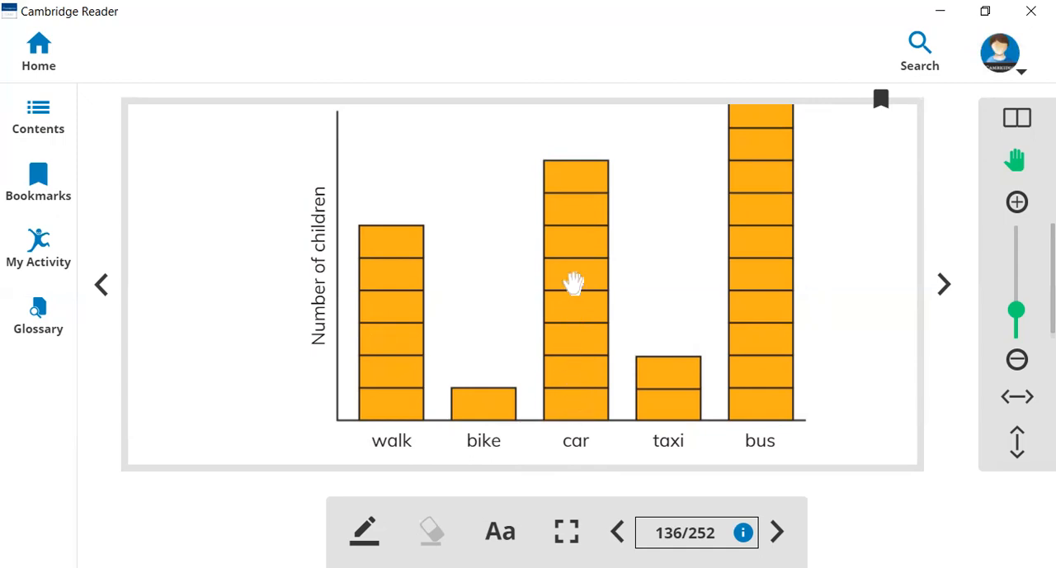
{"action": "mouse_move", "coordinate": [573, 218]}
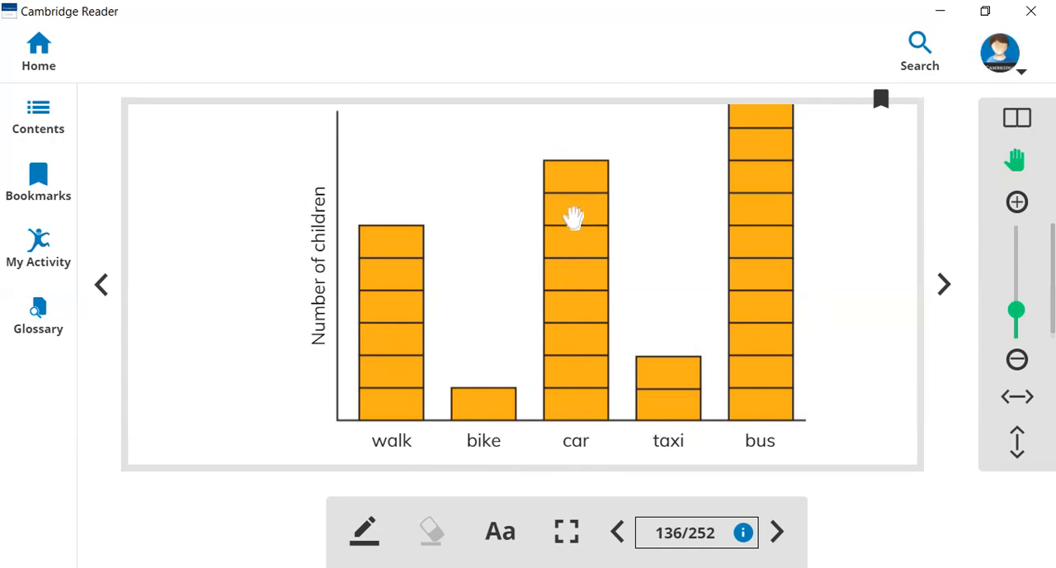
{"action": "mouse_move", "coordinate": [581, 368]}
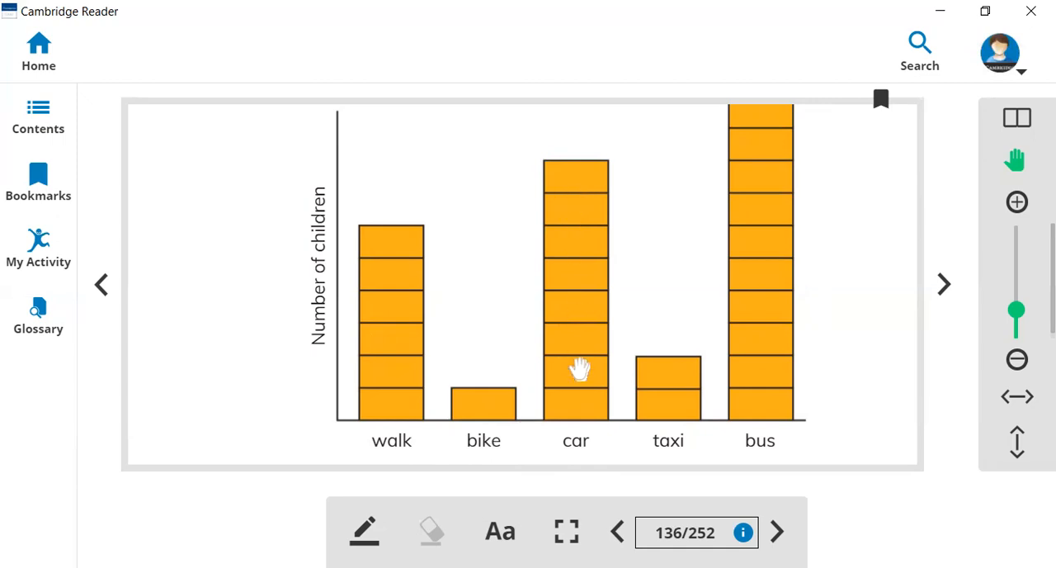
{"action": "mouse_move", "coordinate": [587, 455]}
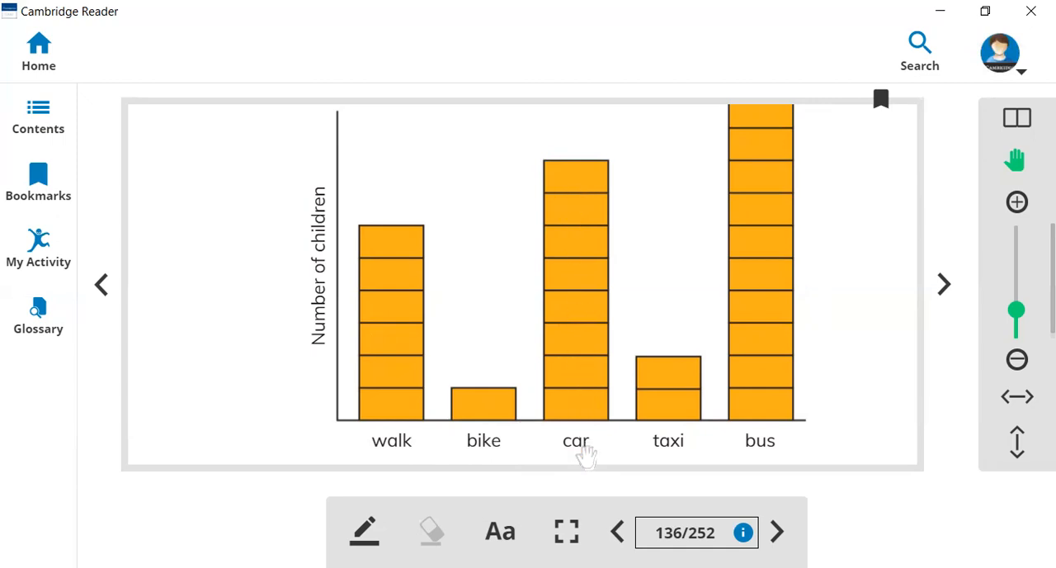
{"action": "mouse_move", "coordinate": [659, 462]}
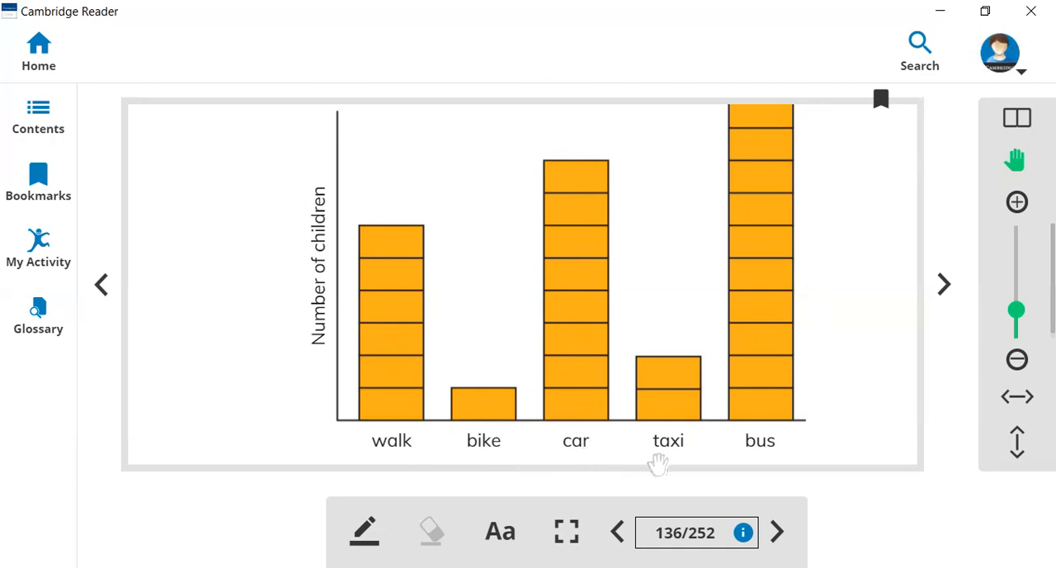
{"action": "mouse_move", "coordinate": [685, 452]}
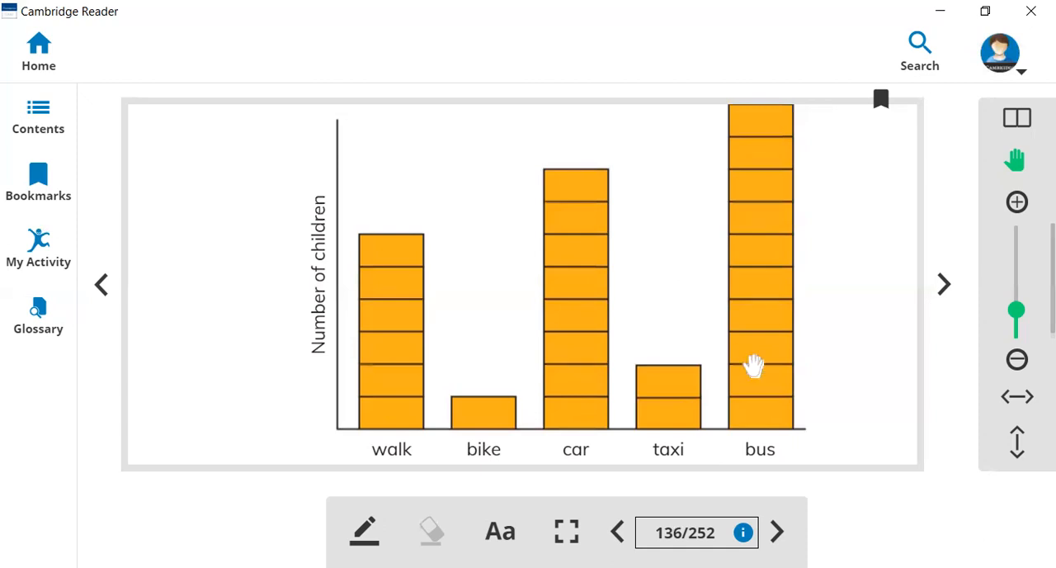
{"action": "mouse_move", "coordinate": [763, 423]}
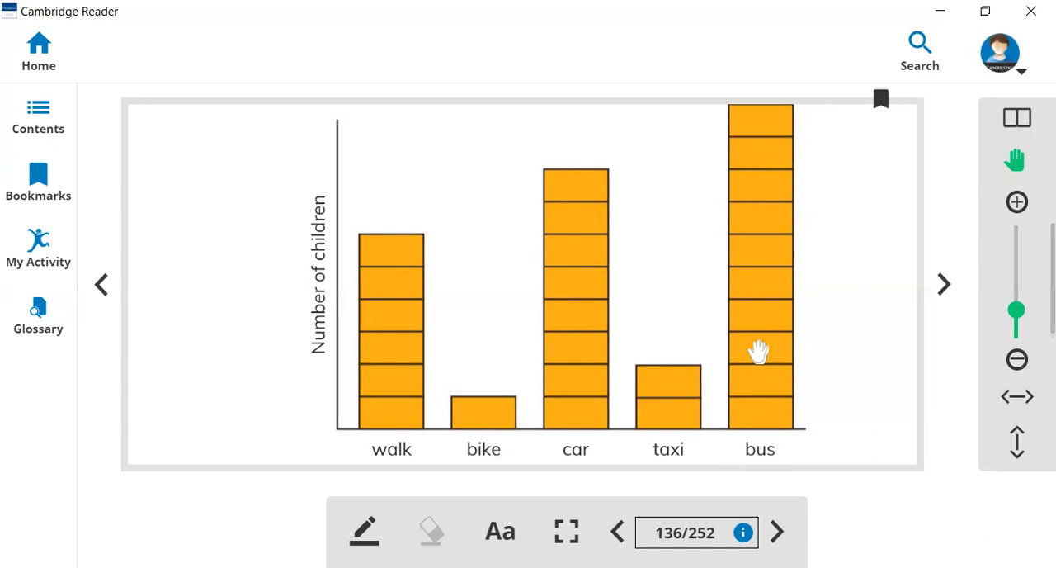
{"action": "mouse_move", "coordinate": [757, 264]}
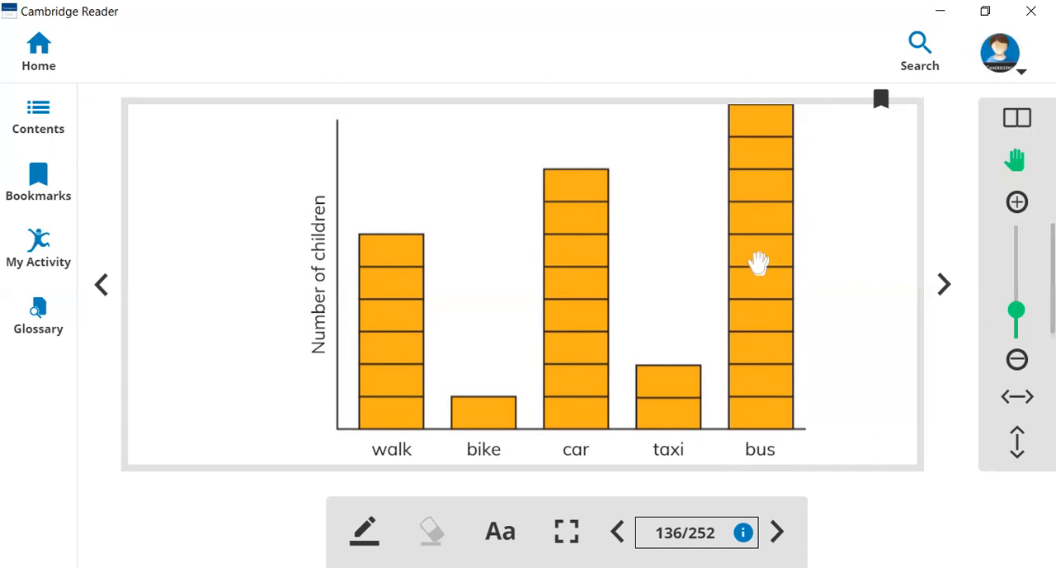
{"action": "mouse_move", "coordinate": [758, 196]}
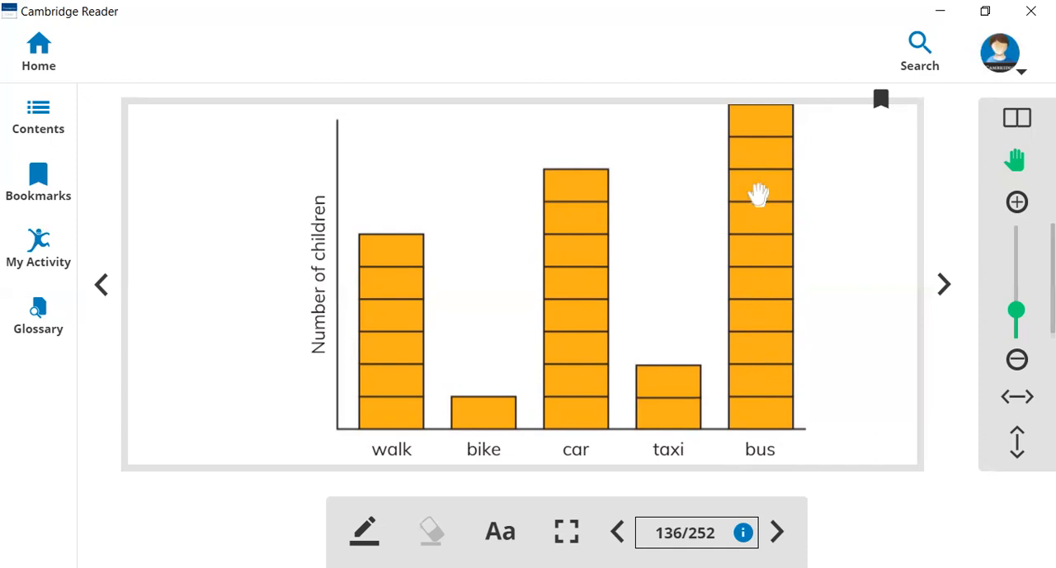
{"action": "mouse_move", "coordinate": [758, 136]}
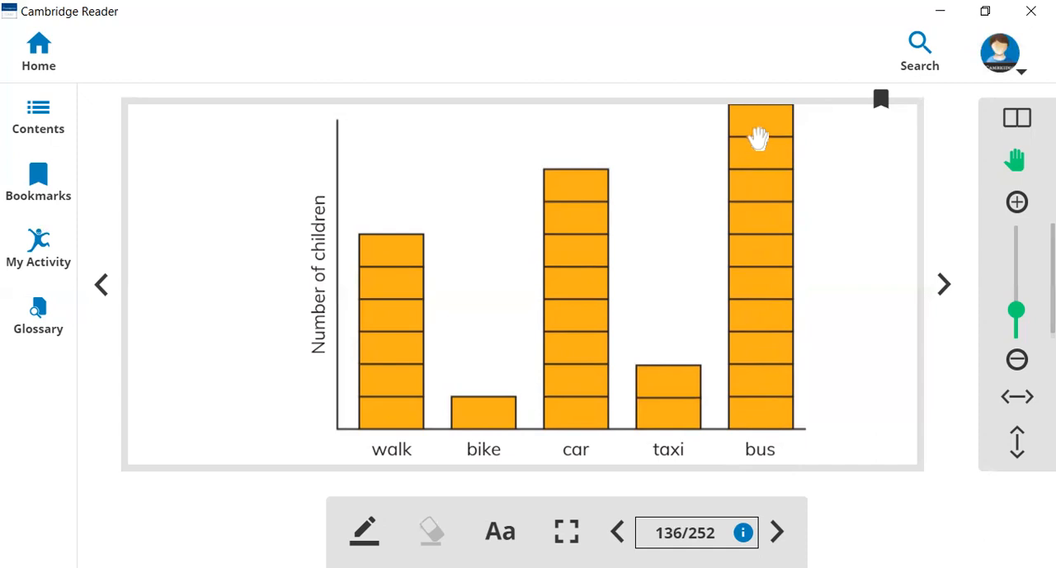
{"action": "mouse_move", "coordinate": [767, 266]}
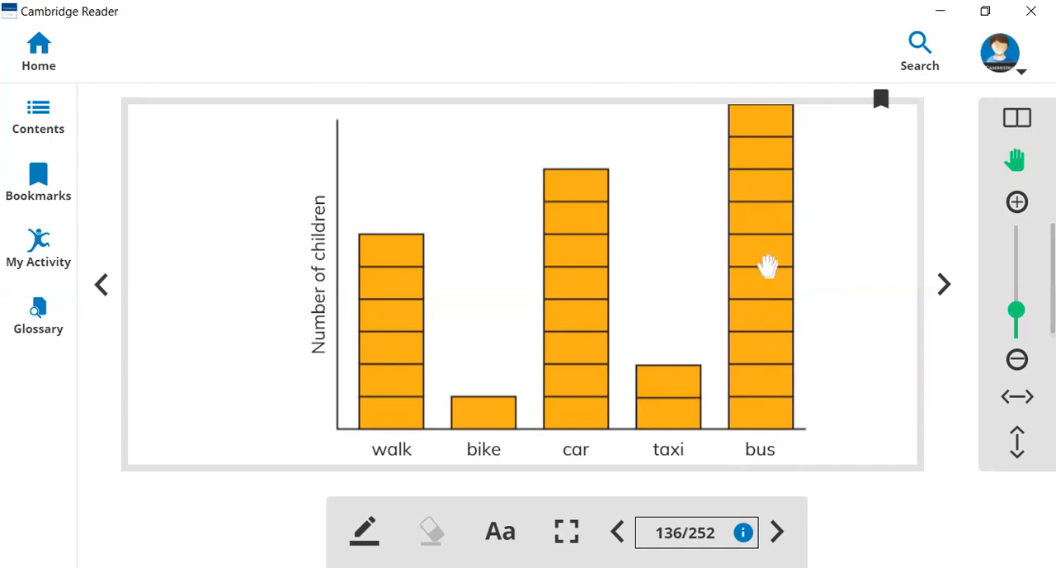
{"action": "mouse_move", "coordinate": [771, 446]}
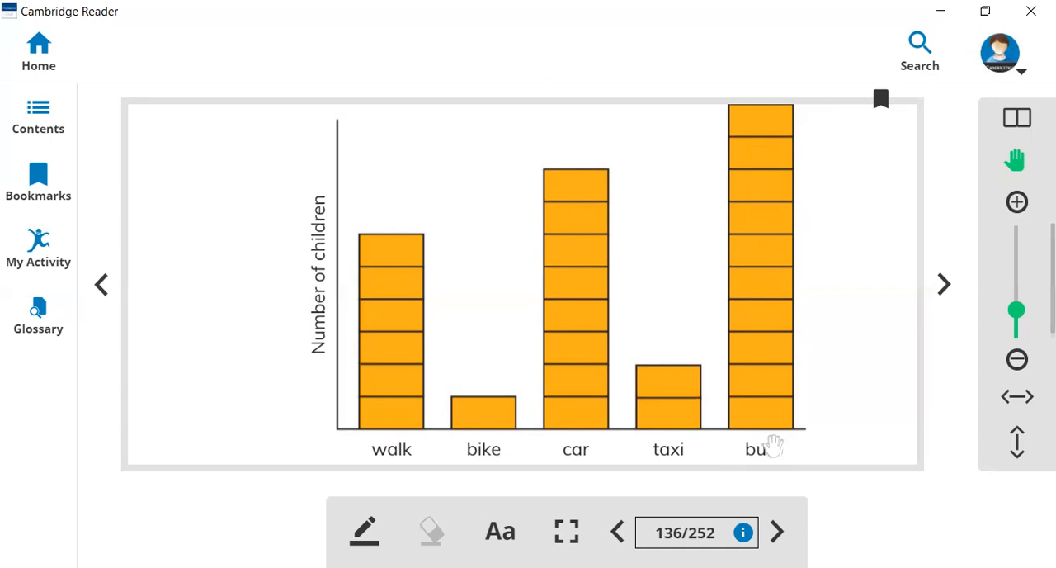
{"action": "mouse_move", "coordinate": [767, 442]}
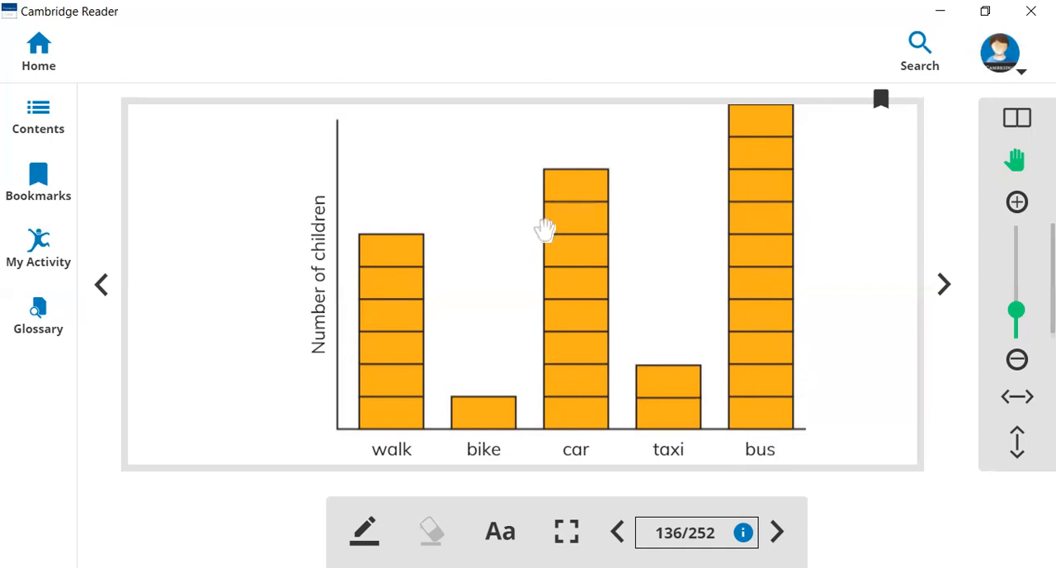
{"action": "mouse_move", "coordinate": [856, 333]}
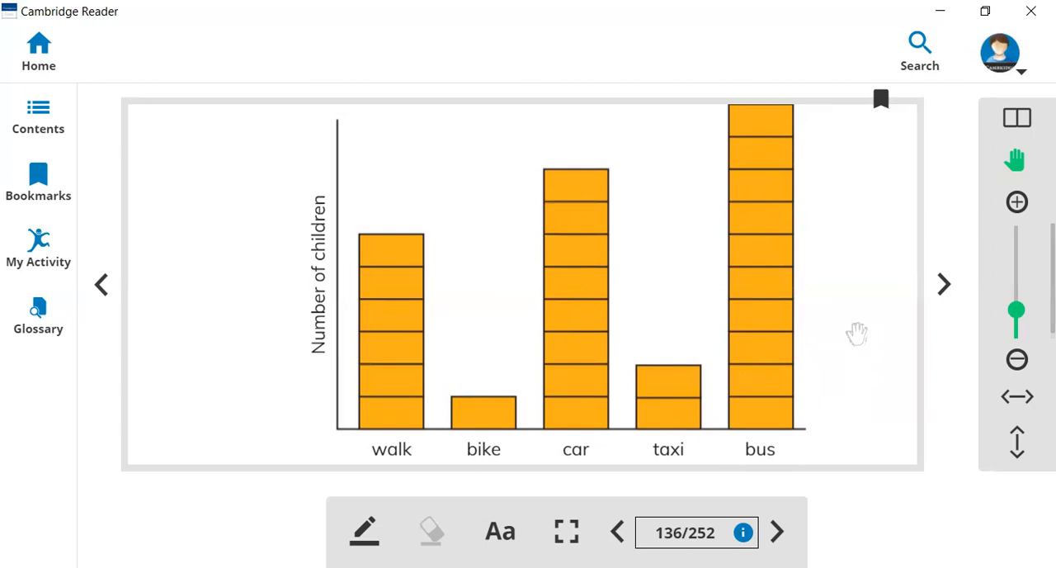
{"action": "mouse_move", "coordinate": [780, 454]}
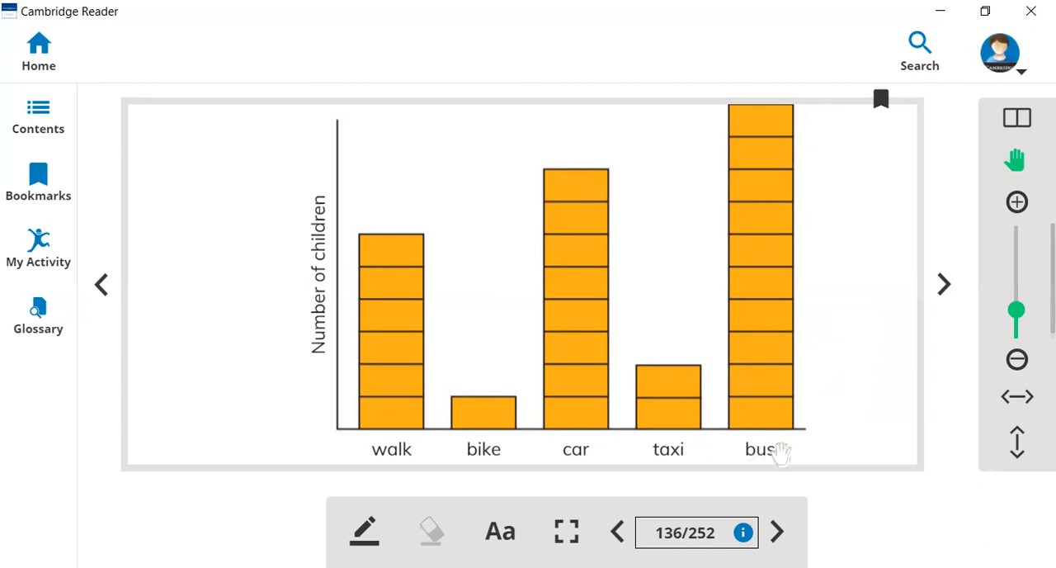
{"action": "mouse_move", "coordinate": [769, 361]}
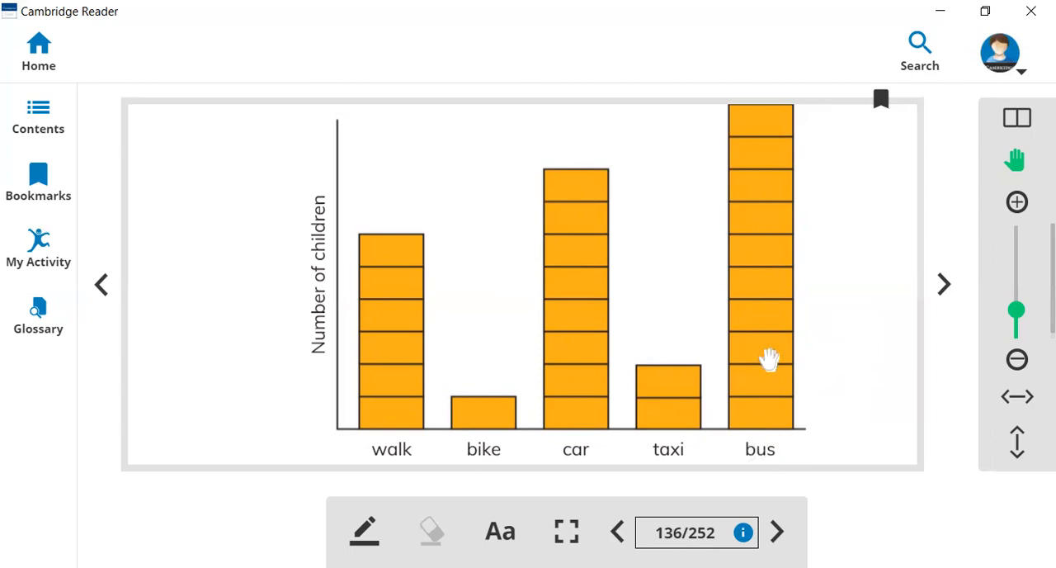
{"action": "mouse_move", "coordinate": [485, 426]}
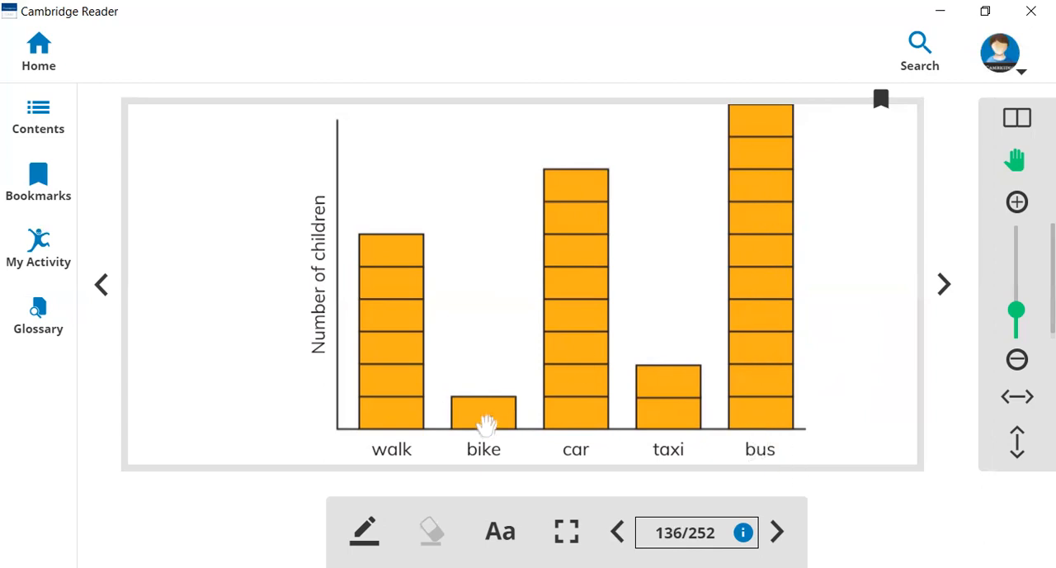
{"action": "mouse_move", "coordinate": [759, 481]}
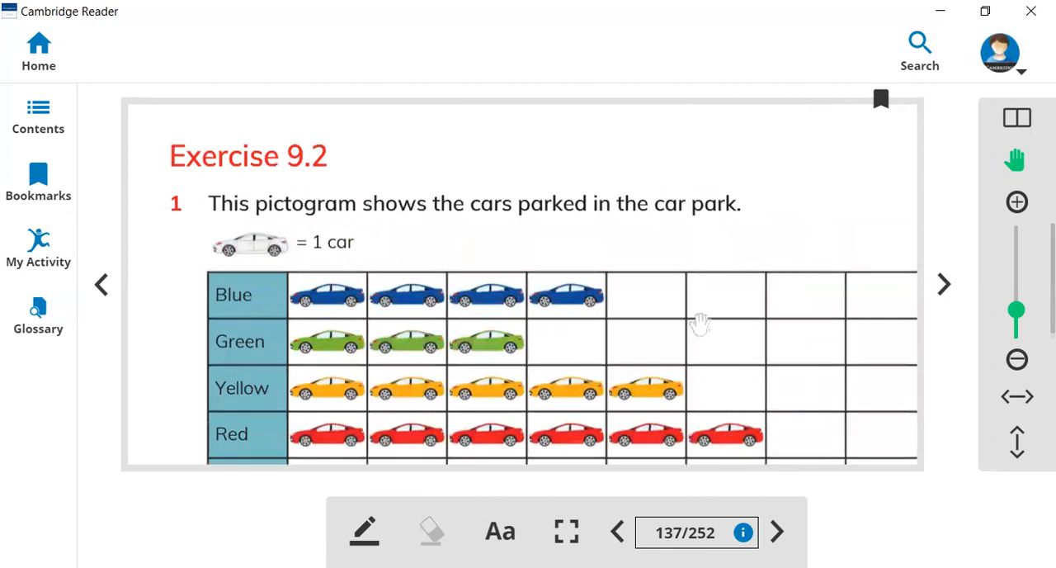
{"action": "mouse_move", "coordinate": [313, 161]}
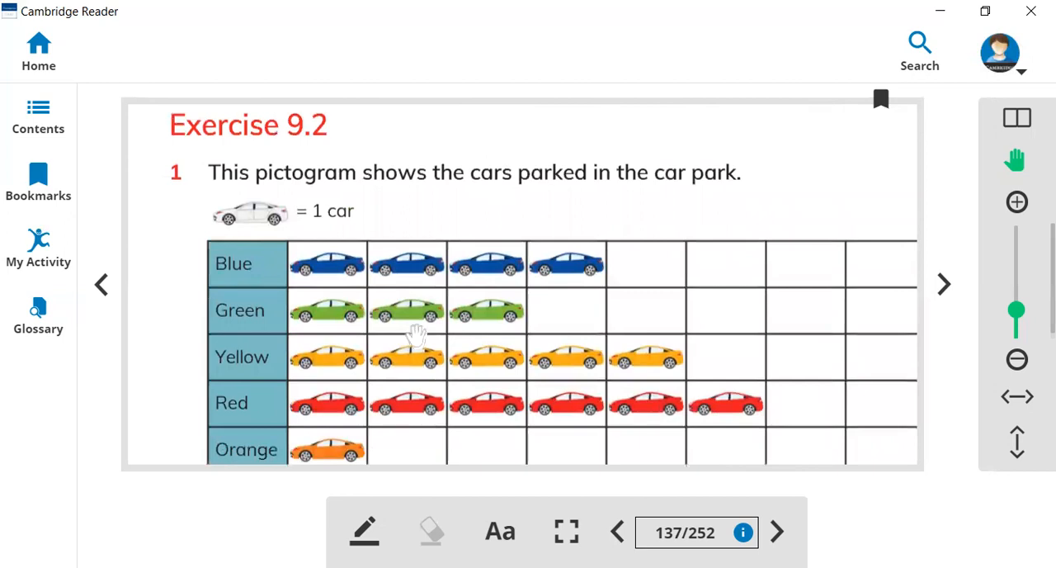
{"action": "scroll", "scroll_direction": "down", "scroll_amount": 3}
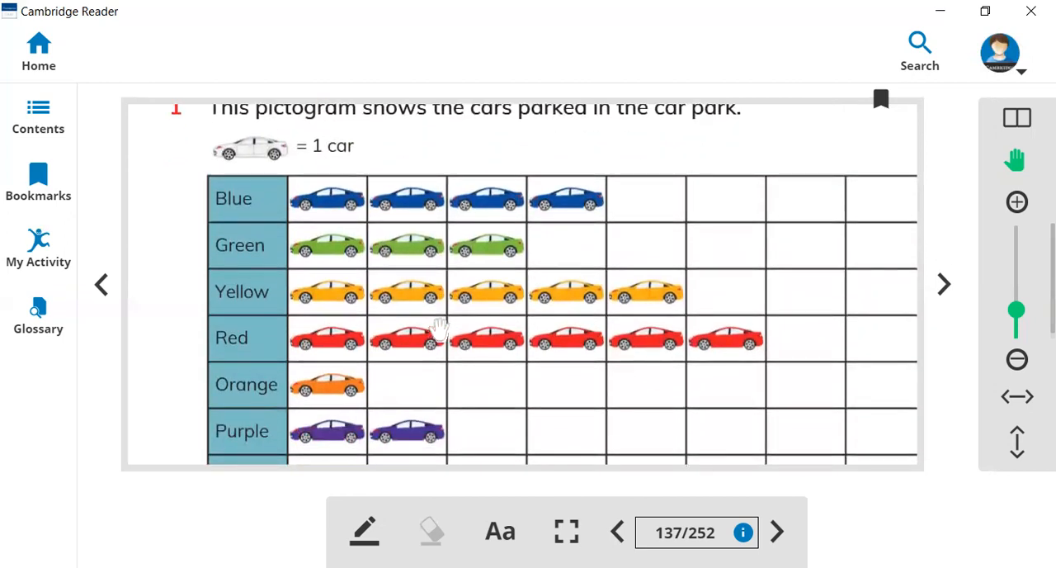
{"action": "mouse_move", "coordinate": [272, 161]}
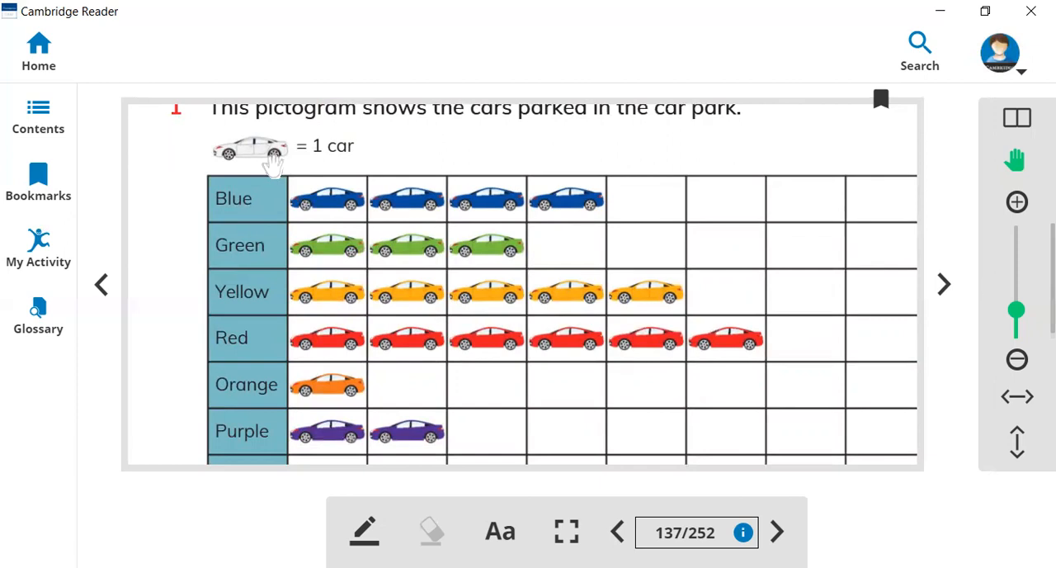
{"action": "mouse_move", "coordinate": [338, 162]}
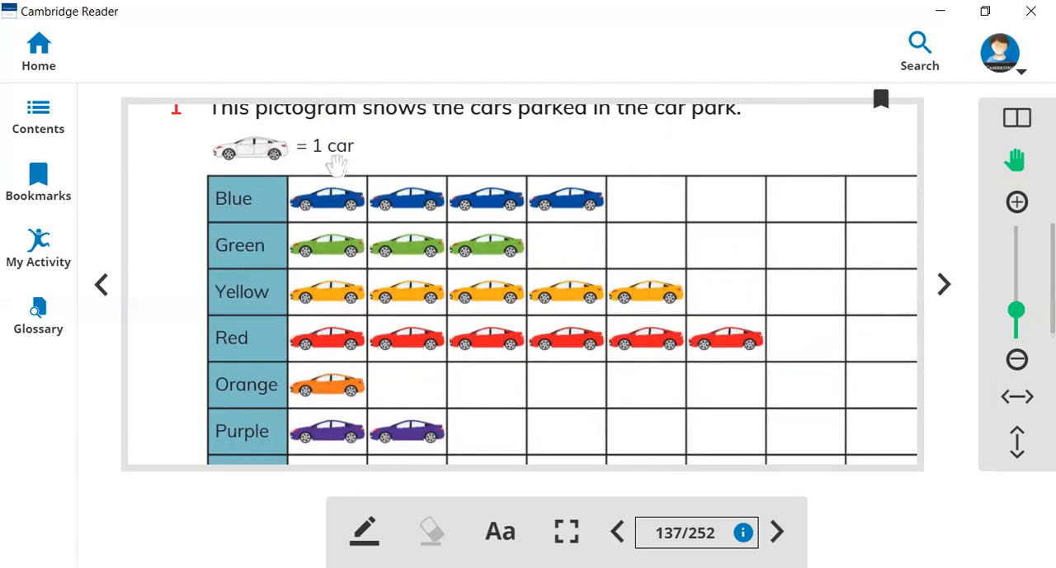
{"action": "scroll", "scroll_direction": "down", "scroll_amount": 3}
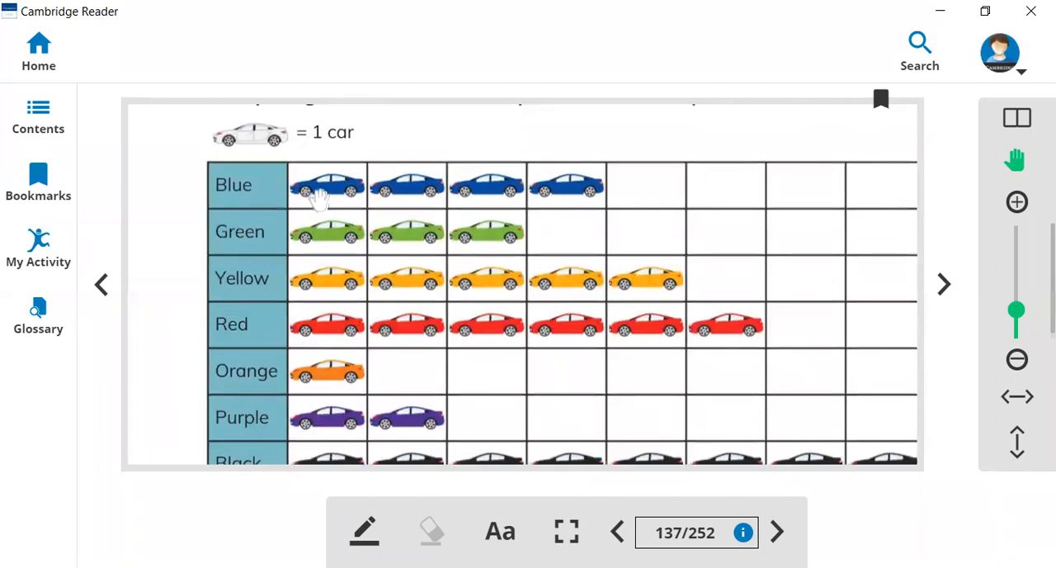
{"action": "mouse_move", "coordinate": [577, 194]}
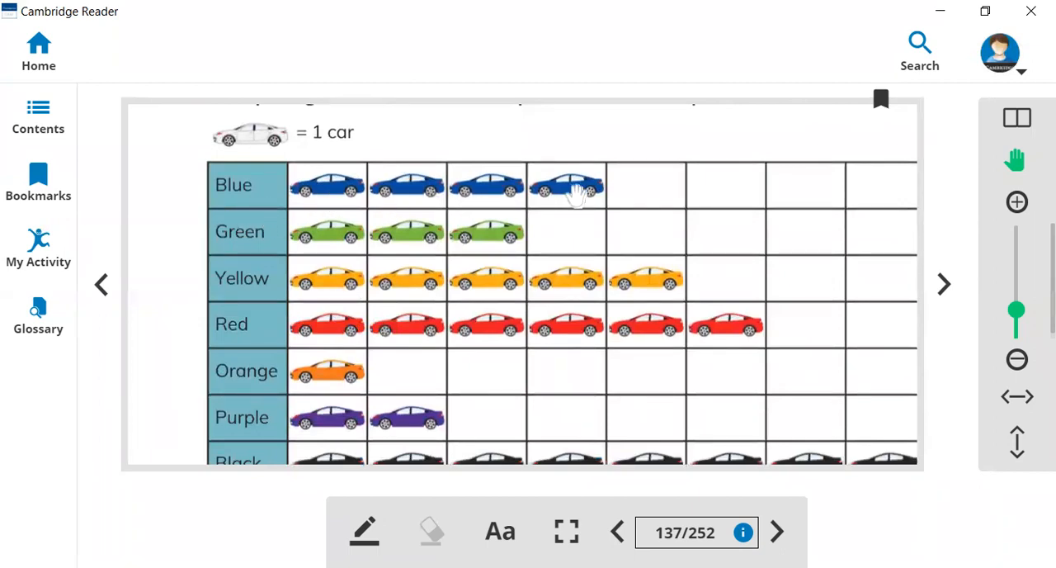
{"action": "mouse_move", "coordinate": [551, 221]}
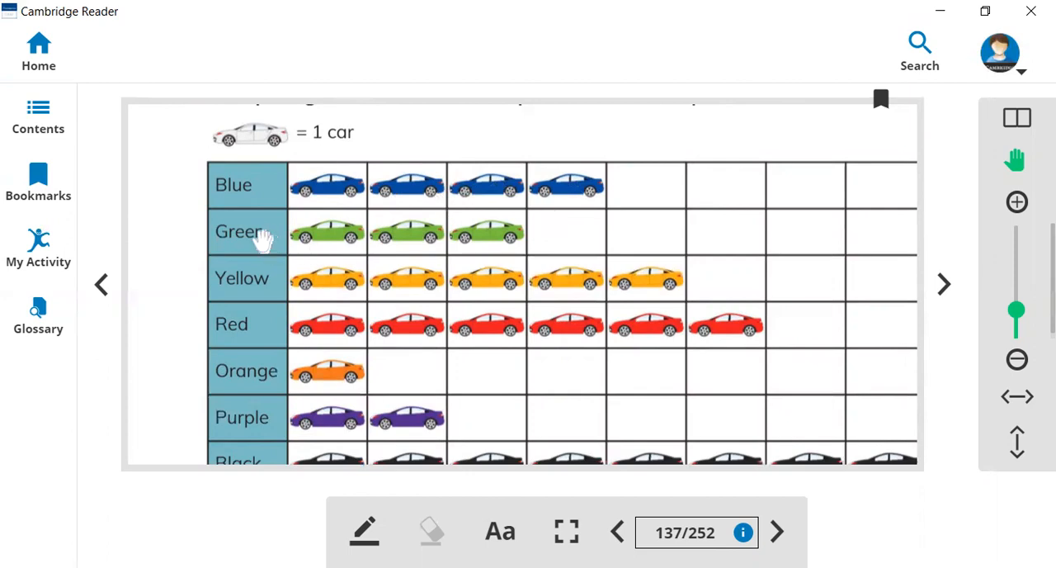
{"action": "mouse_move", "coordinate": [479, 245]}
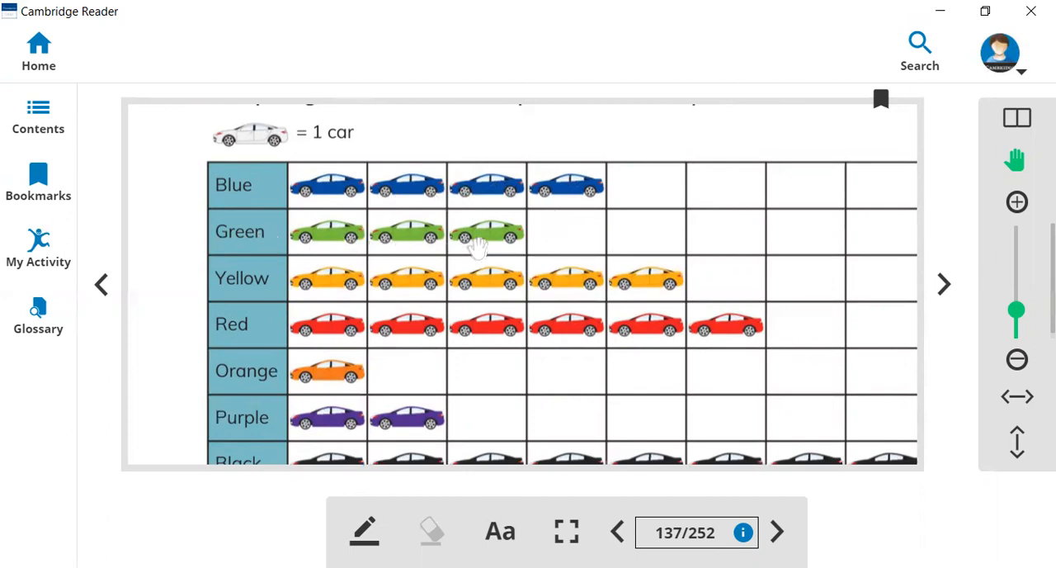
{"action": "scroll", "scroll_direction": "down", "scroll_amount": 3}
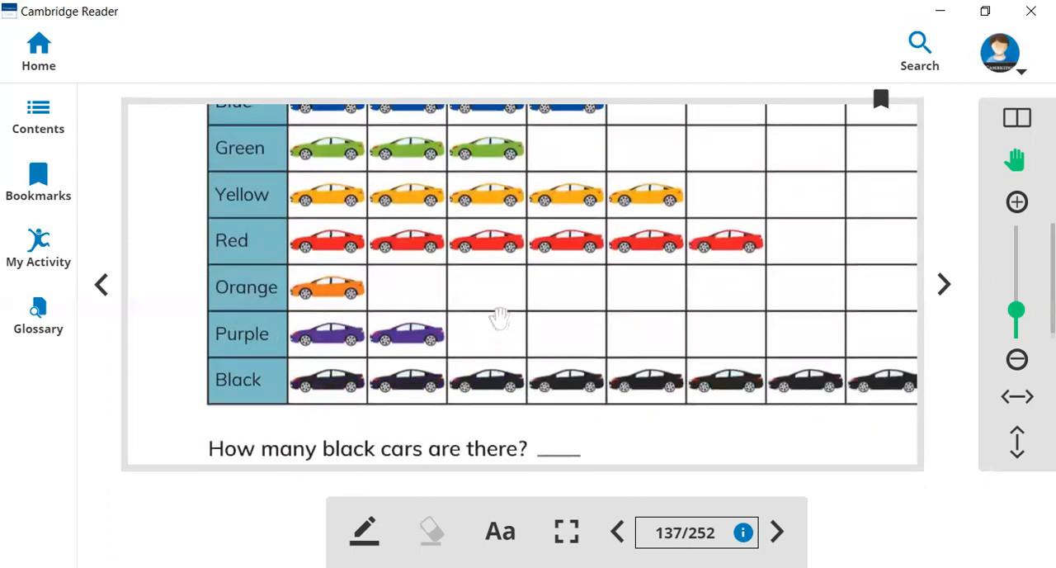
{"action": "scroll", "scroll_direction": "down", "scroll_amount": 3}
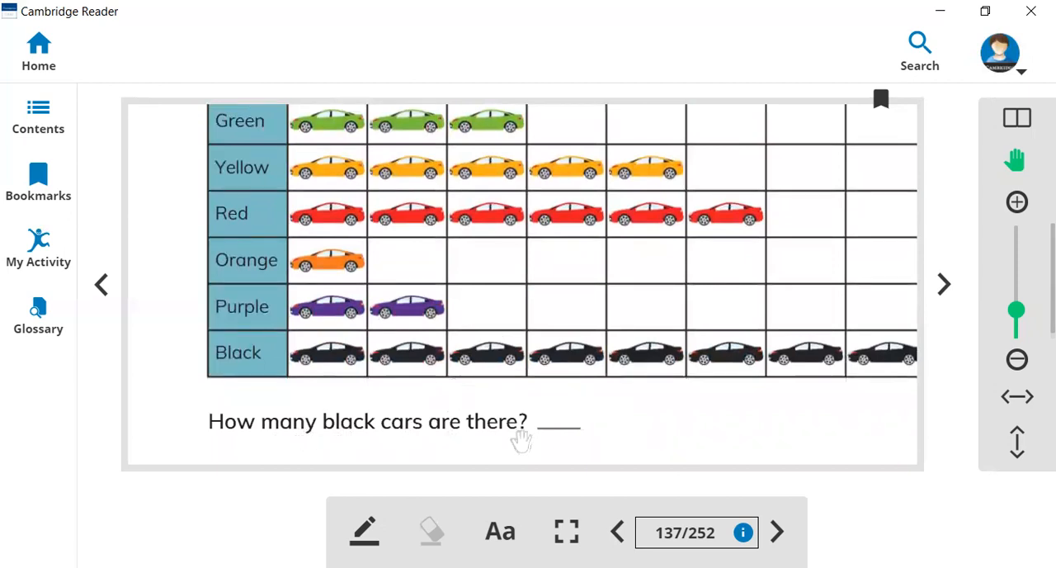
{"action": "mouse_move", "coordinate": [359, 429]}
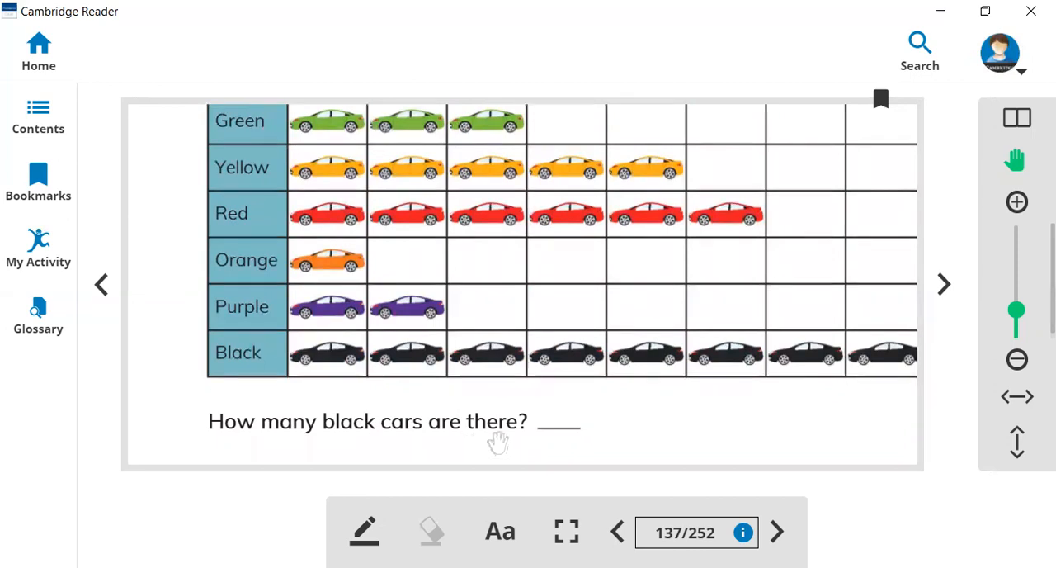
{"action": "mouse_move", "coordinate": [630, 372]}
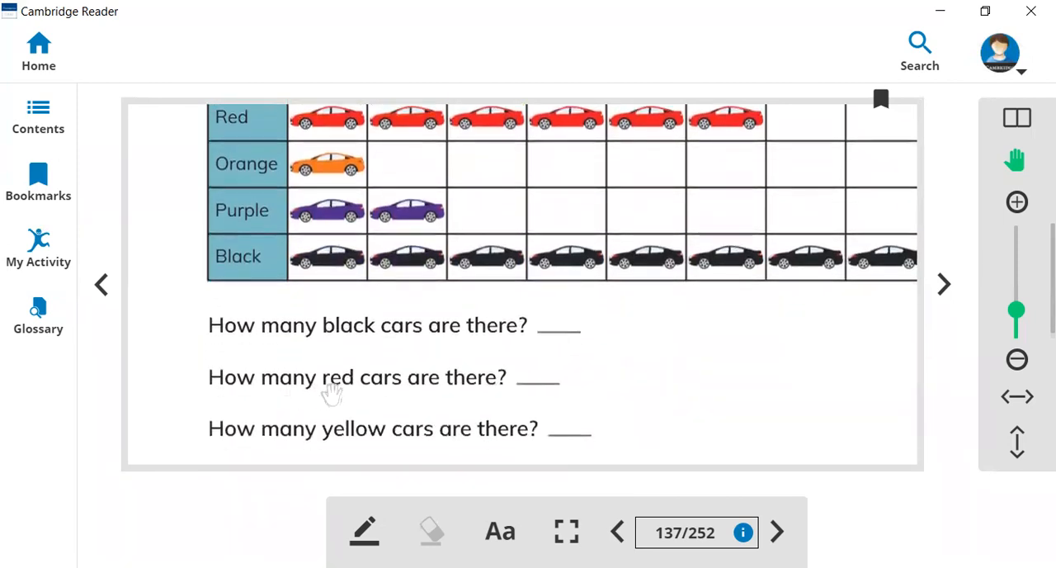
{"action": "mouse_move", "coordinate": [548, 141]}
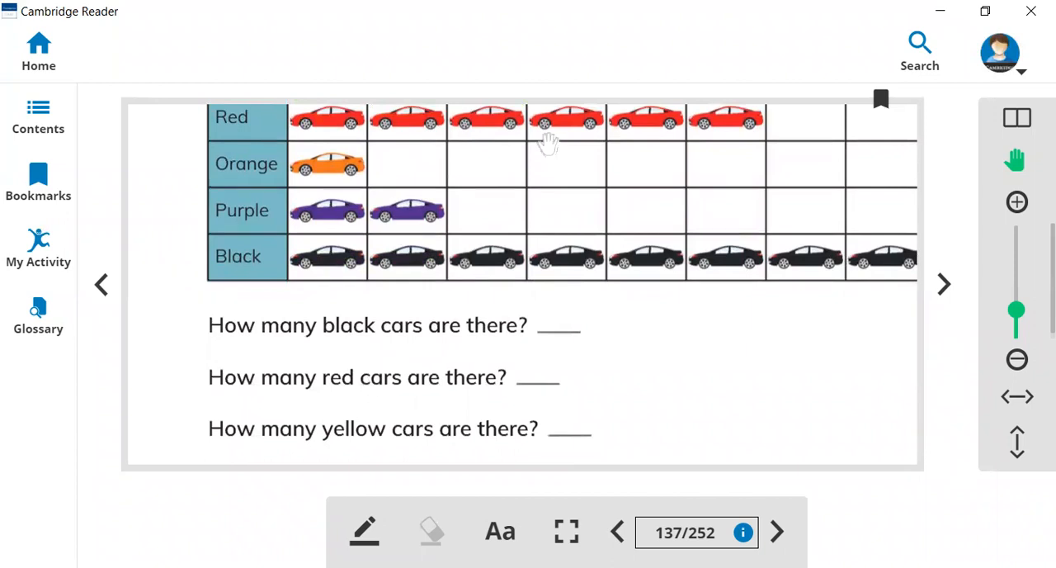
{"action": "mouse_move", "coordinate": [543, 388]}
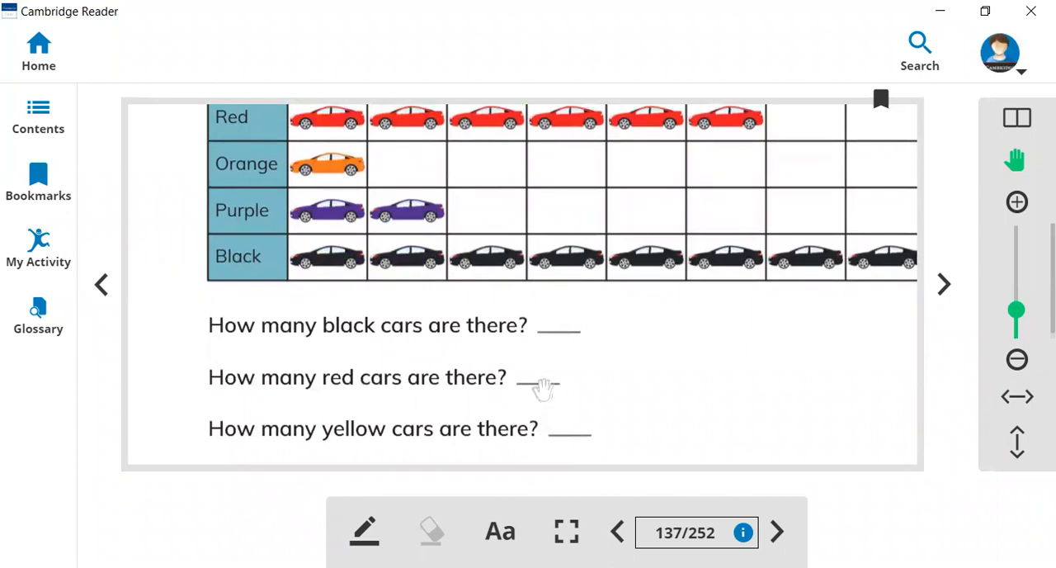
{"action": "scroll", "scroll_direction": "down", "scroll_amount": 3}
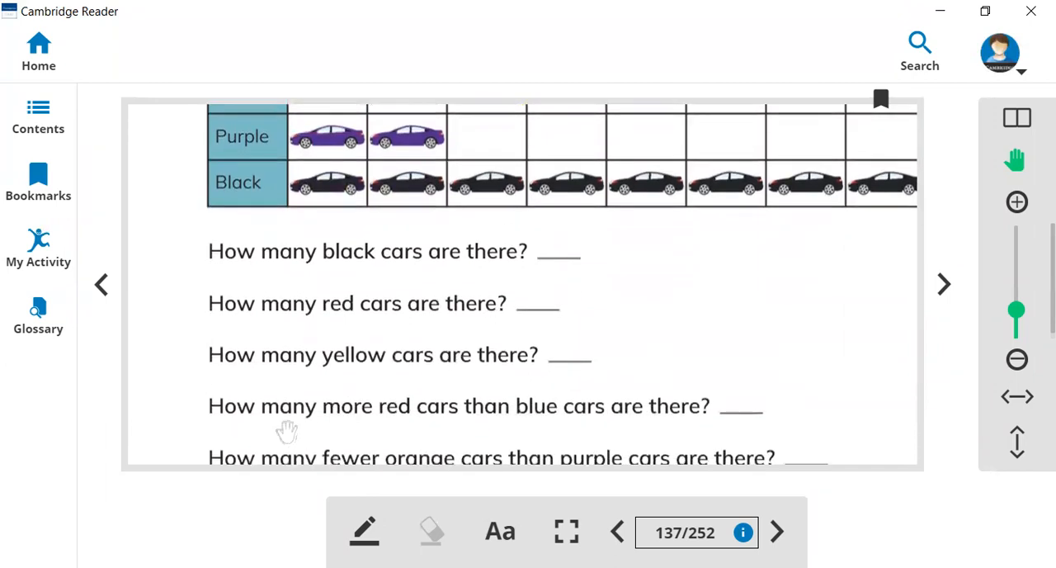
{"action": "mouse_move", "coordinate": [436, 416]}
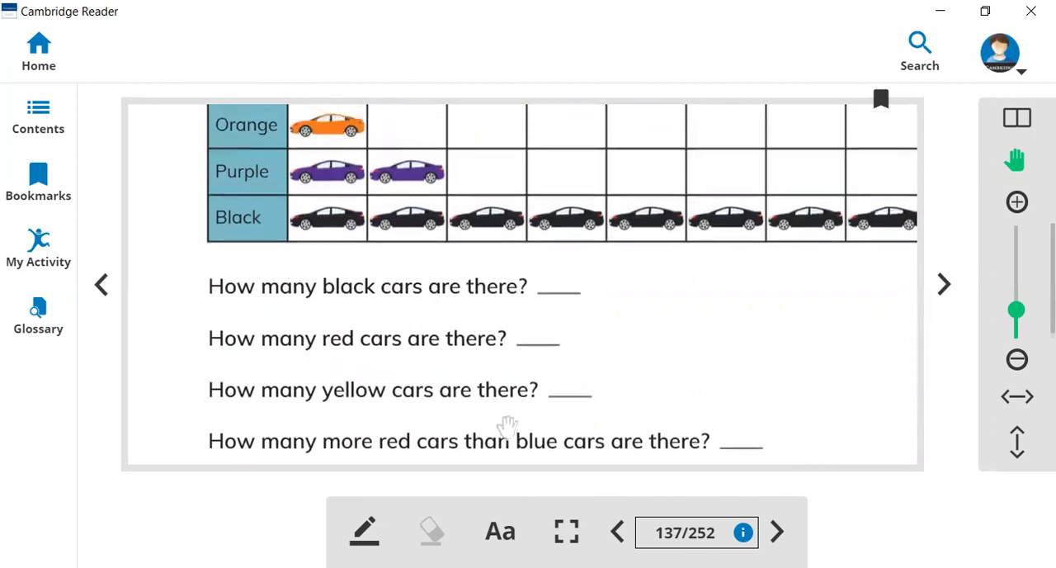
{"action": "mouse_move", "coordinate": [454, 435]}
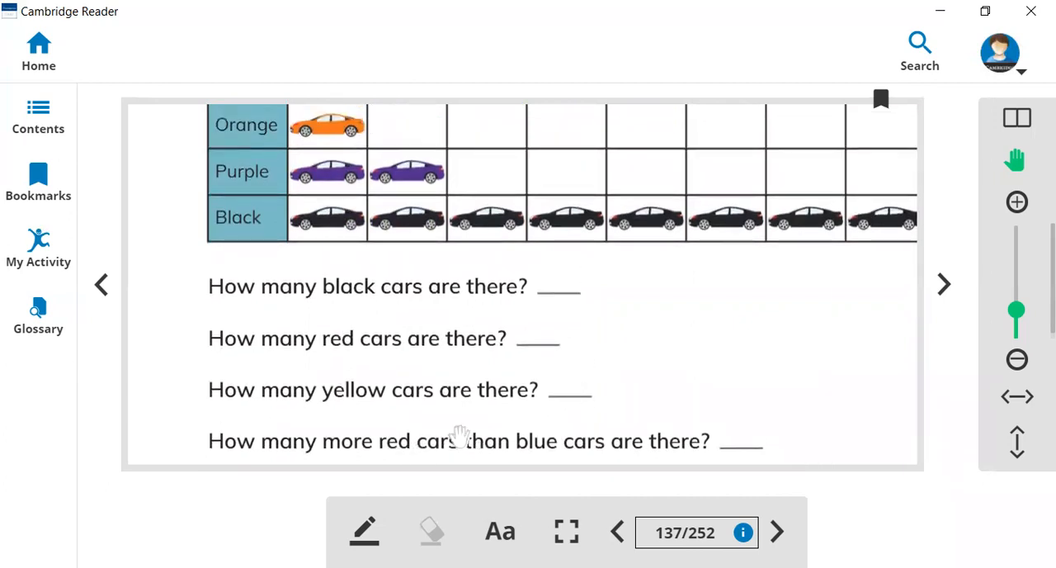
{"action": "mouse_move", "coordinate": [576, 307]}
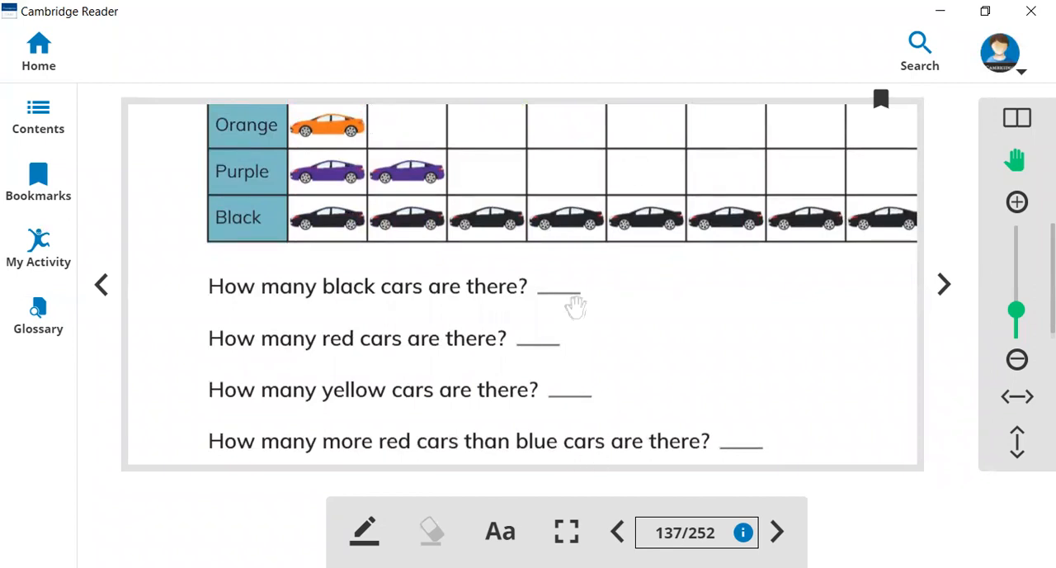
{"action": "mouse_move", "coordinate": [542, 151]}
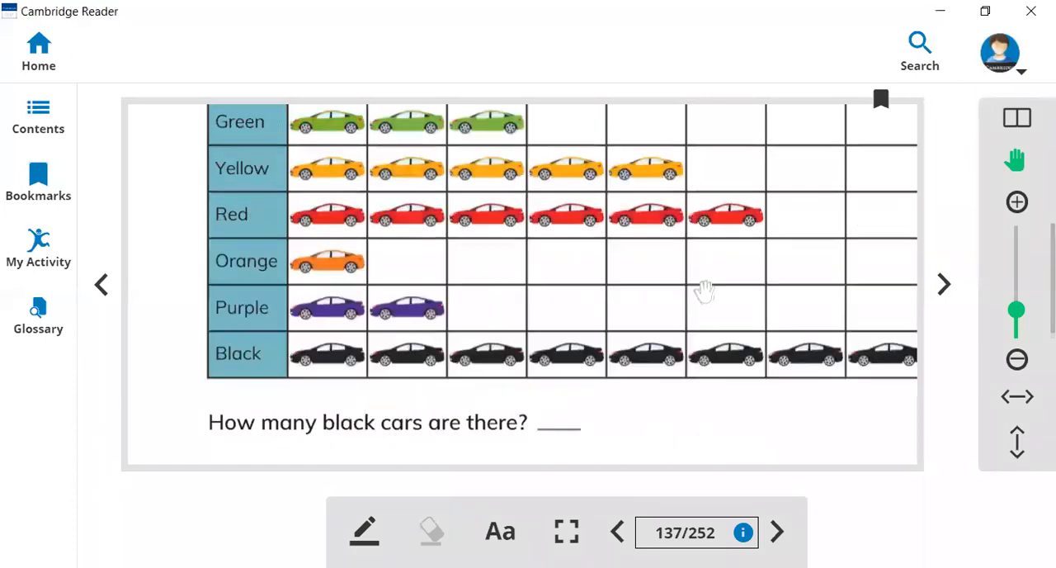
{"action": "mouse_move", "coordinate": [496, 223]}
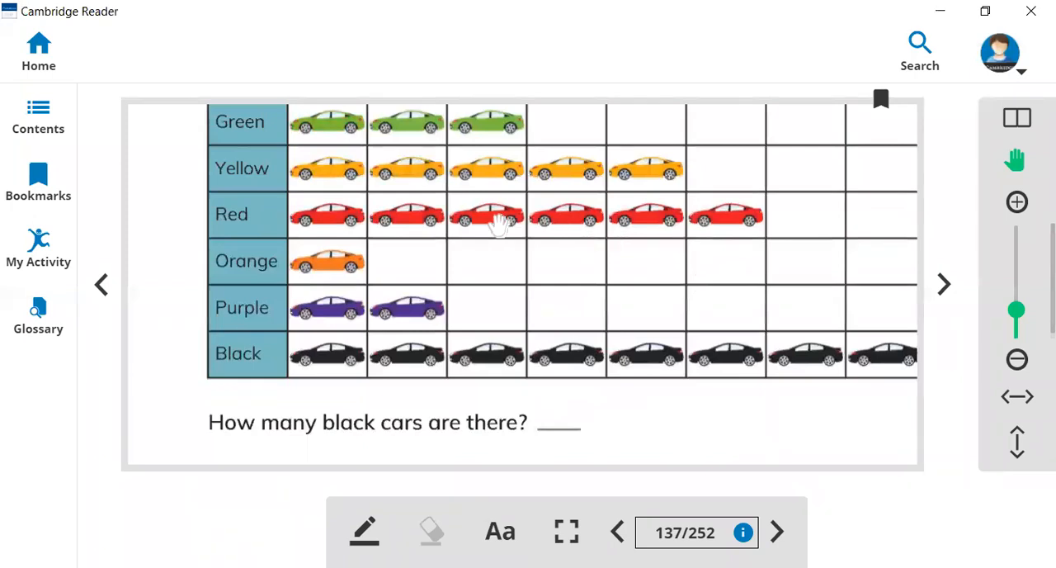
Underline 'red cars' in the question and handwrite 6 above it.
{"action": "scroll", "scroll_direction": "down", "scroll_amount": 3}
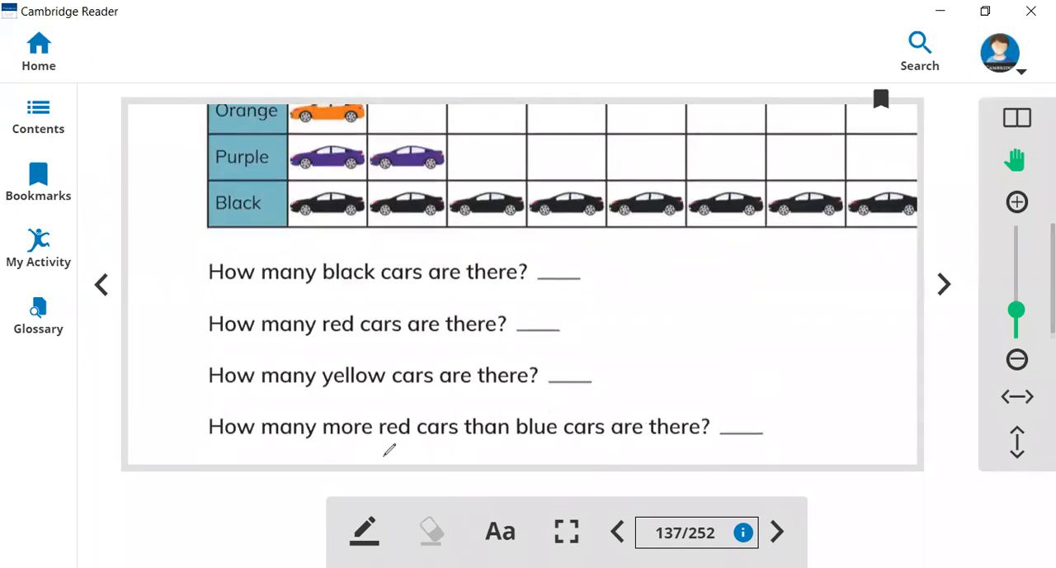
{"action": "left_click_drag", "start_coordinate": [371, 444], "coordinate": [458, 439]}
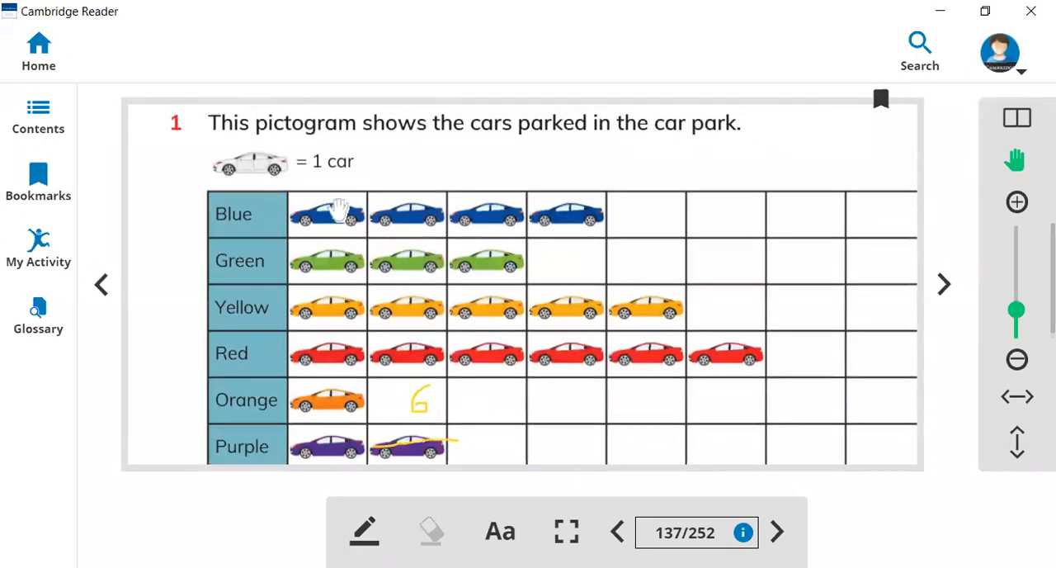
{"action": "mouse_move", "coordinate": [553, 326]}
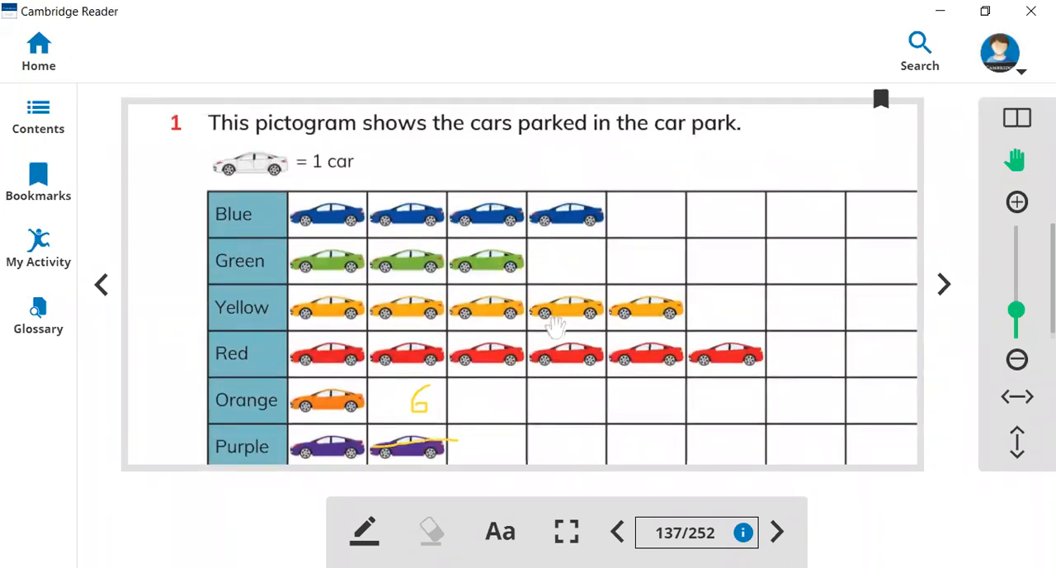
{"action": "scroll", "scroll_direction": "down", "scroll_amount": 3}
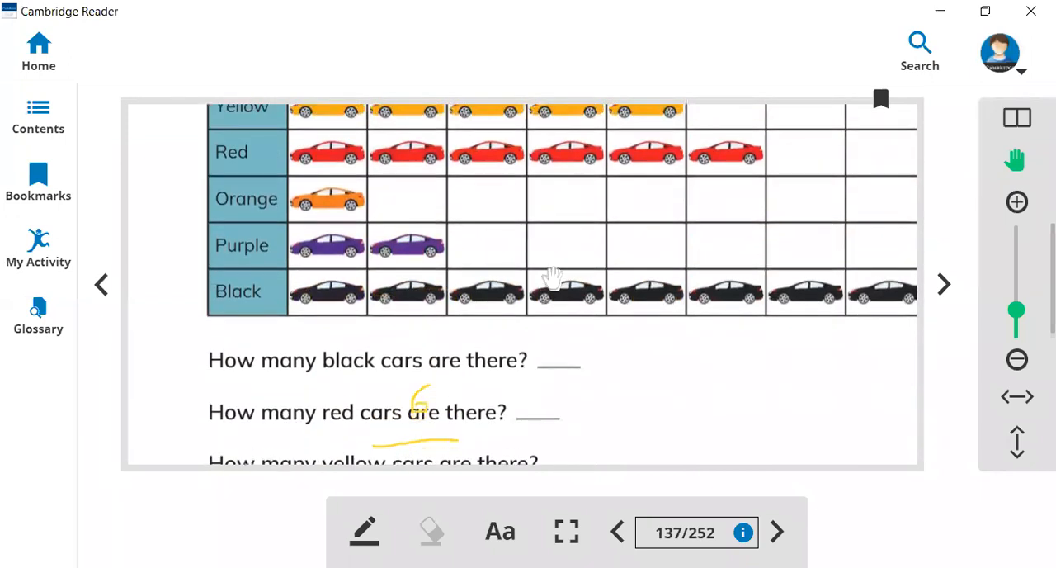
{"action": "scroll", "scroll_direction": "down", "scroll_amount": 3}
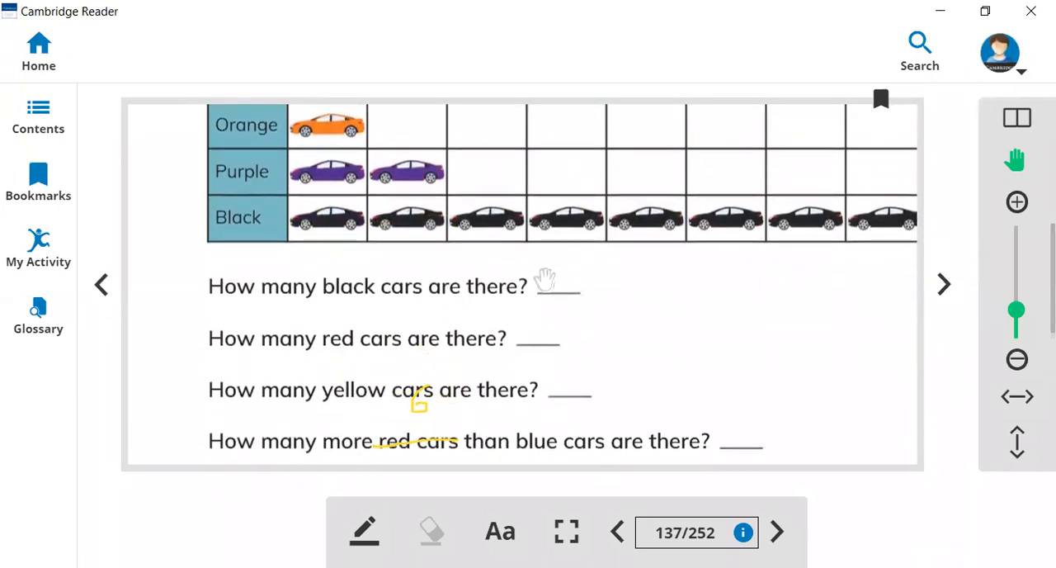
{"action": "scroll", "scroll_direction": "down", "scroll_amount": 3}
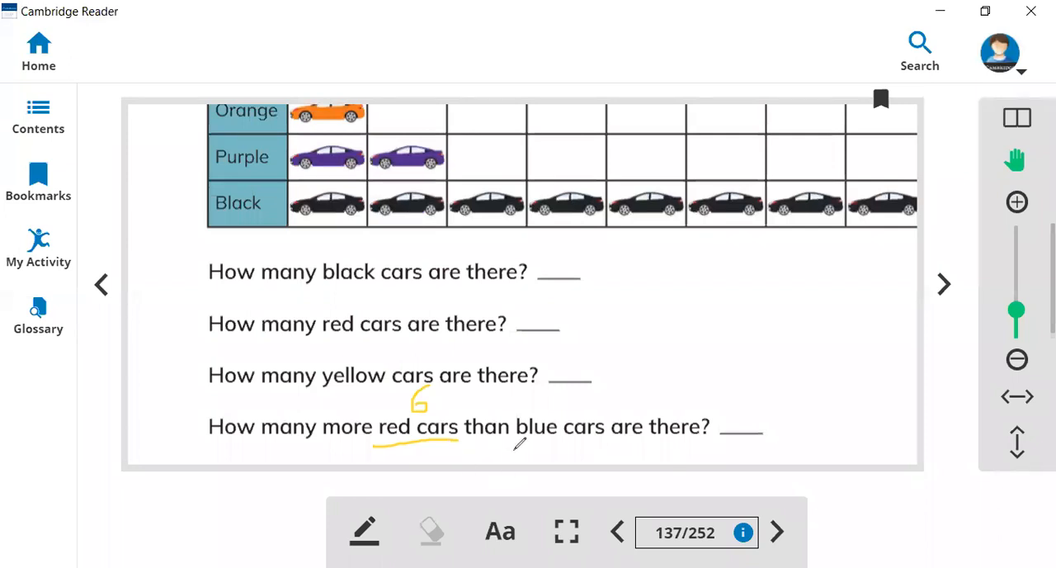
Underline 'blue cars', write − 4 above it, and write 2 on the answer line.
{"action": "left_click_drag", "start_coordinate": [514, 450], "coordinate": [593, 450]}
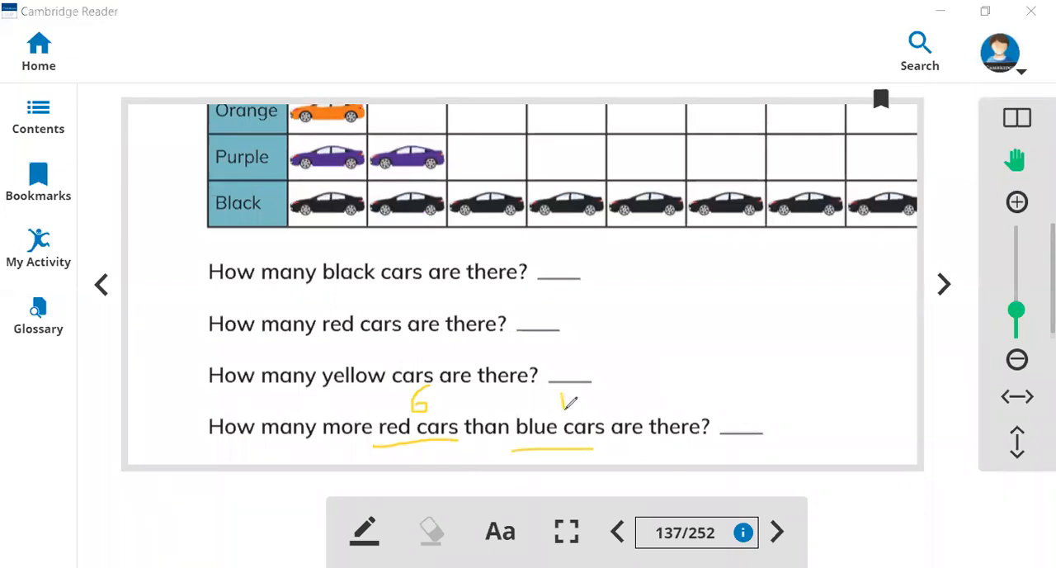
{"action": "left_click_drag", "start_coordinate": [557, 412], "coordinate": [582, 396]}
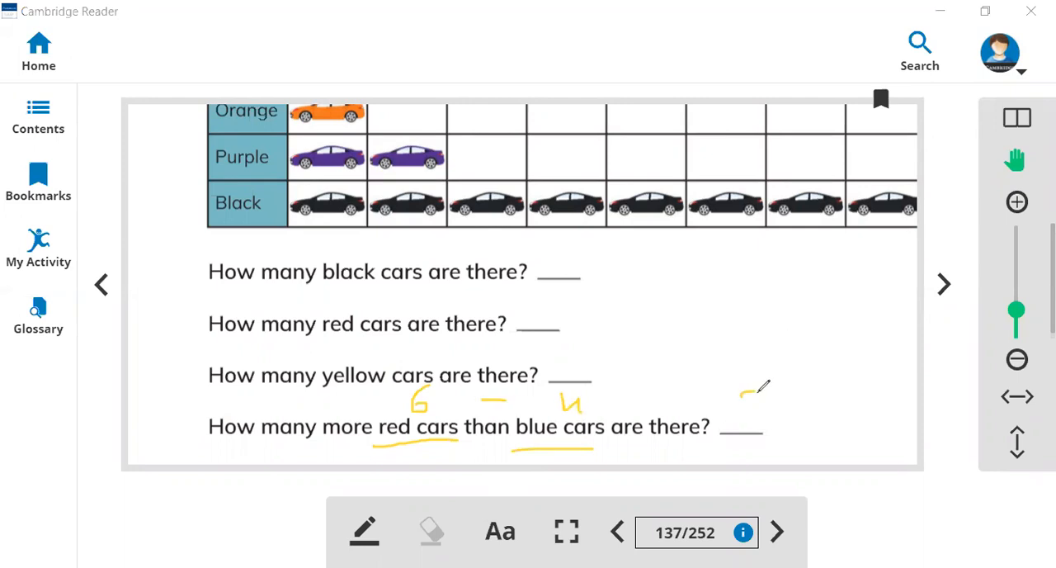
{"action": "left_click_drag", "start_coordinate": [751, 388], "coordinate": [759, 425]}
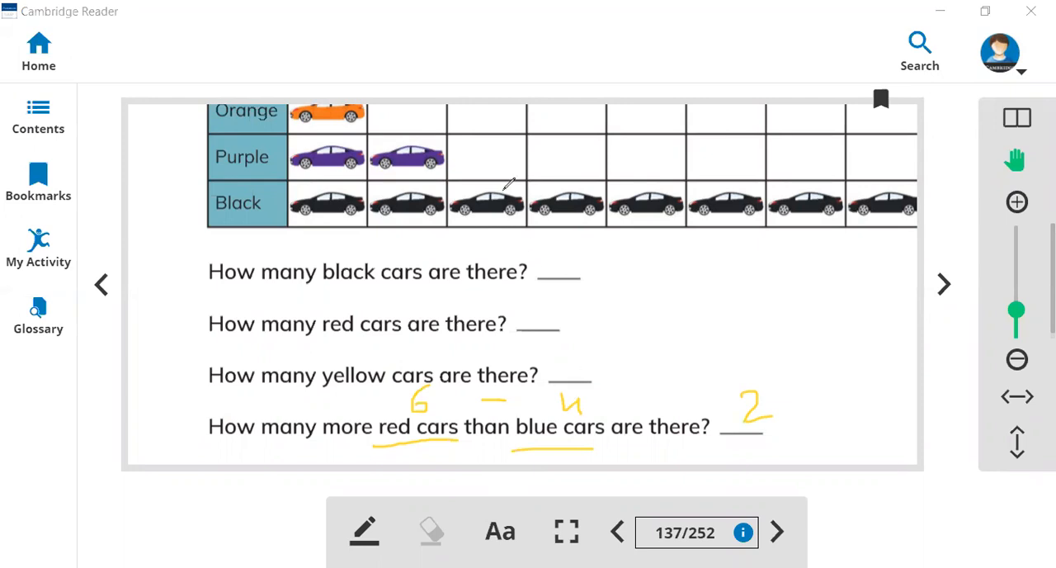
{"action": "mouse_move", "coordinate": [512, 380]}
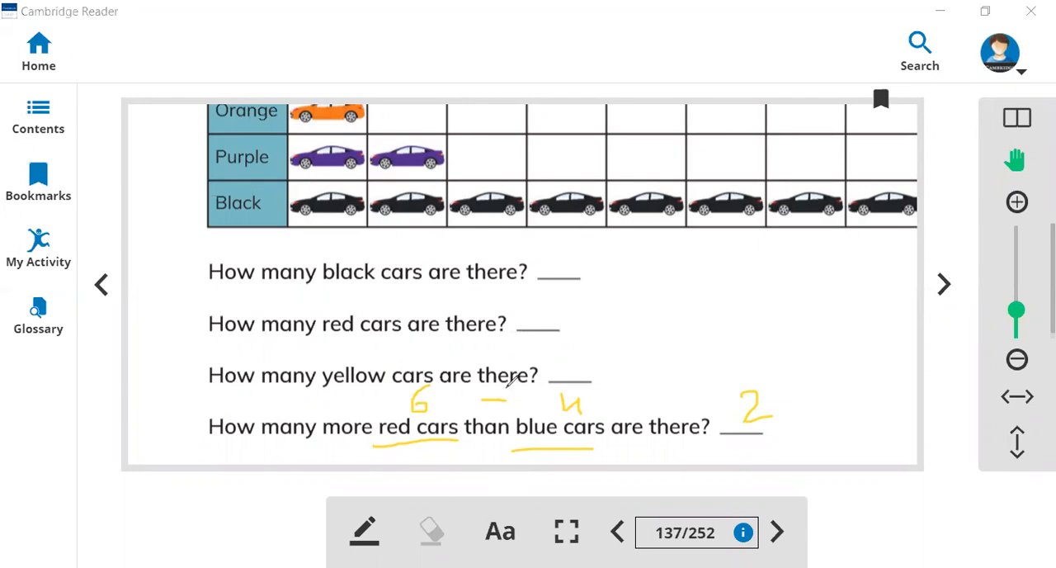